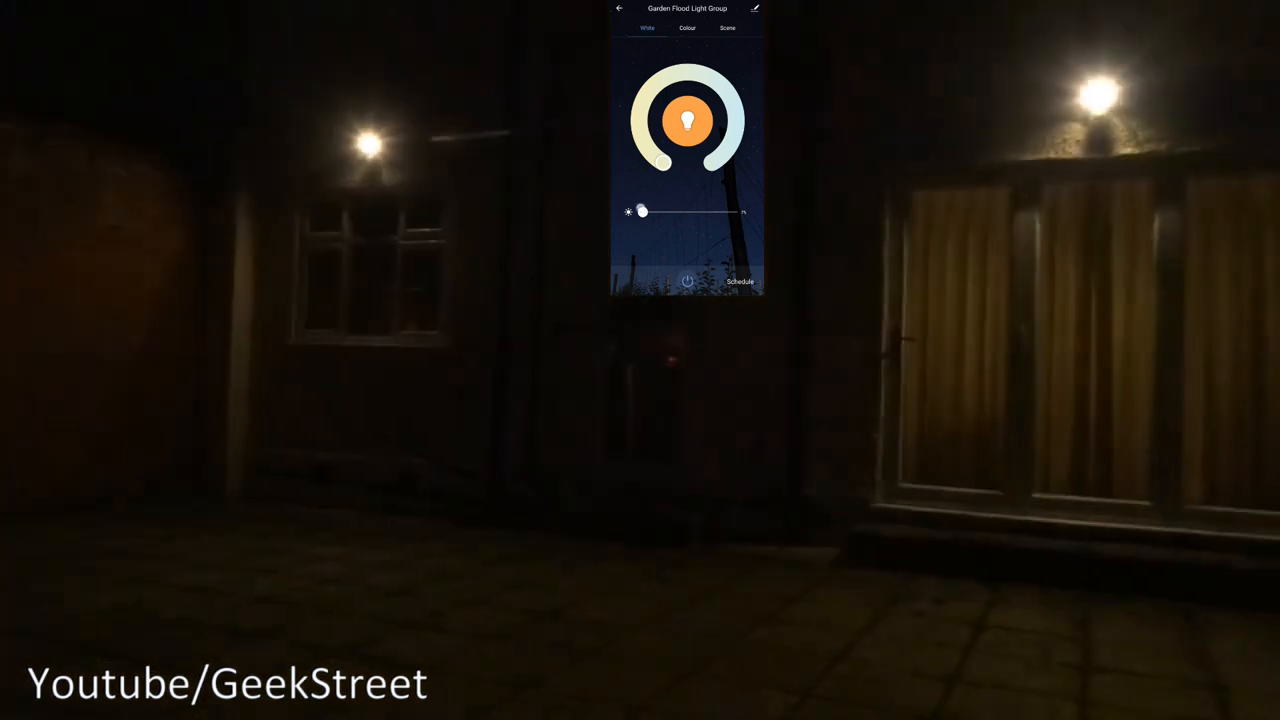
# Raise the floodlight group to full brightness, then switch it to a green colour.
pyautogui.moveTo(642, 212); pyautogui.dragTo(732, 212)
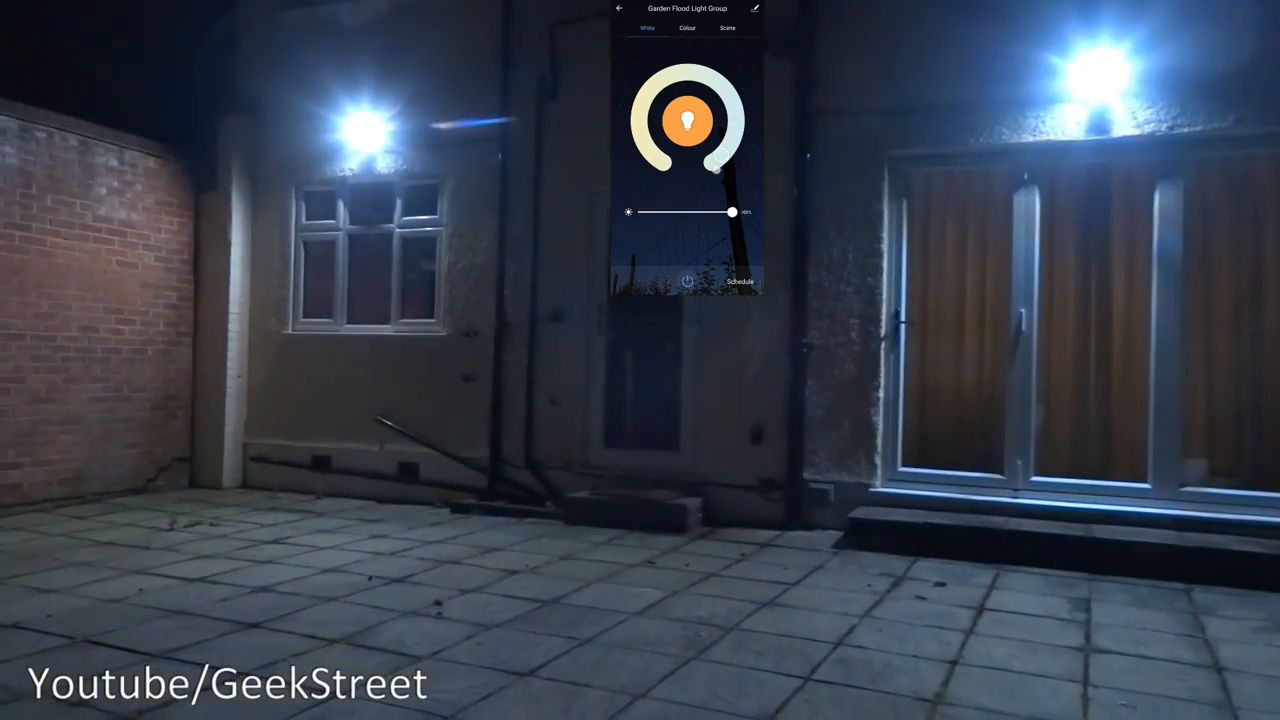
pyautogui.click(688, 28)
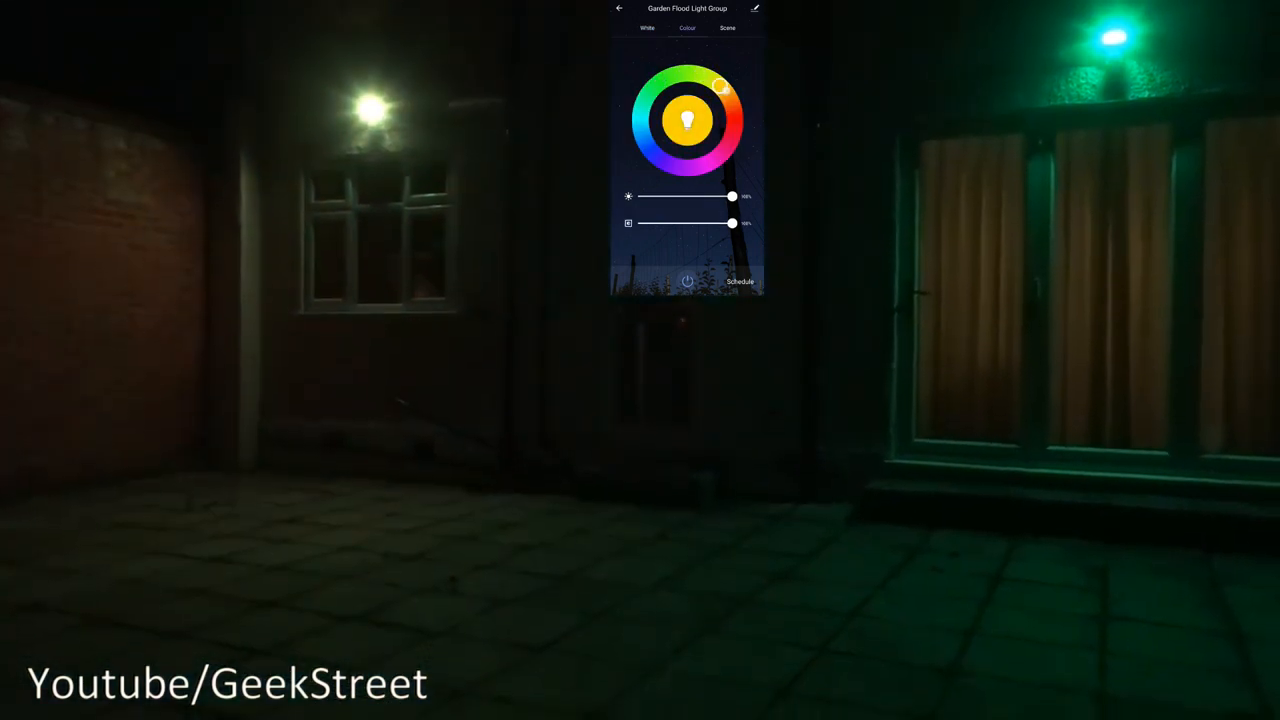
pyautogui.moveTo(720, 84); pyautogui.dragTo(736, 124)
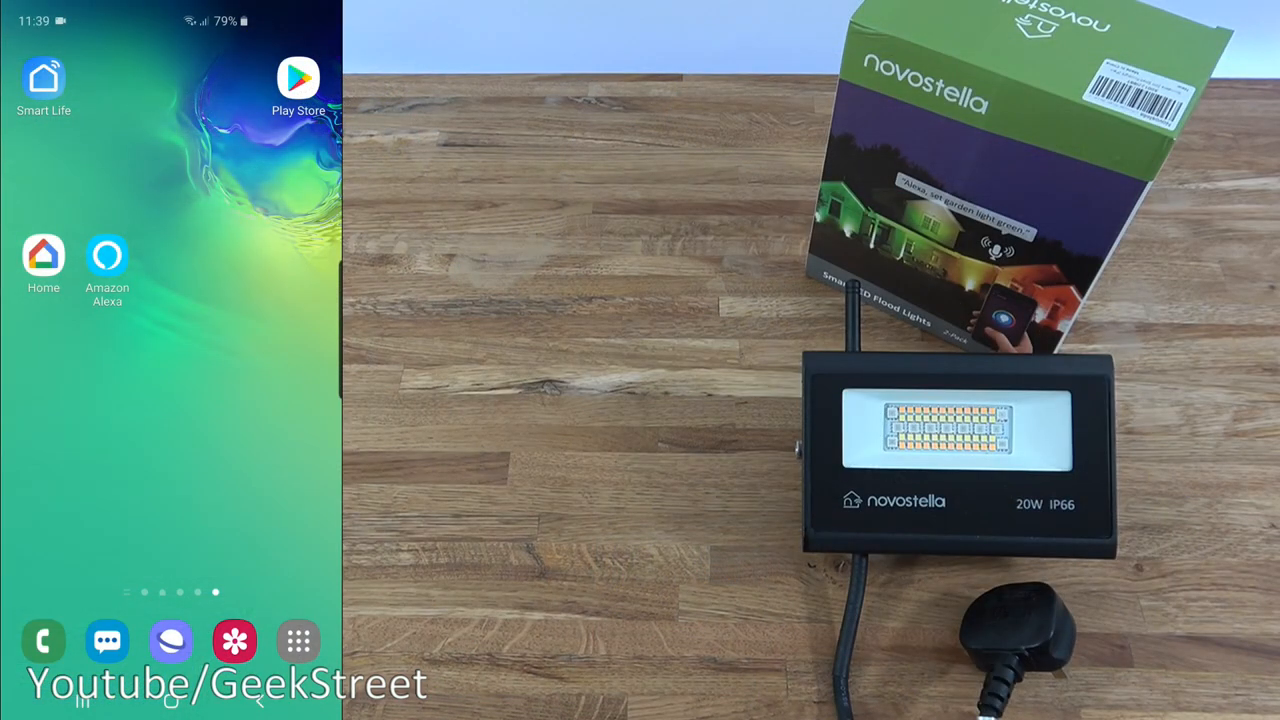
# Search Play Store for 'smart life' and launch the installed Smart Life - Smart Living app.
pyautogui.click(298, 78)
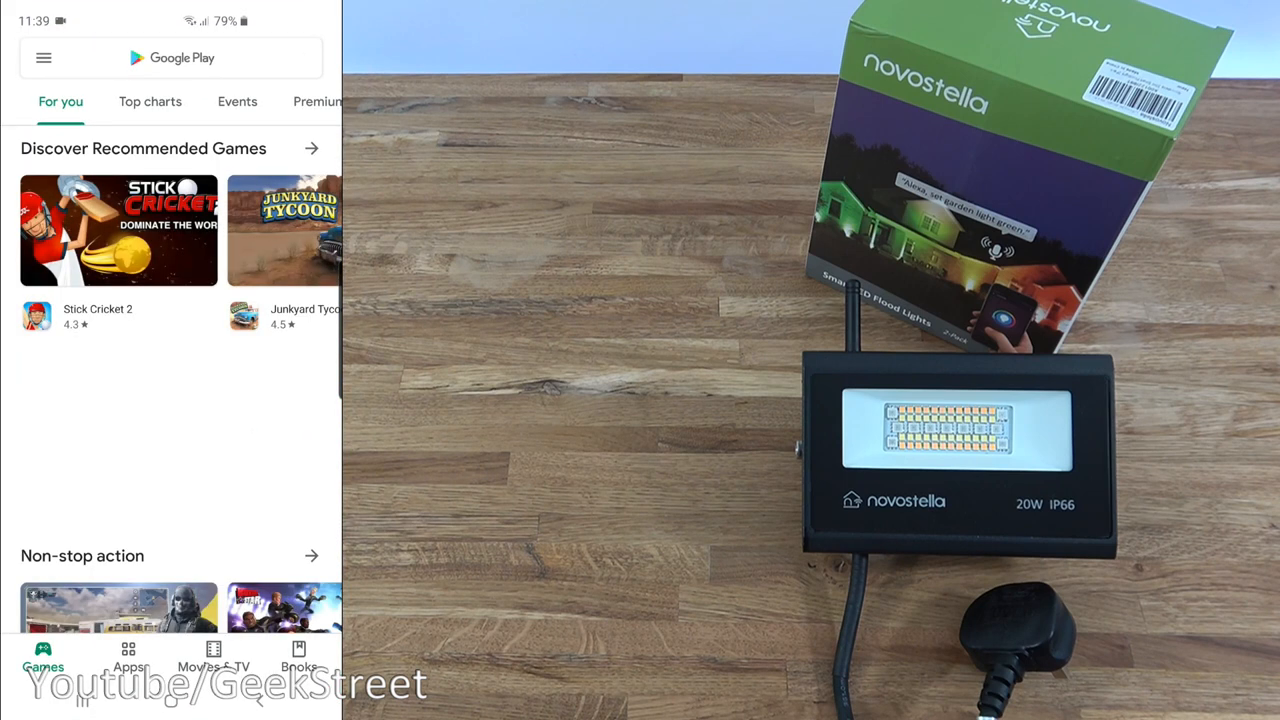
pyautogui.write('smart life')
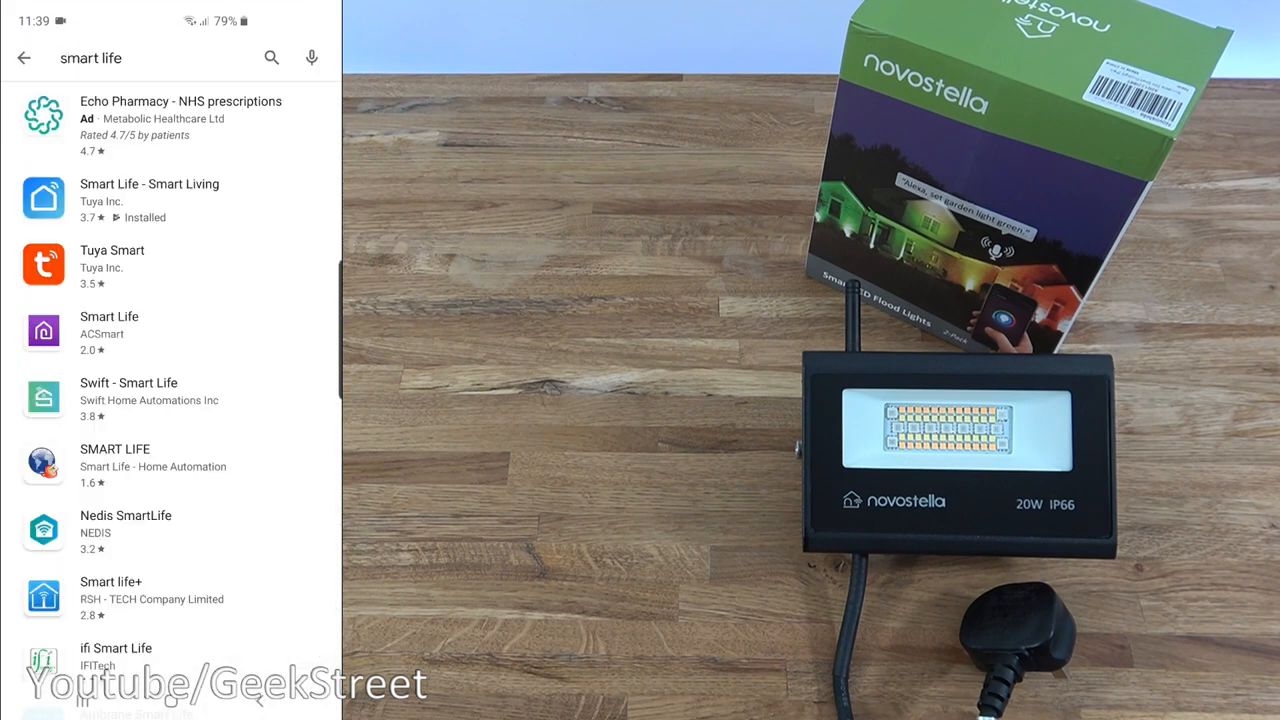
pyautogui.click(148, 200)
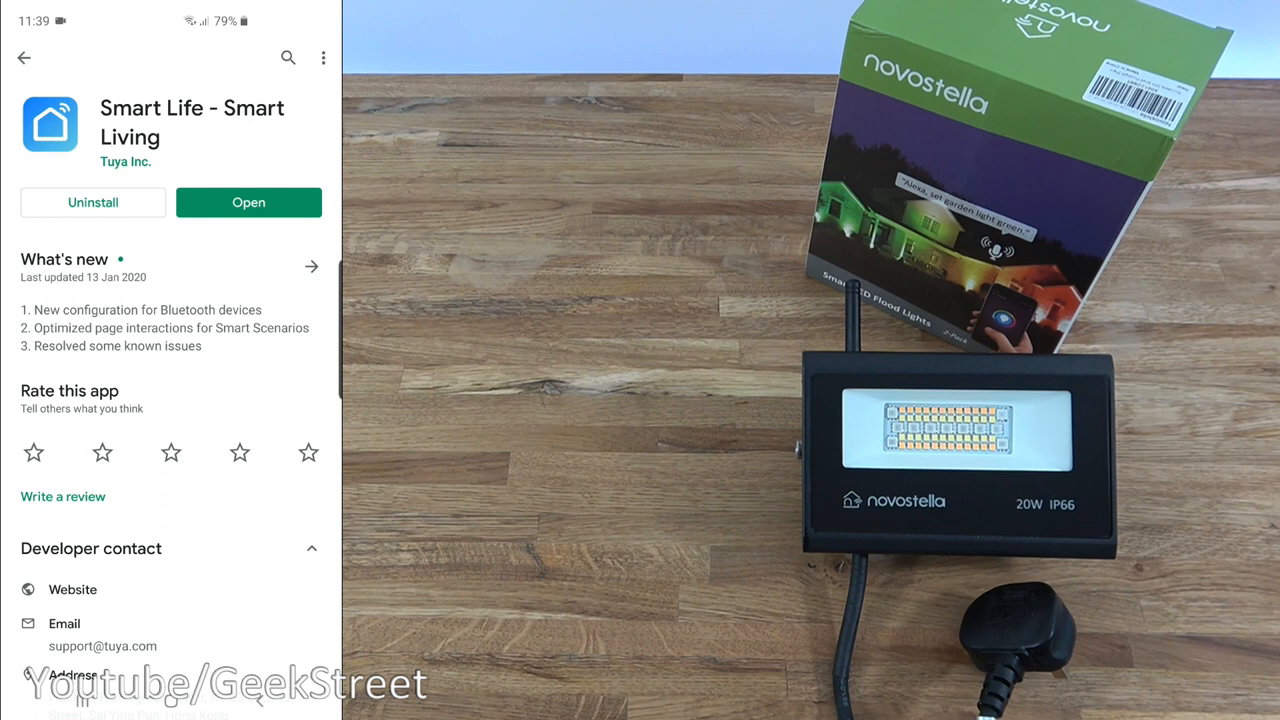
pyautogui.click(248, 202)
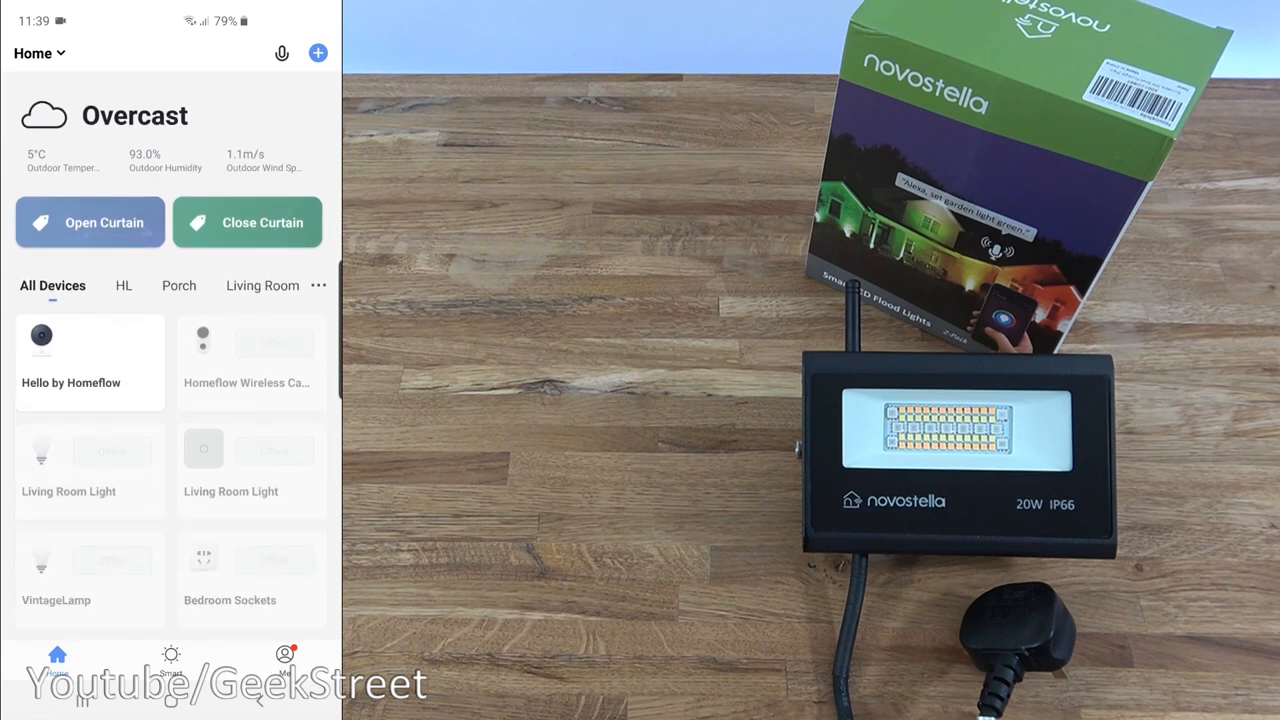
# Add a new Lighting device and confirm the floodlight's indicator is rapidly blinking.
pyautogui.click(316, 52)
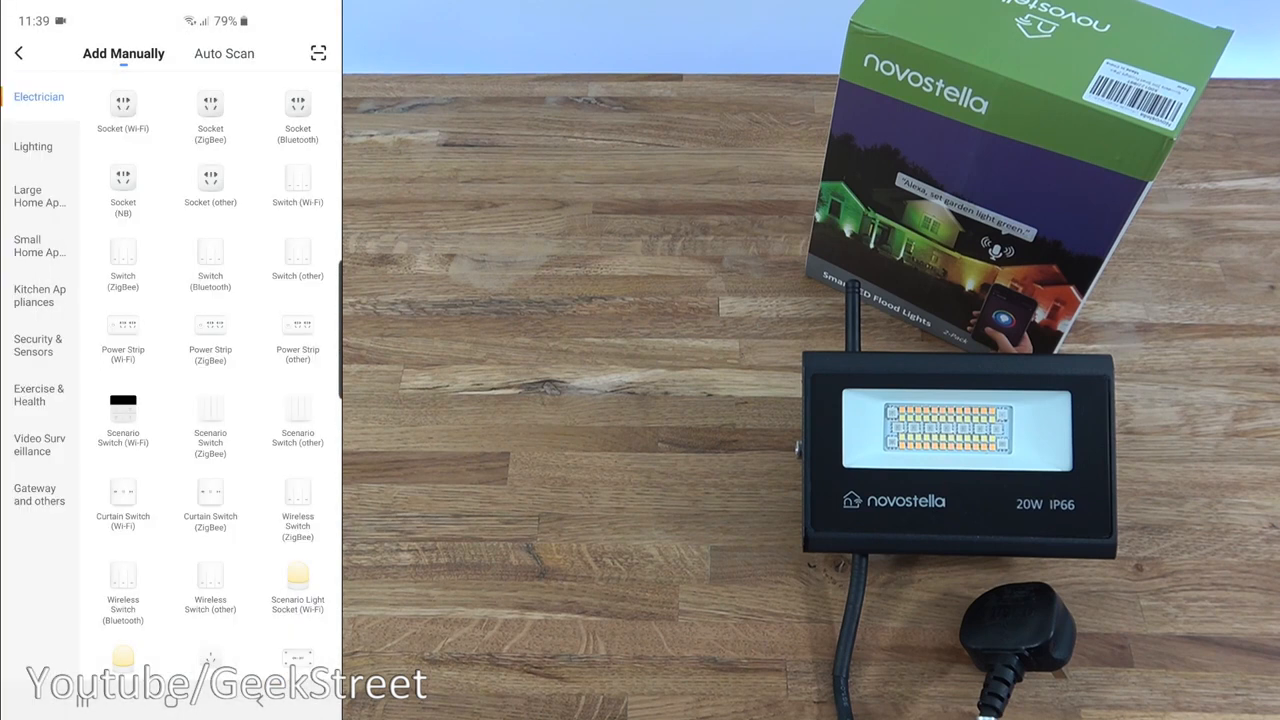
pyautogui.click(32, 146)
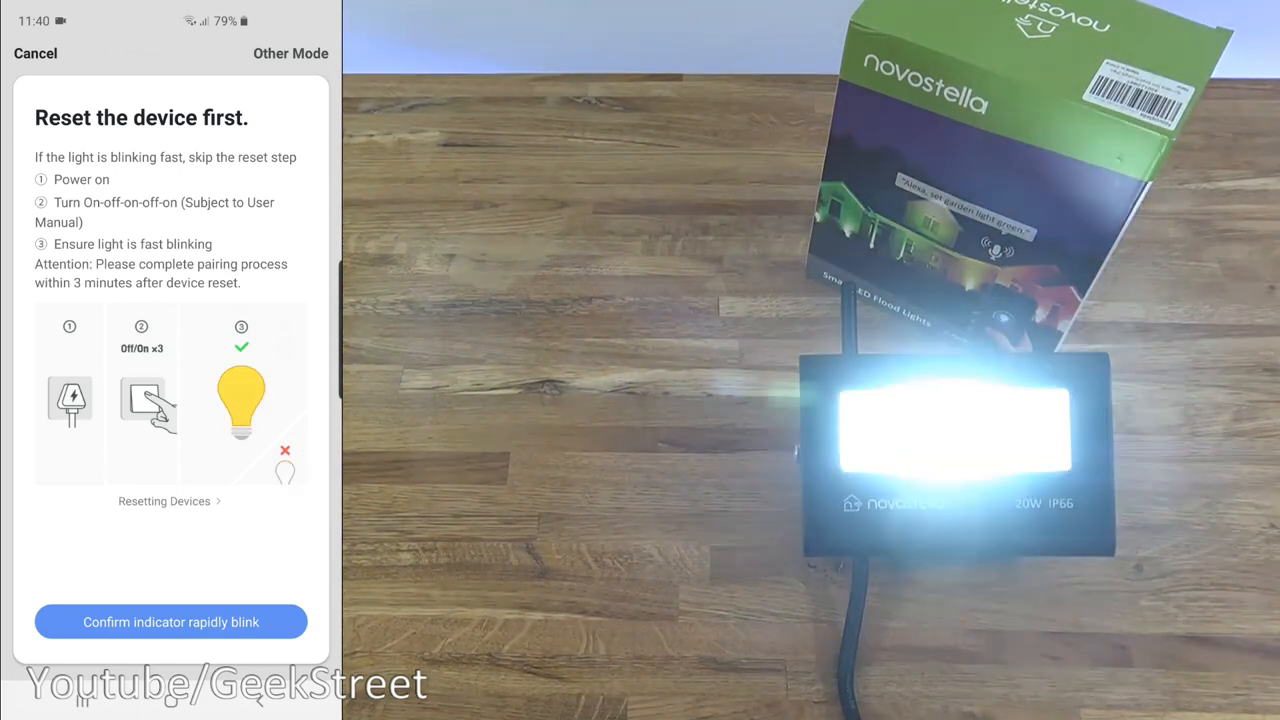
pyautogui.click(170, 620)
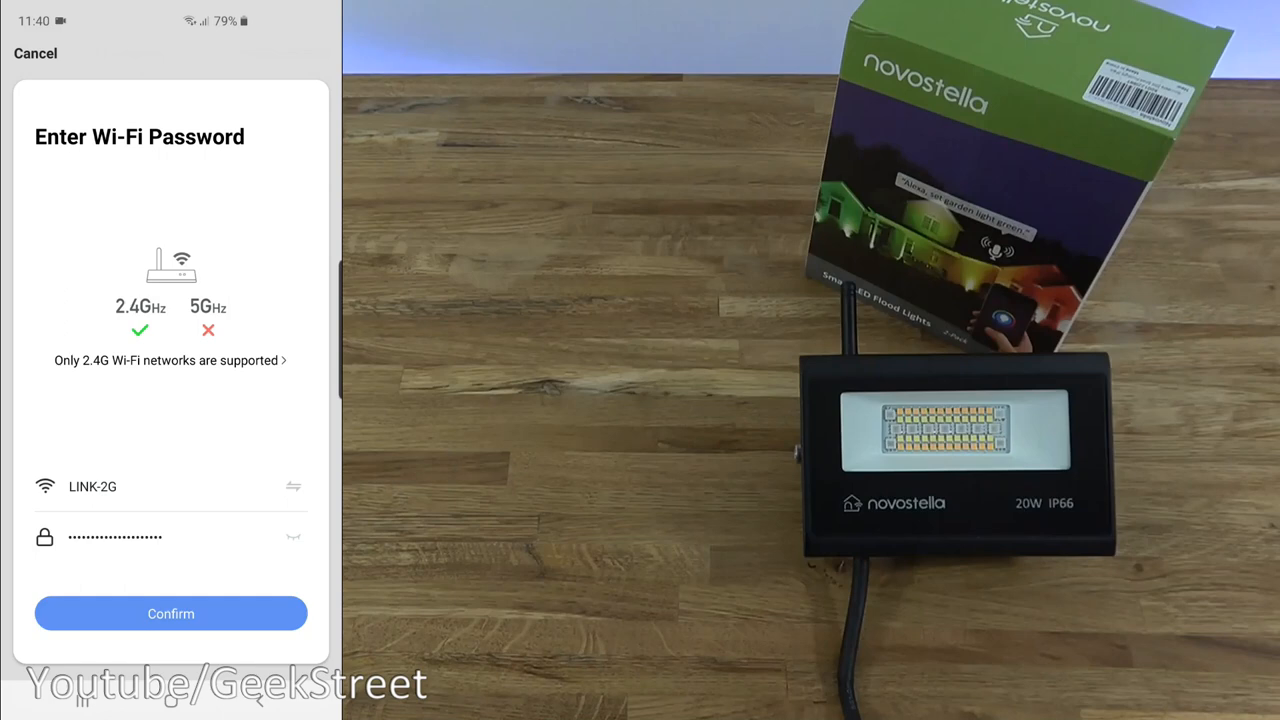
# Confirm the LINK-2G Wi-Fi credentials and finish adding the floodlight as 'Smart light'.
pyautogui.click(170, 612)
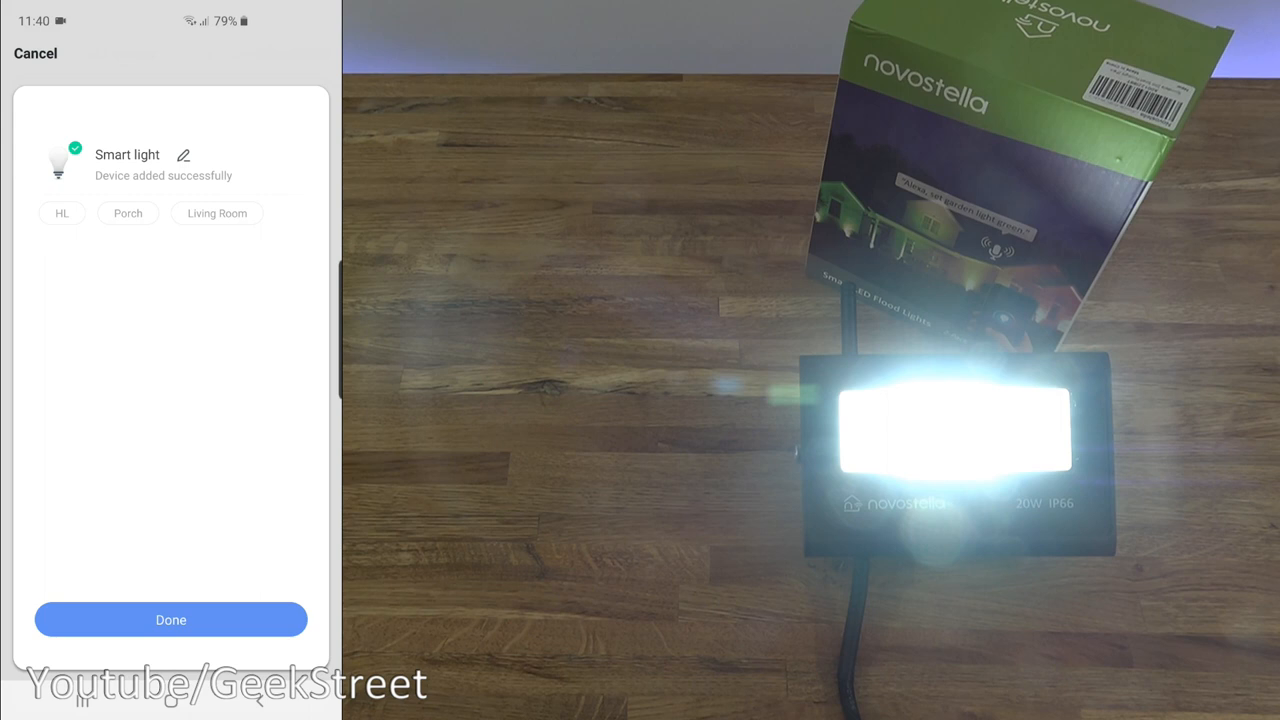
pyautogui.click(170, 620)
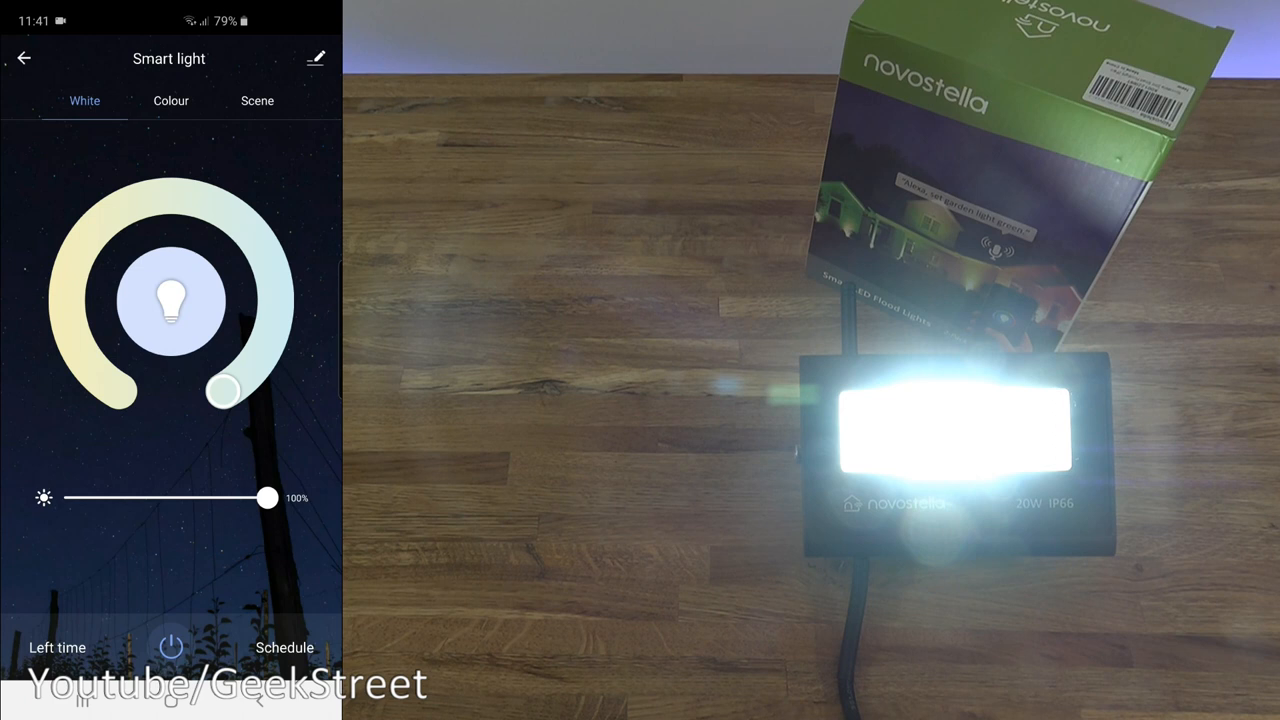
pyautogui.click(24, 58)
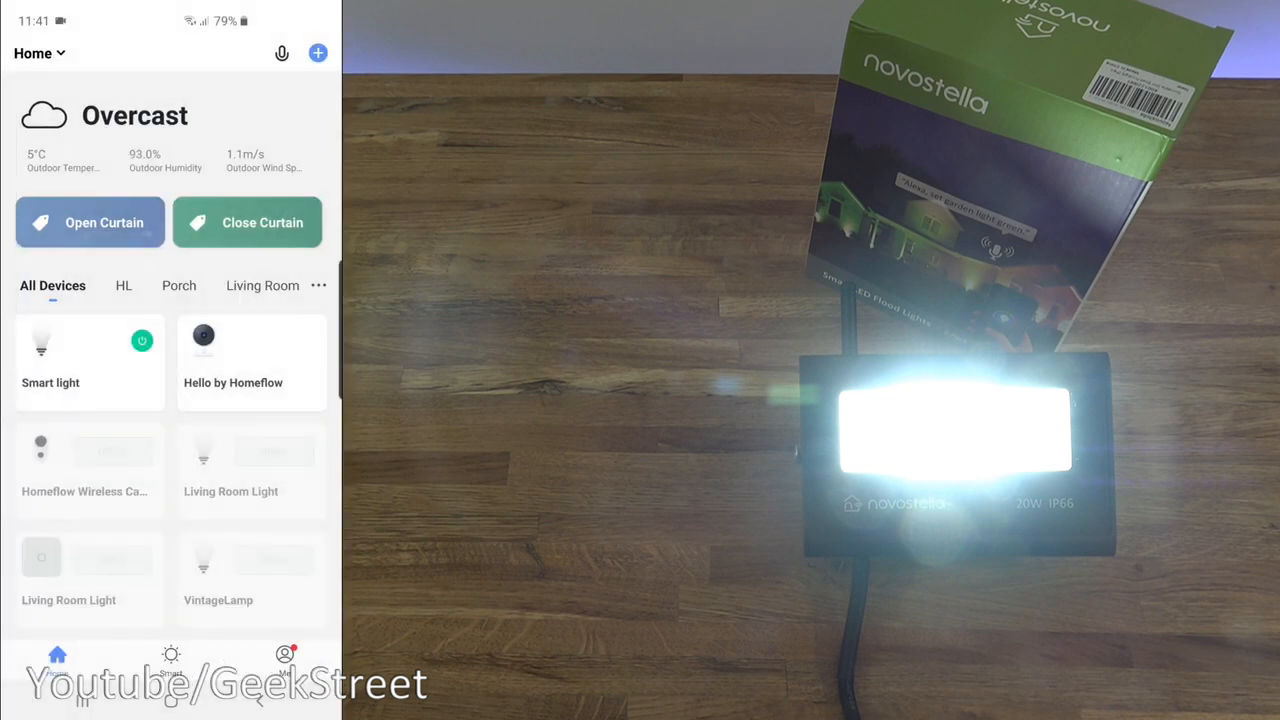
# Toggle the Smart light off and on from Home, then enter its controls and settings.
pyautogui.click(140, 340)
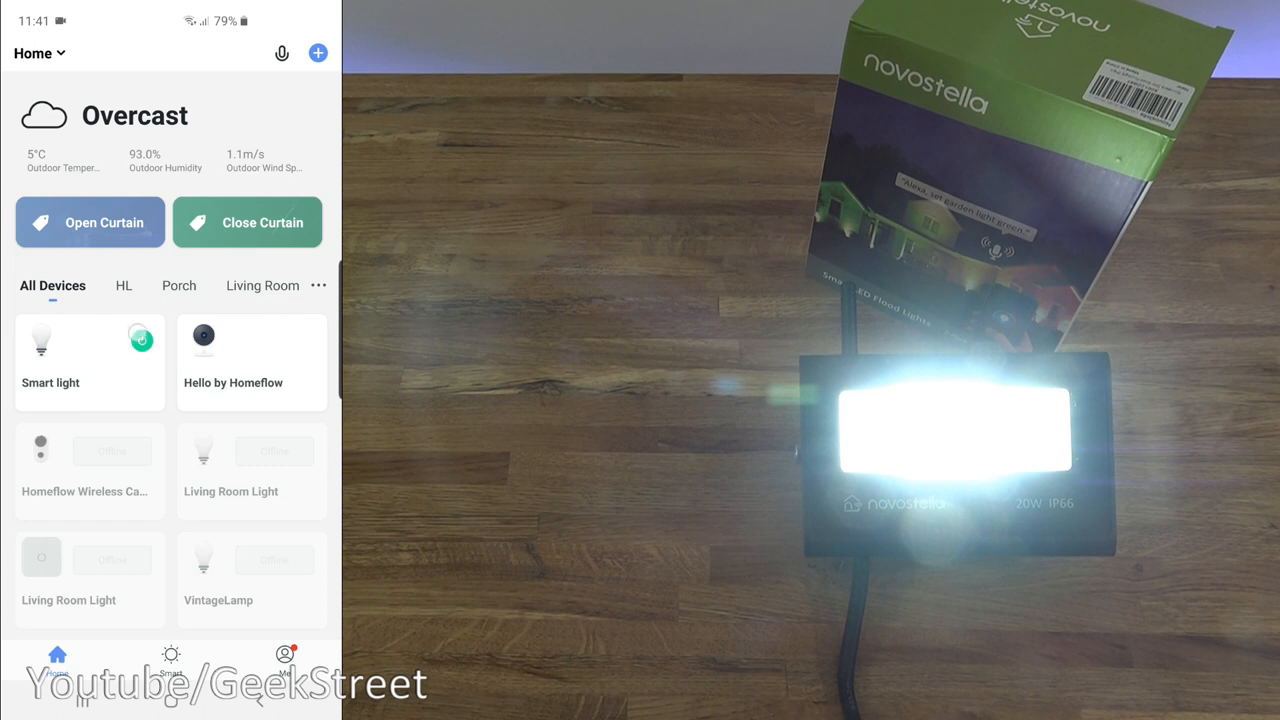
pyautogui.click(140, 340)
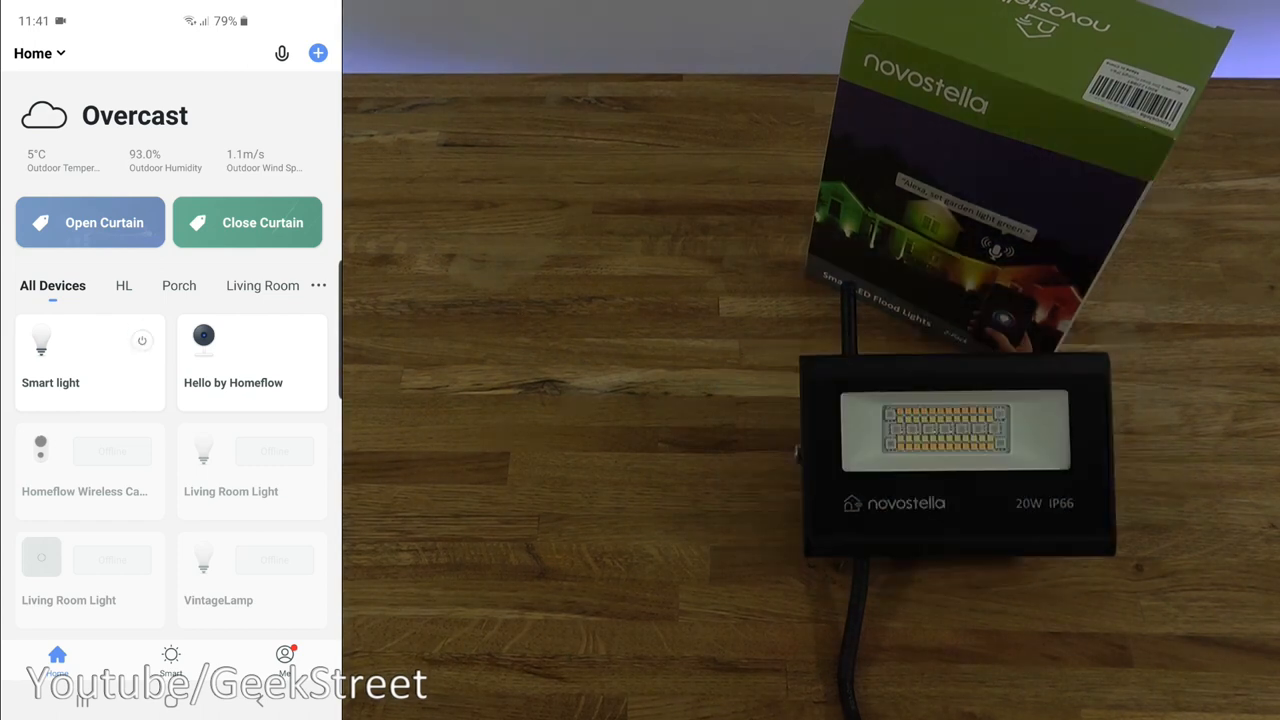
pyautogui.click(142, 340)
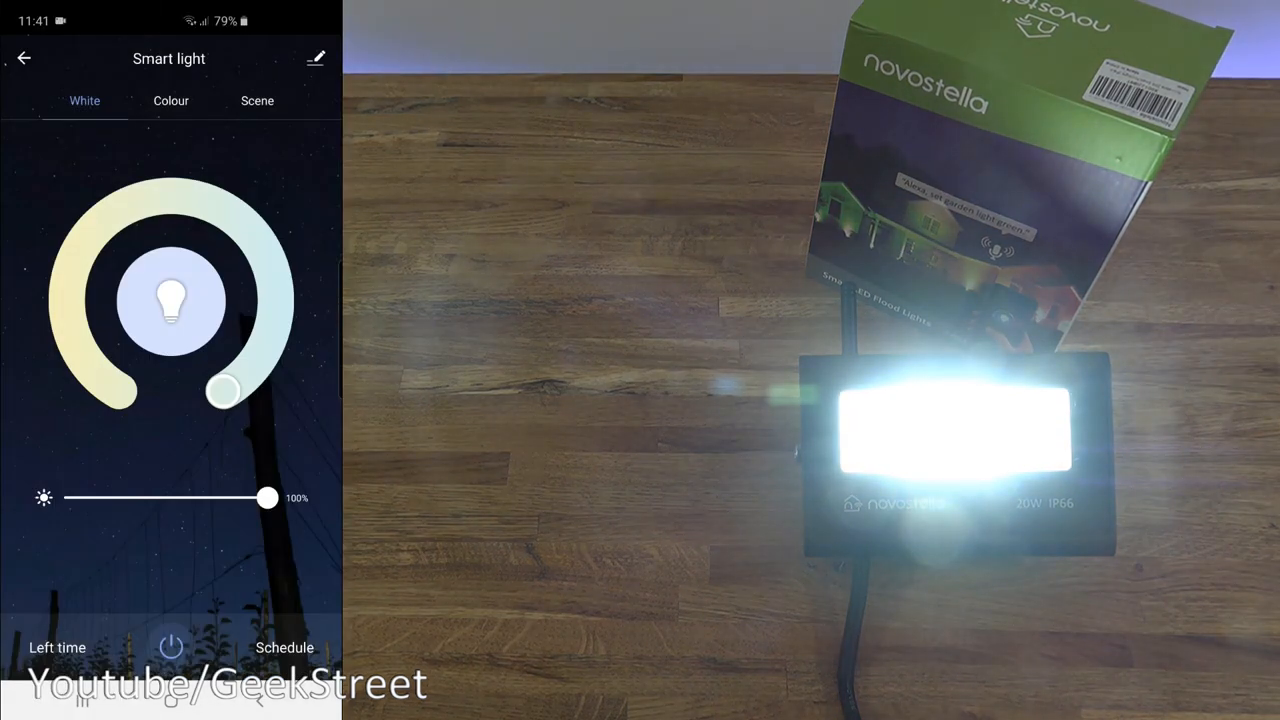
pyautogui.click(316, 56)
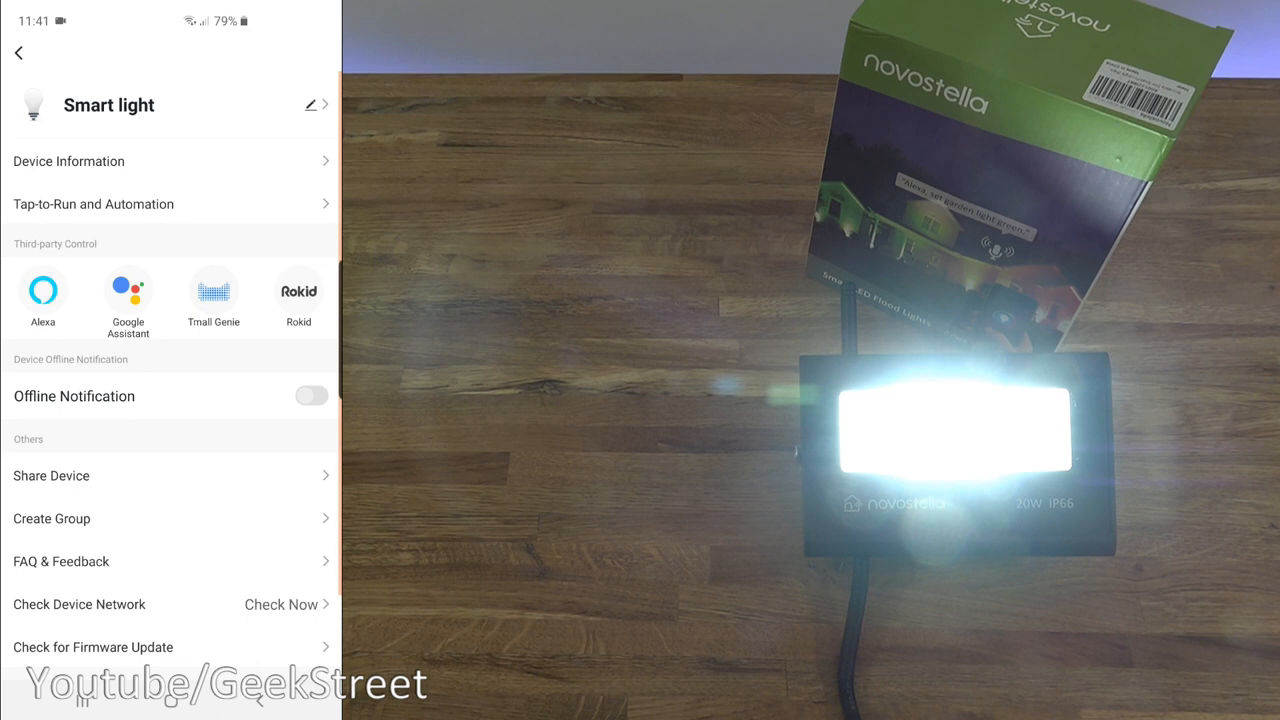
# Browse the Smart light's settings list and return to its white-light controls.
pyautogui.click(312, 104)
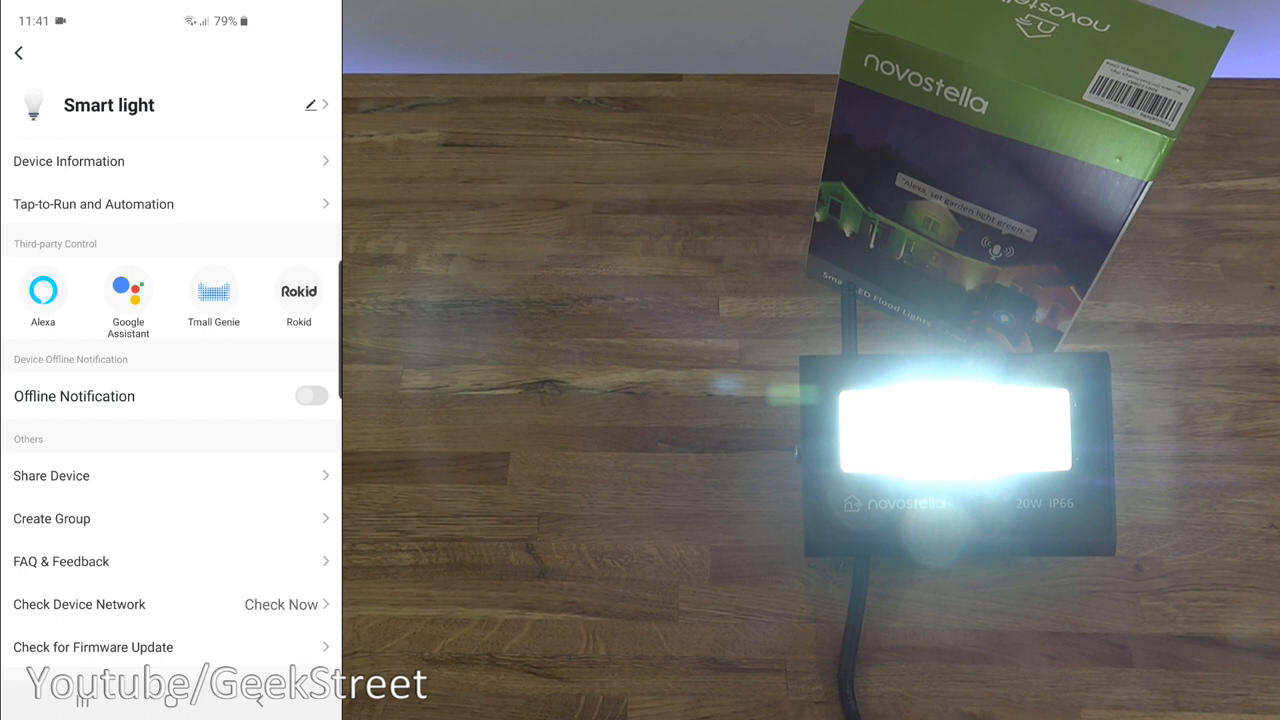
pyautogui.click(92, 204)
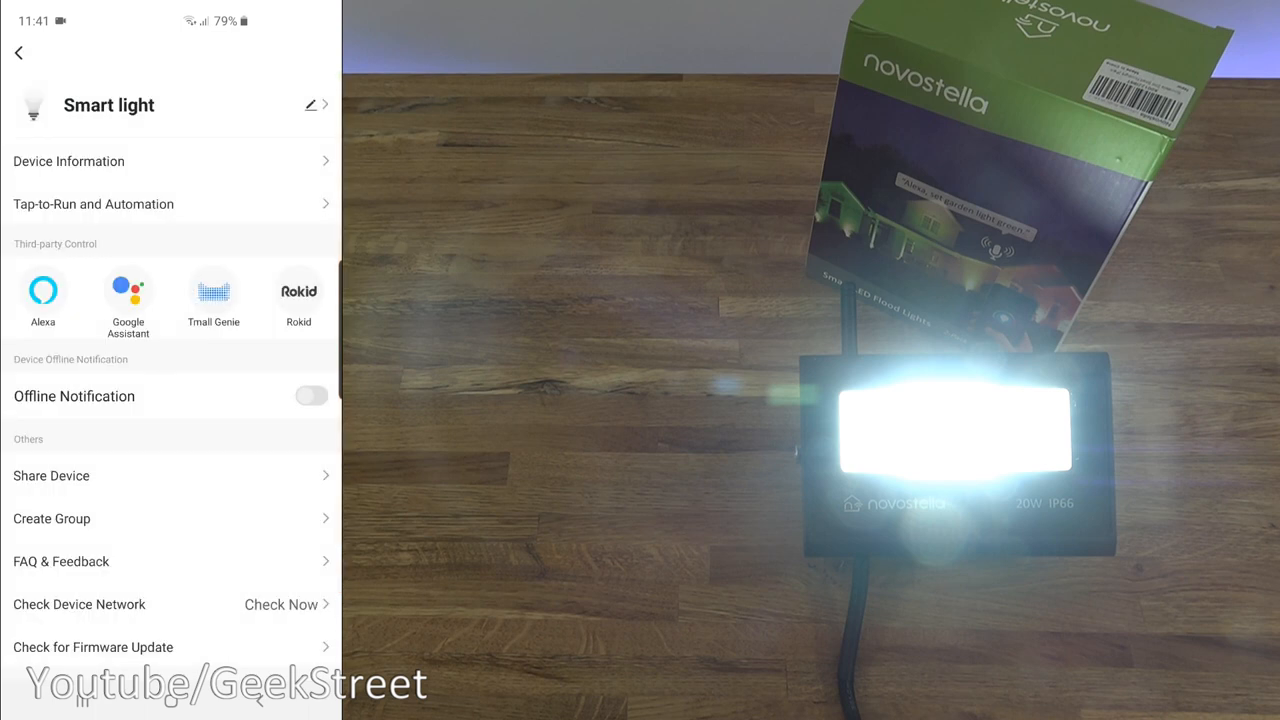
pyautogui.scroll(-3)
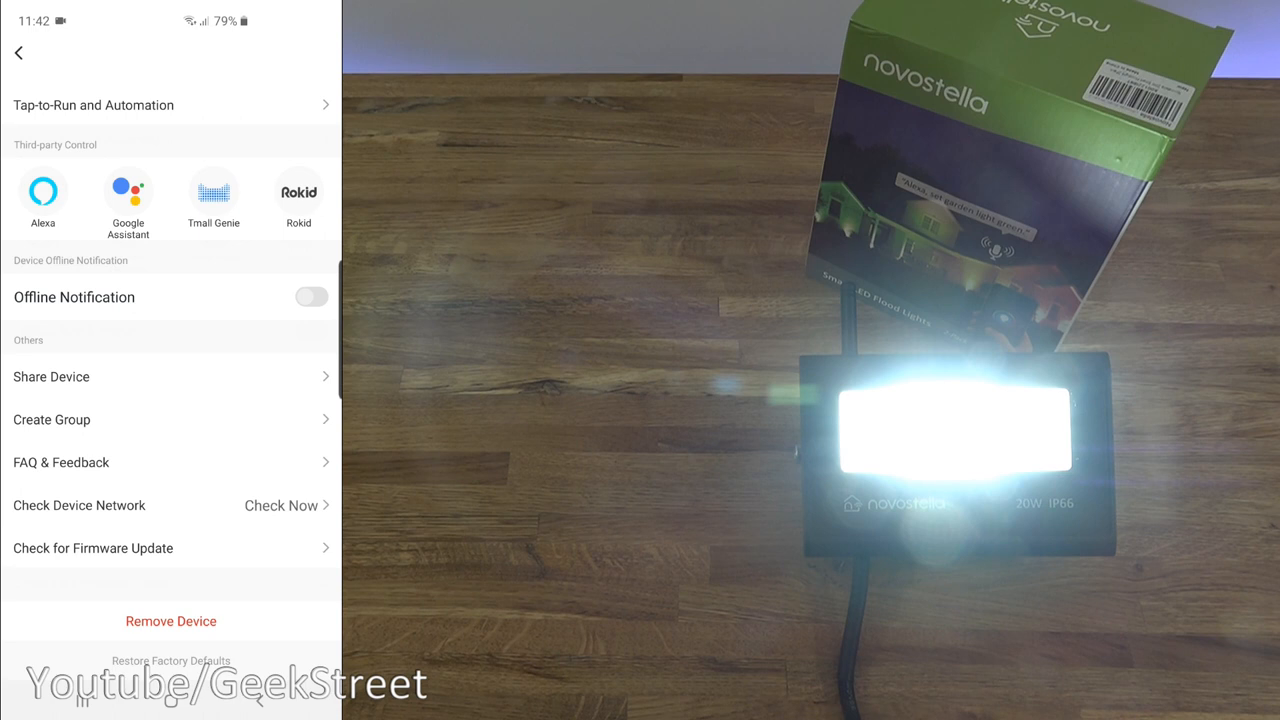
pyautogui.click(18, 52)
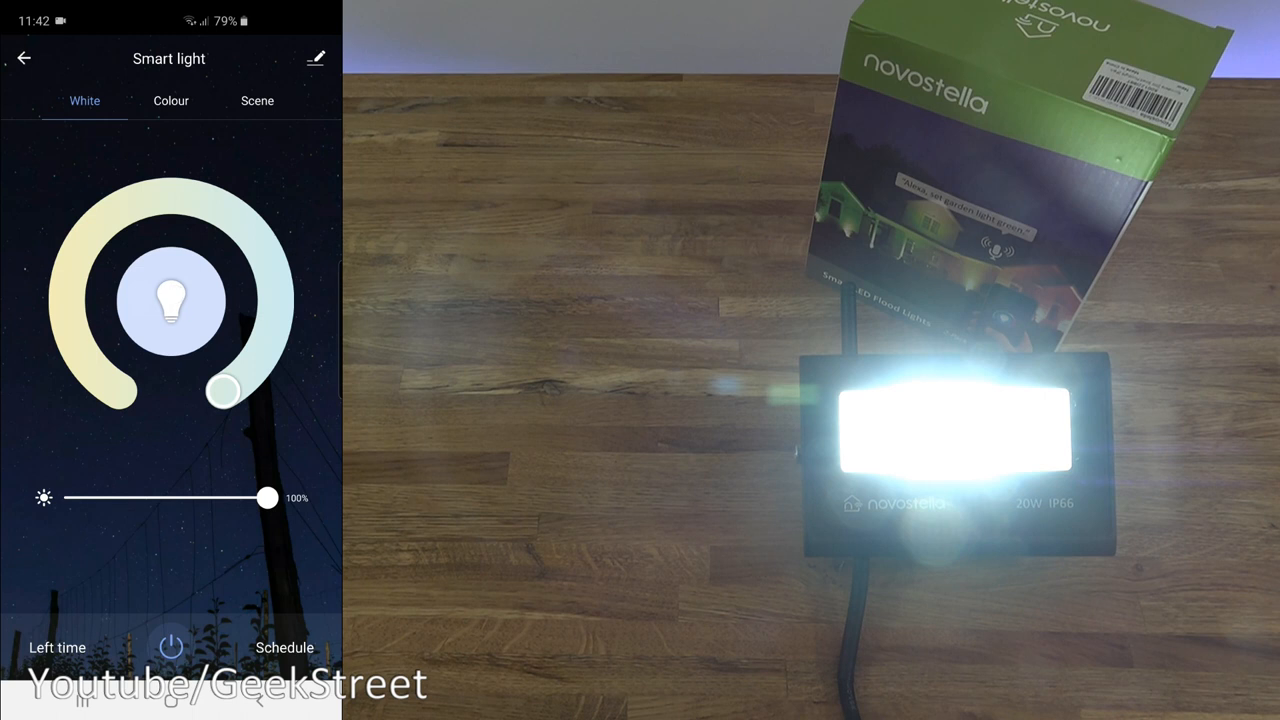
# Shift the white colour temperature and back to cool, dim to minimum and return to full brightness.
pyautogui.moveTo(224, 390); pyautogui.dragTo(176, 196)
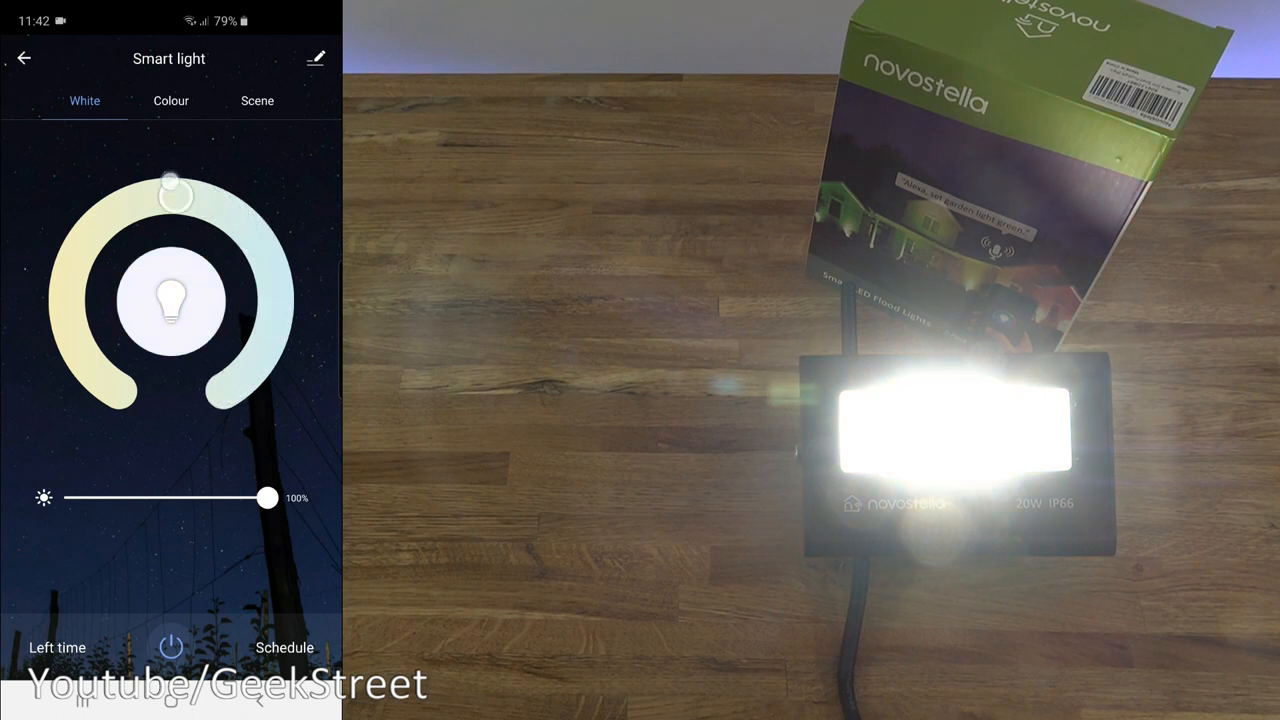
pyautogui.moveTo(176, 190); pyautogui.dragTo(118, 392)
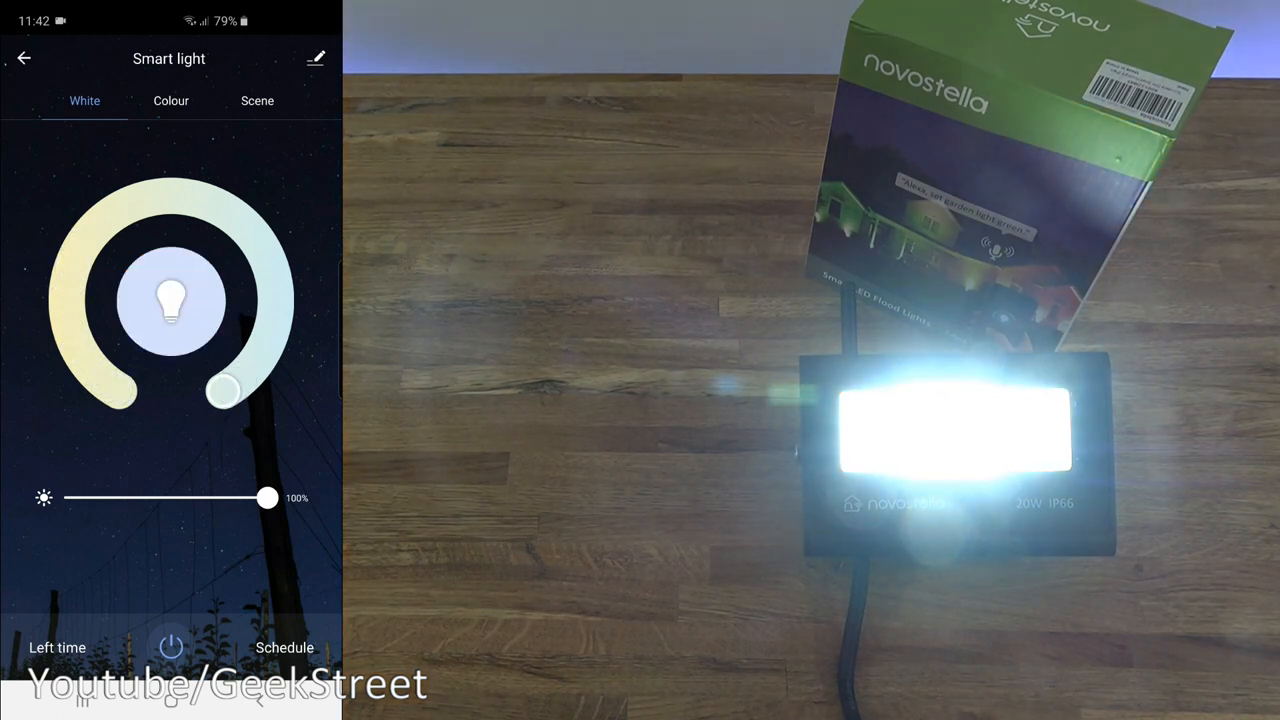
pyautogui.moveTo(268, 498); pyautogui.dragTo(76, 498)
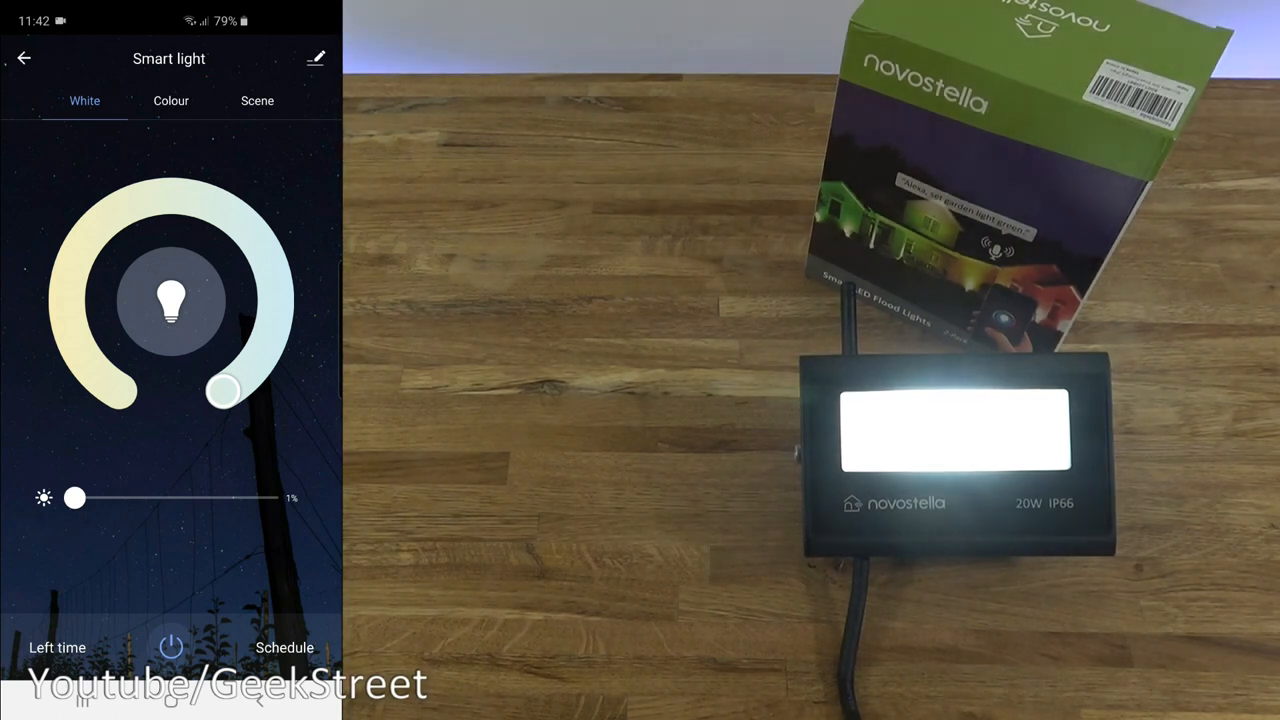
pyautogui.moveTo(74, 496); pyautogui.dragTo(228, 496)
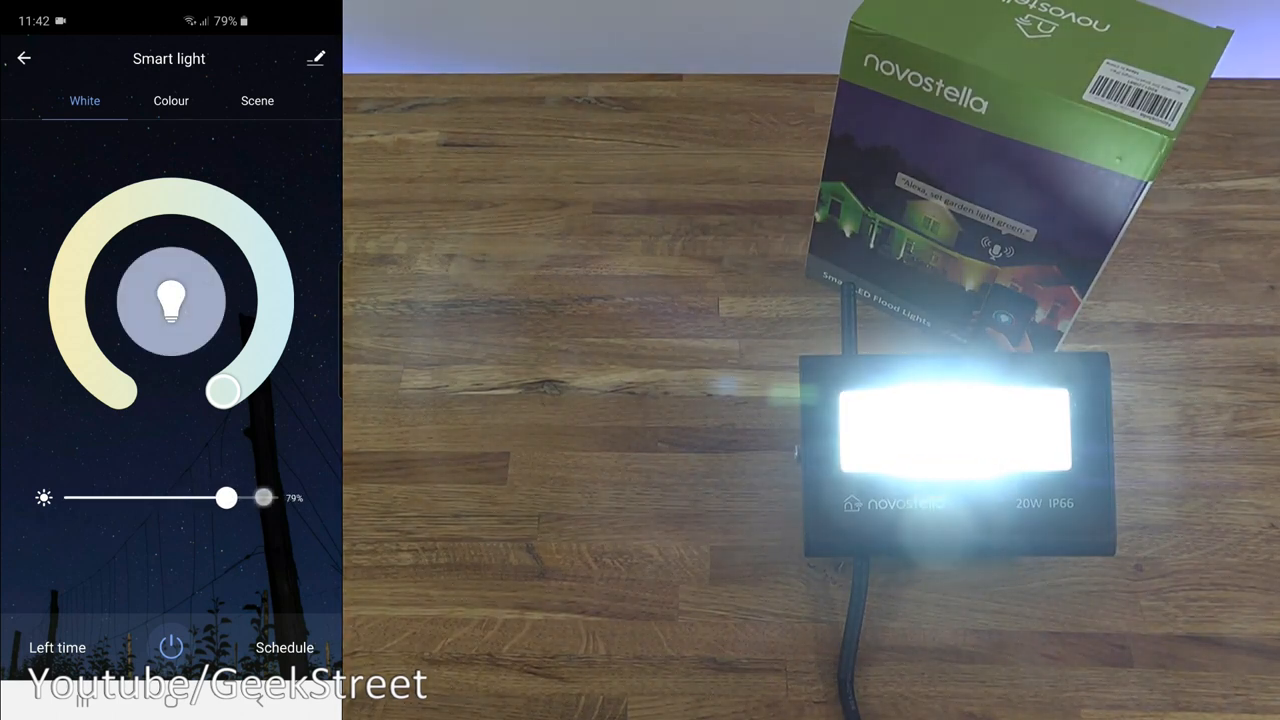
pyautogui.moveTo(228, 496); pyautogui.dragTo(268, 496)
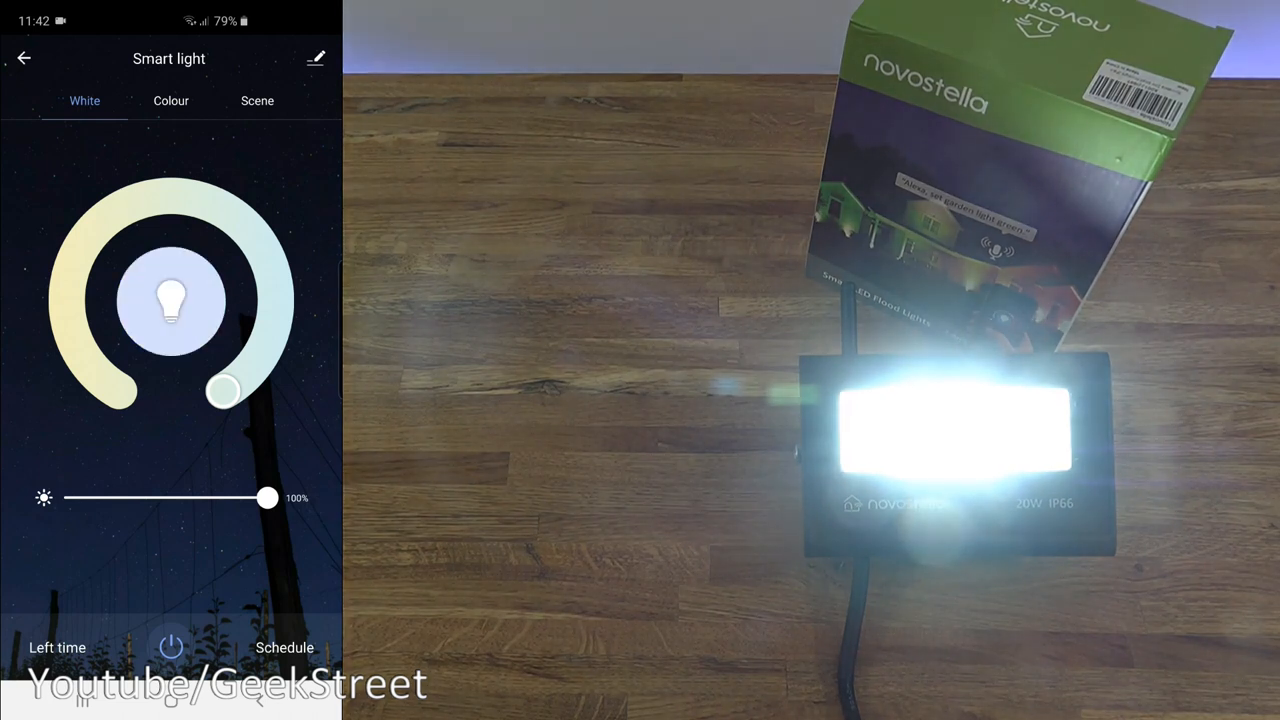
# Set the light to green at full brightness, sweep saturation down to near white and back to fully saturated.
pyautogui.click(170, 100)
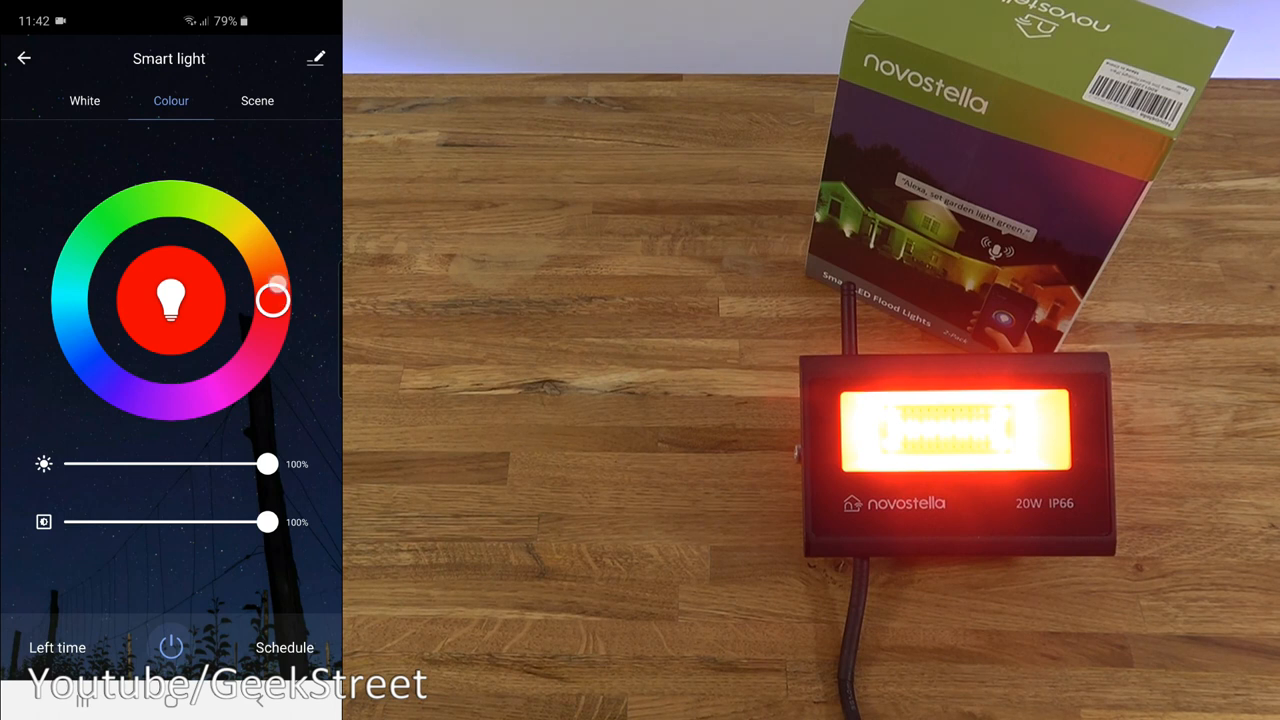
pyautogui.moveTo(276, 300); pyautogui.dragTo(244, 228)
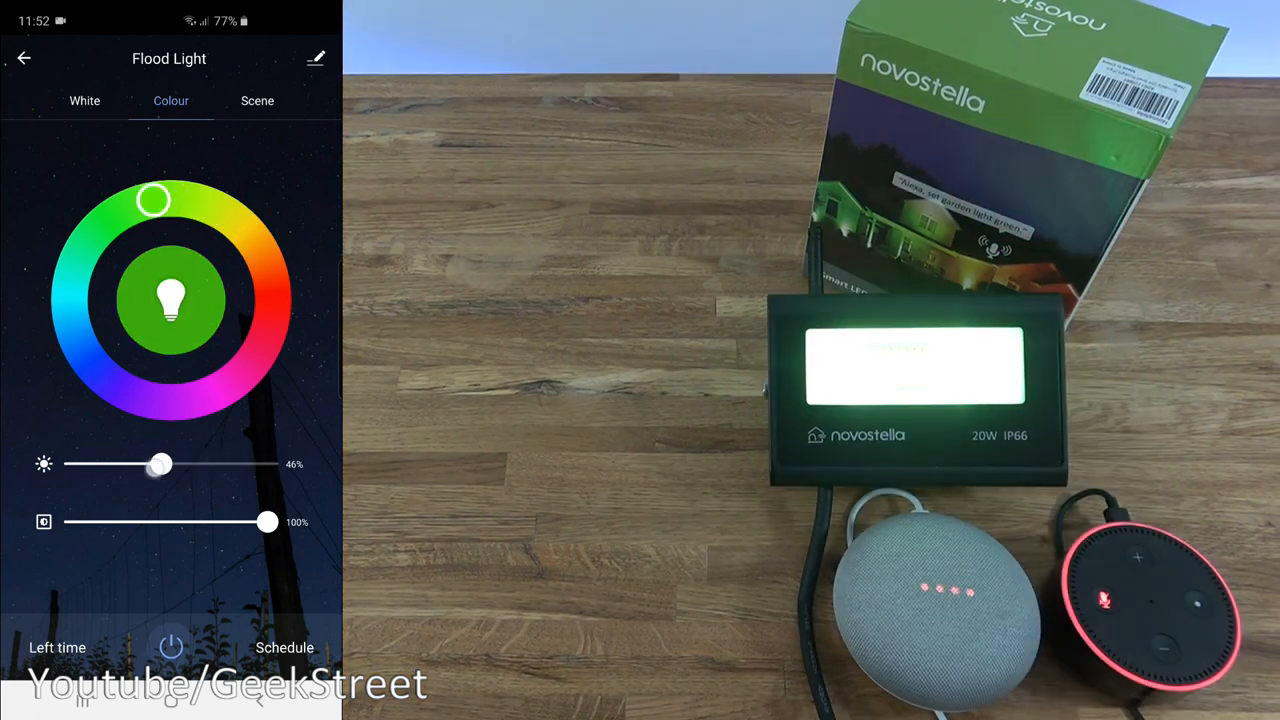
pyautogui.moveTo(160, 464); pyautogui.dragTo(220, 464)
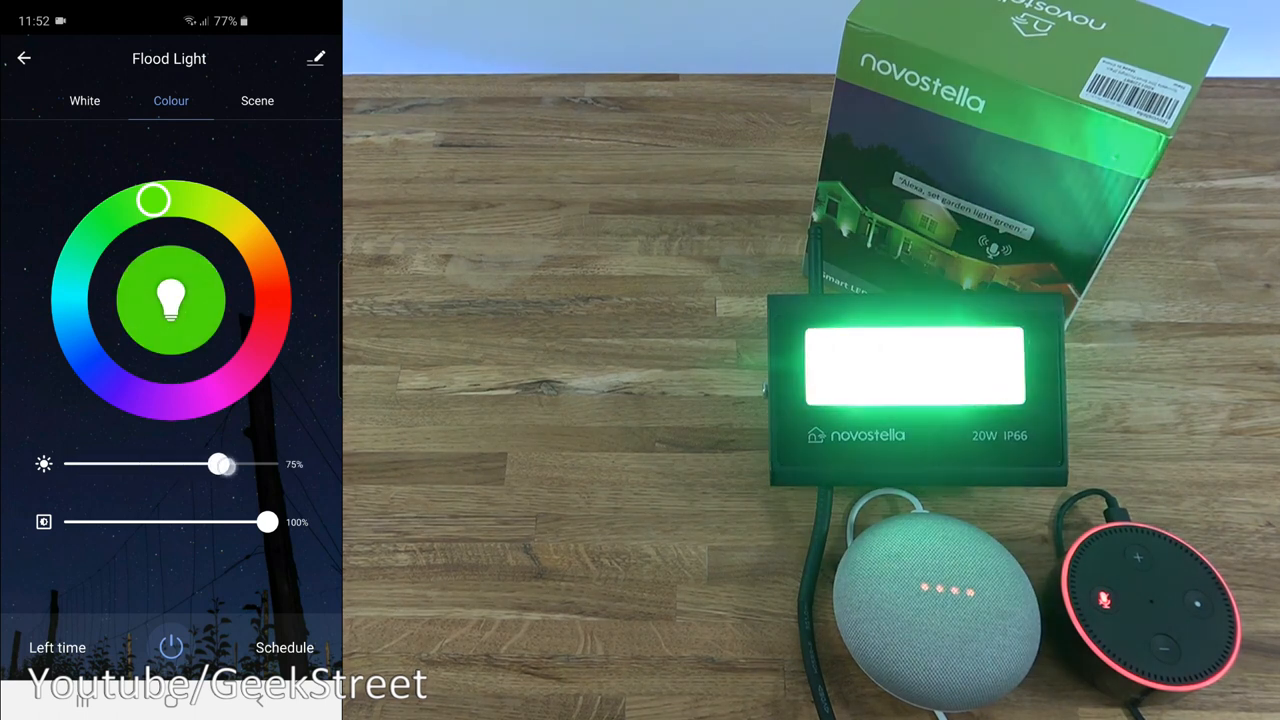
pyautogui.moveTo(220, 464); pyautogui.dragTo(268, 464)
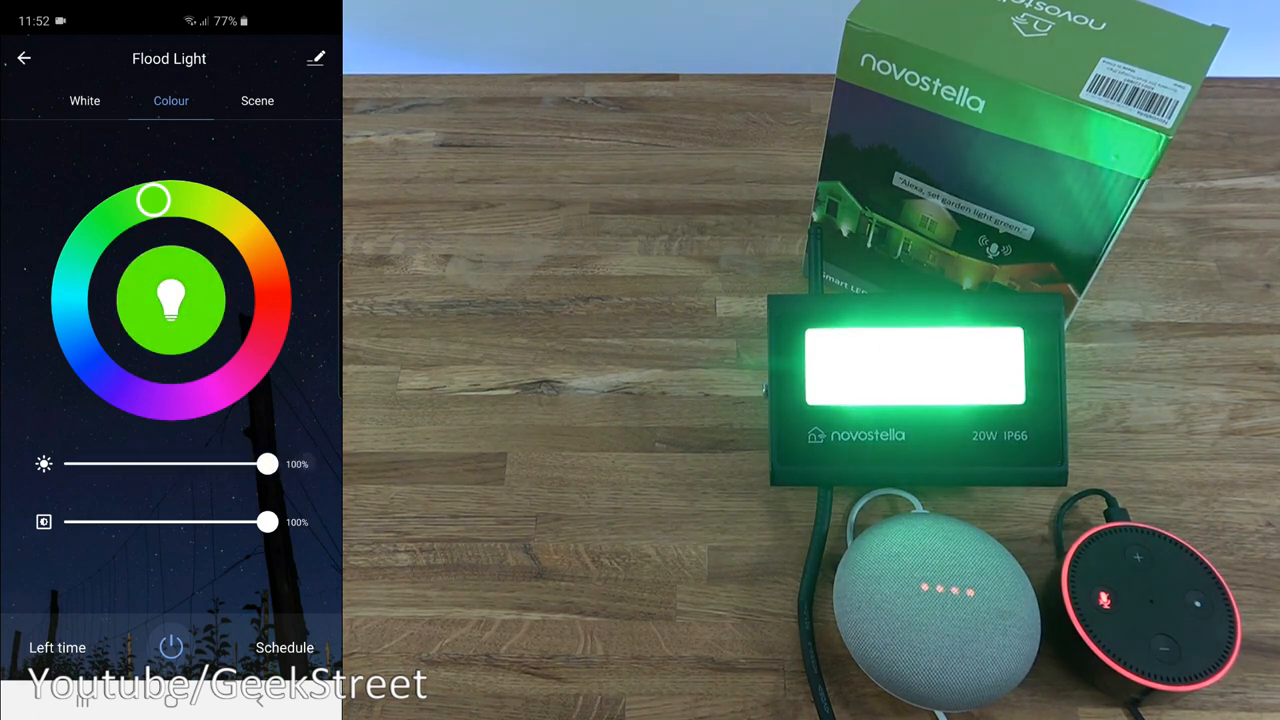
pyautogui.moveTo(268, 520); pyautogui.dragTo(150, 520)
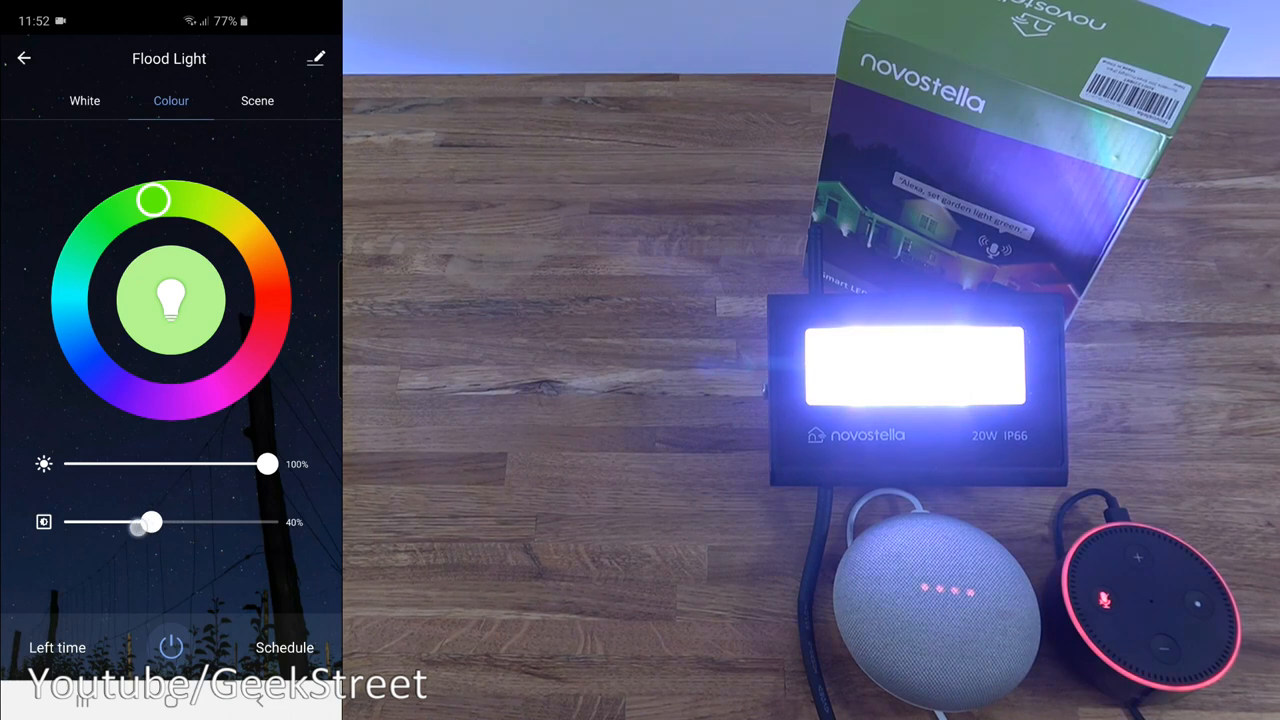
pyautogui.moveTo(150, 522); pyautogui.dragTo(78, 522)
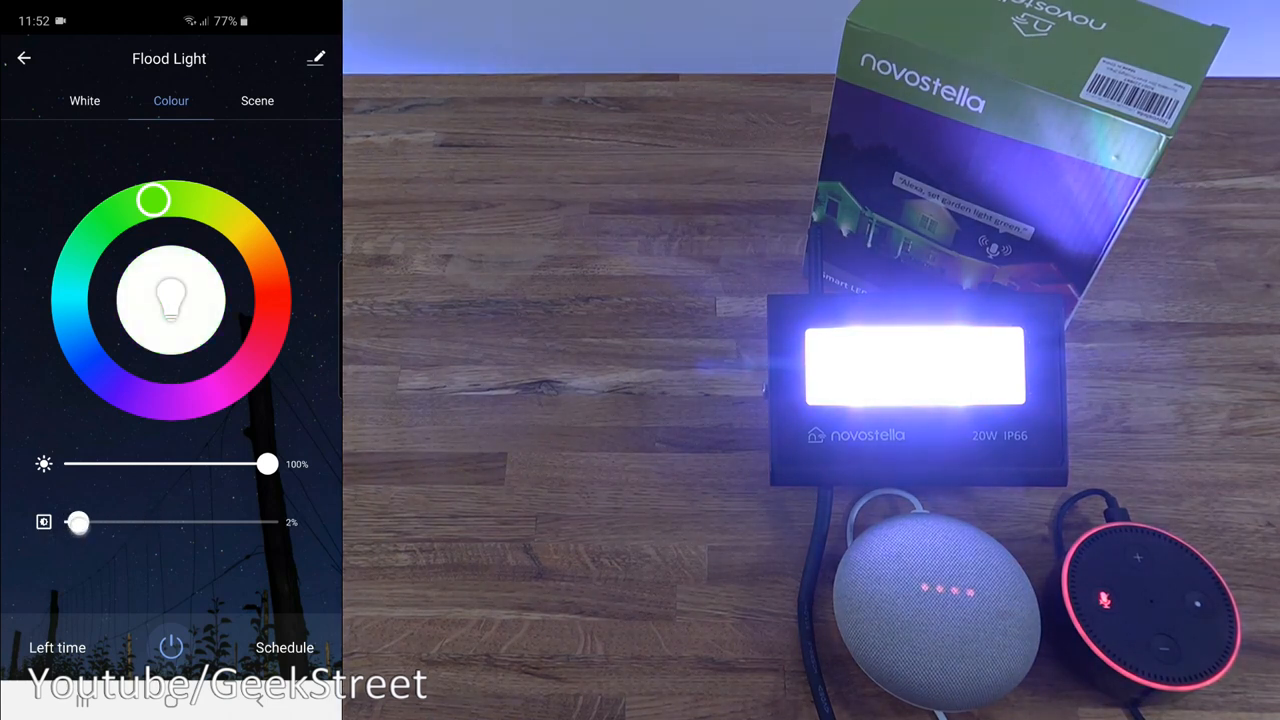
pyautogui.moveTo(78, 522); pyautogui.dragTo(188, 522)
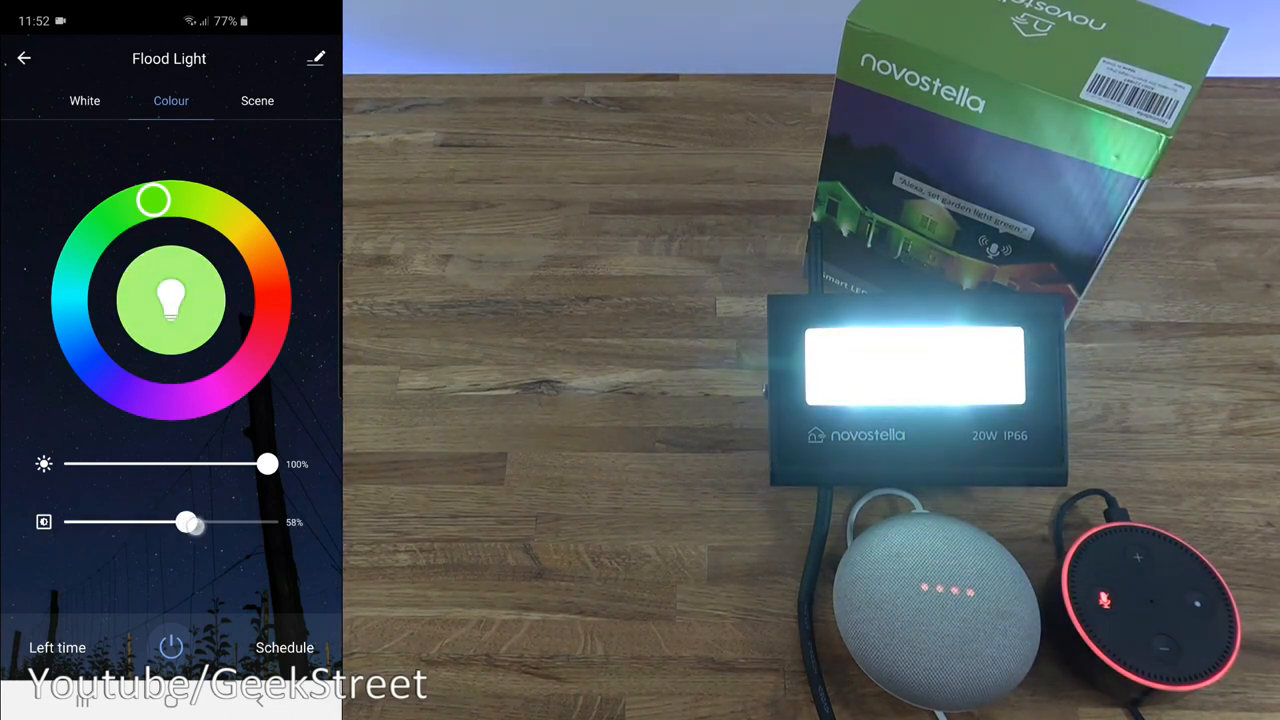
pyautogui.moveTo(188, 520); pyautogui.dragTo(262, 520)
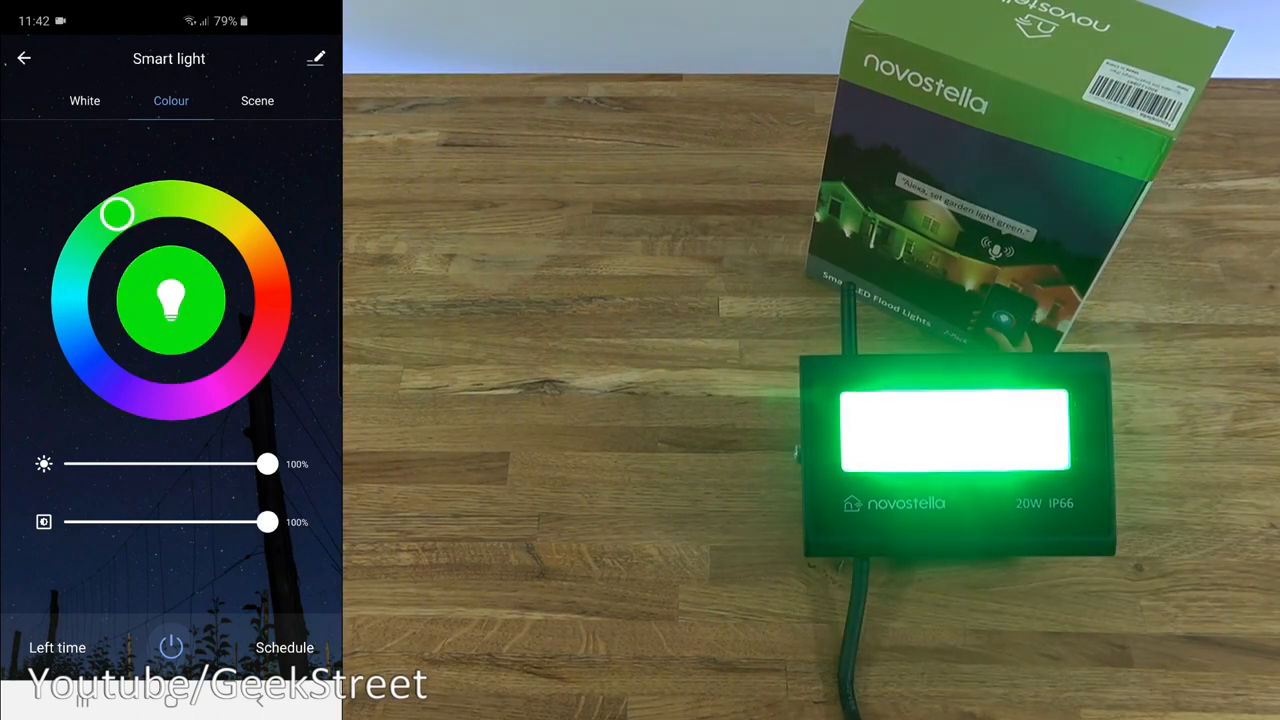
# Cycle through blue, purple, red and orange, dim to 1%, then cycle colours again finishing on cyan.
pyautogui.moveTo(116, 214); pyautogui.dragTo(128, 392)
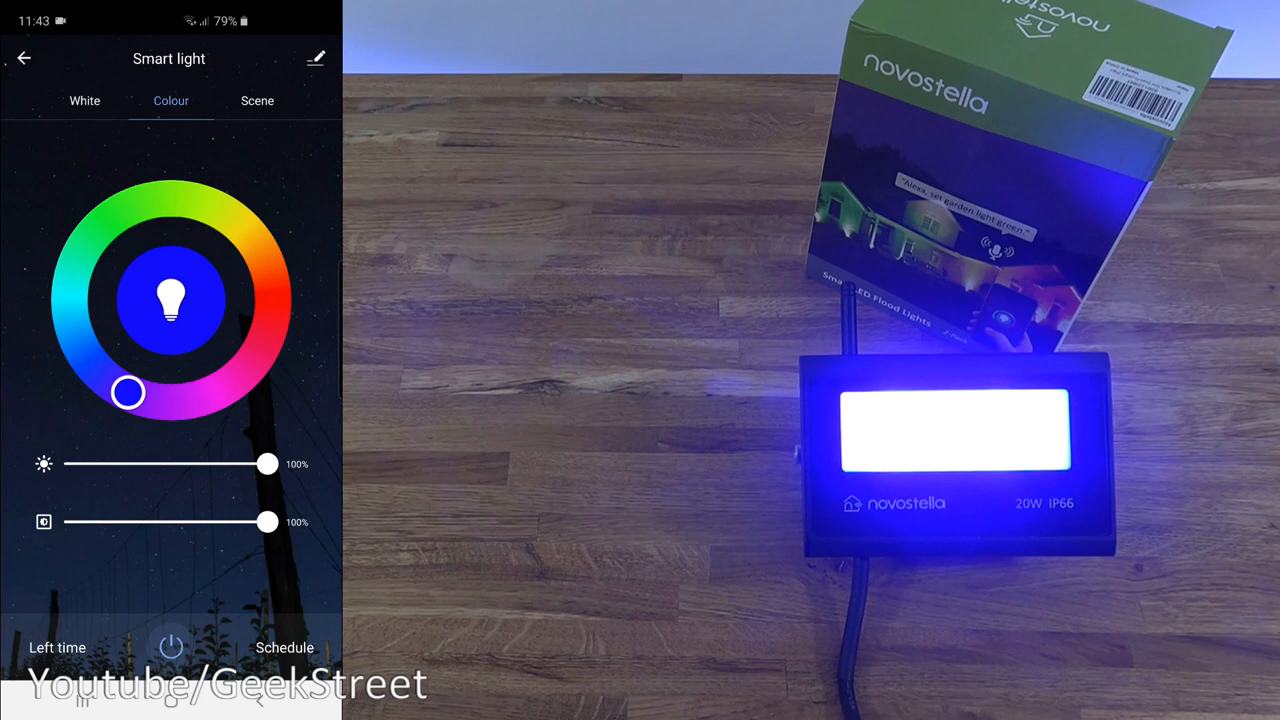
pyautogui.moveTo(128, 392); pyautogui.dragTo(188, 400)
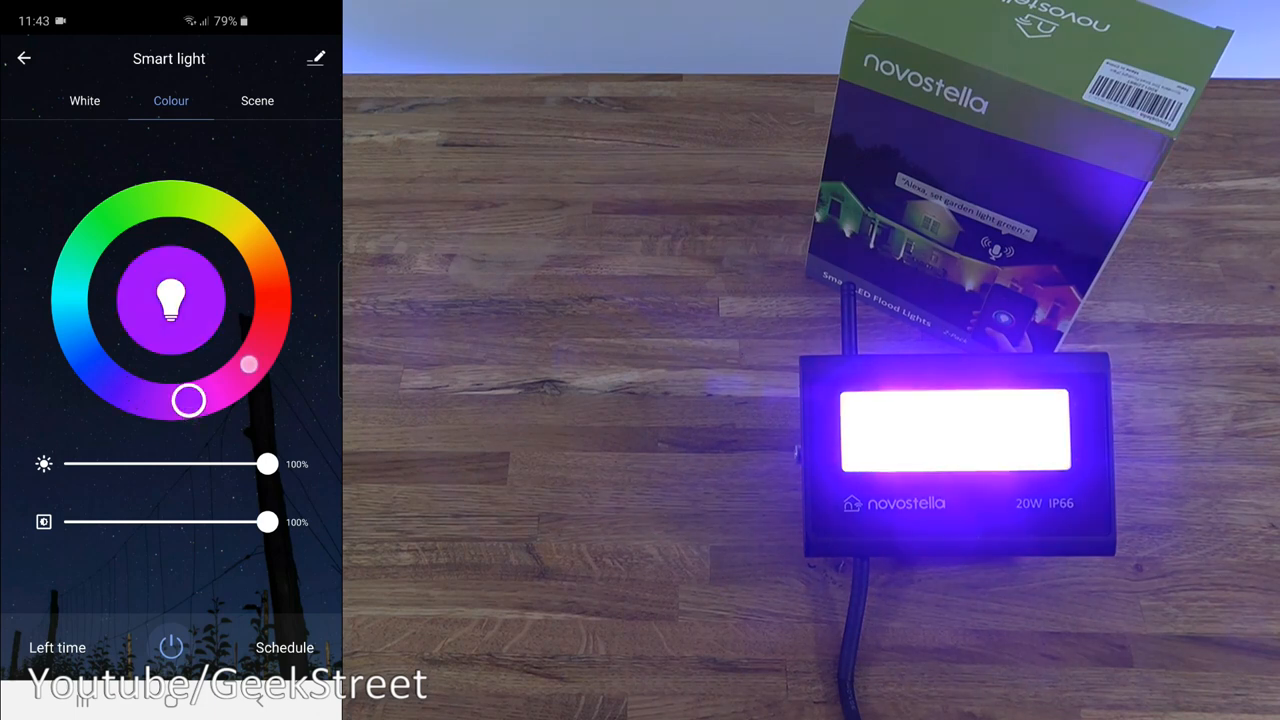
pyautogui.moveTo(188, 400); pyautogui.dragTo(270, 324)
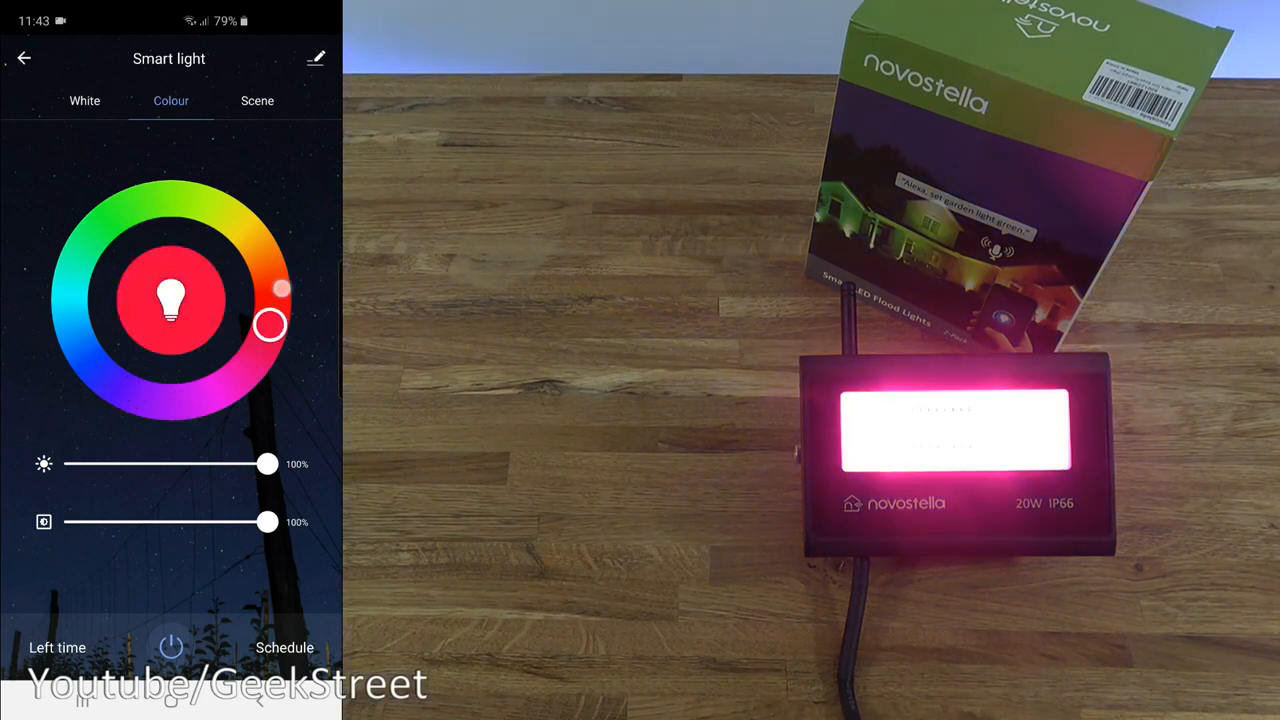
pyautogui.moveTo(268, 464); pyautogui.dragTo(76, 464)
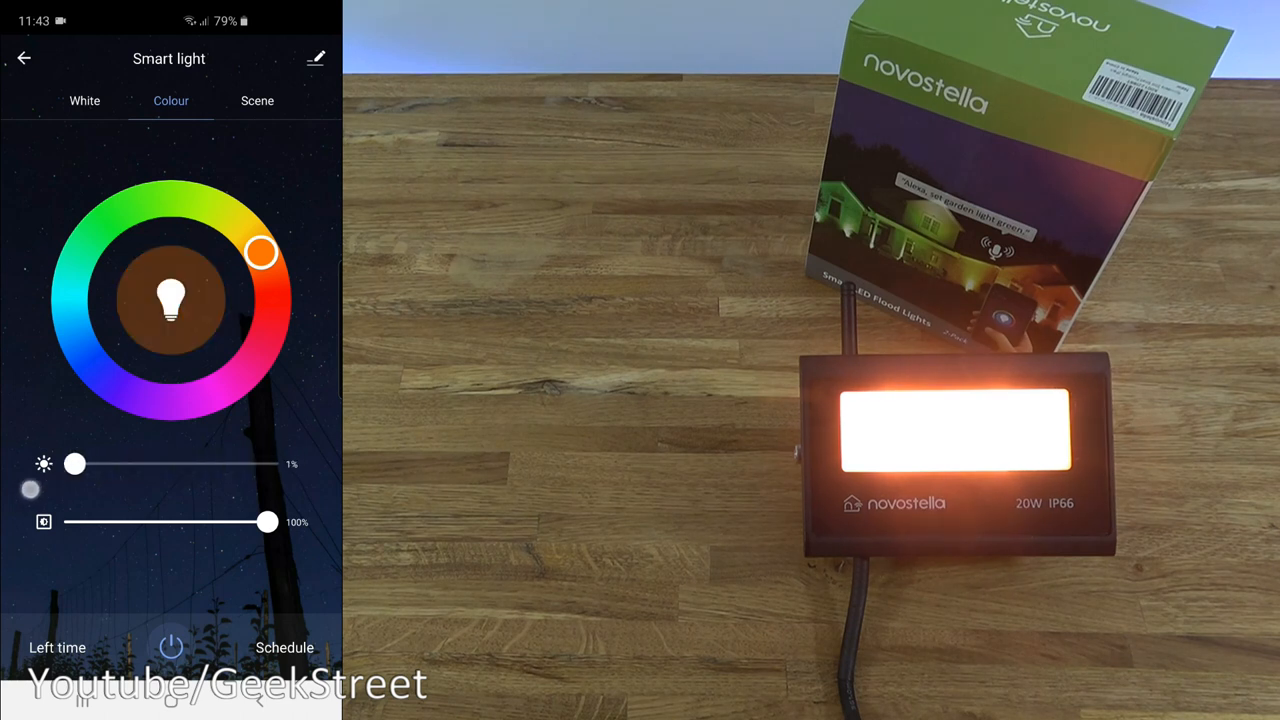
pyautogui.moveTo(260, 252); pyautogui.dragTo(272, 314)
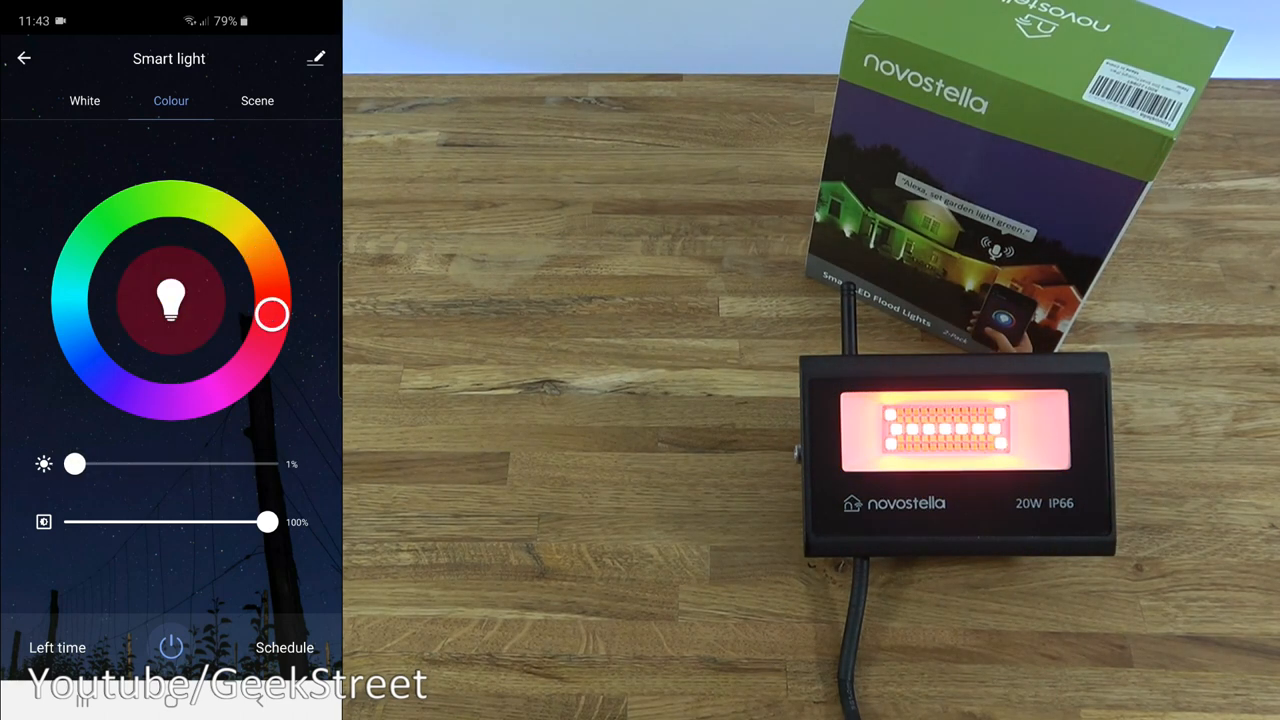
pyautogui.moveTo(272, 314); pyautogui.dragTo(200, 398)
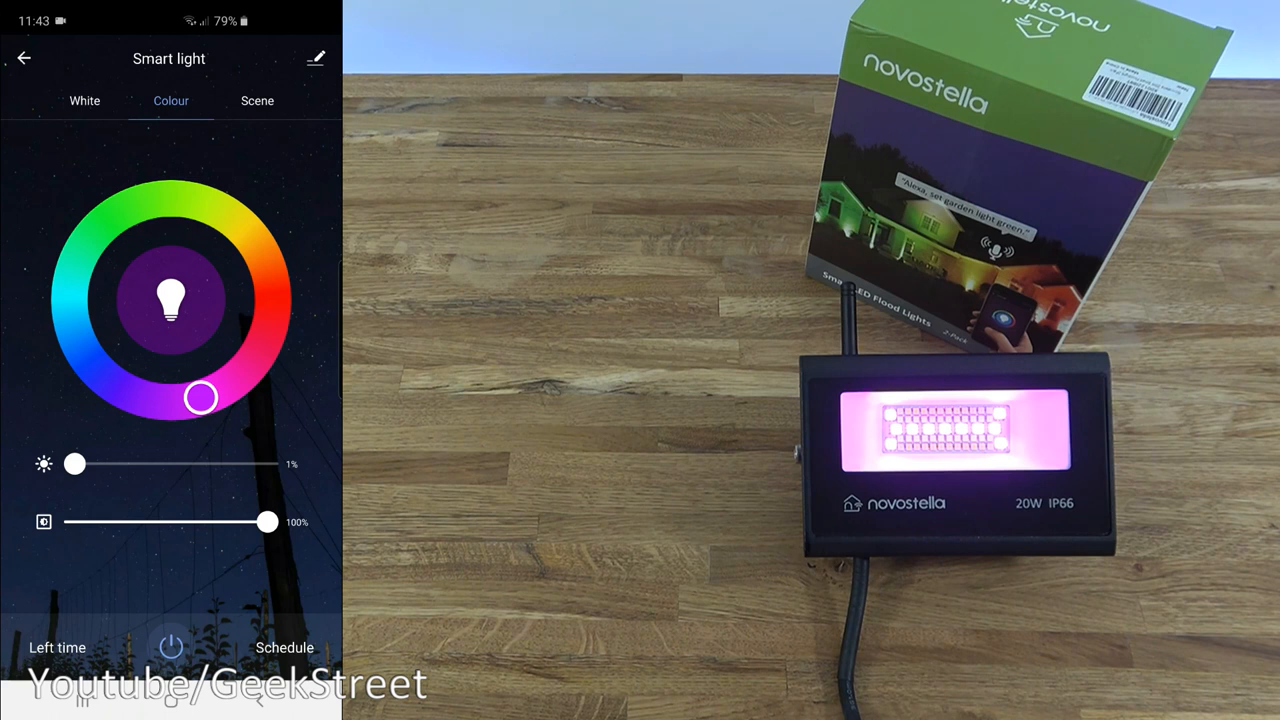
pyautogui.moveTo(200, 398); pyautogui.dragTo(92, 364)
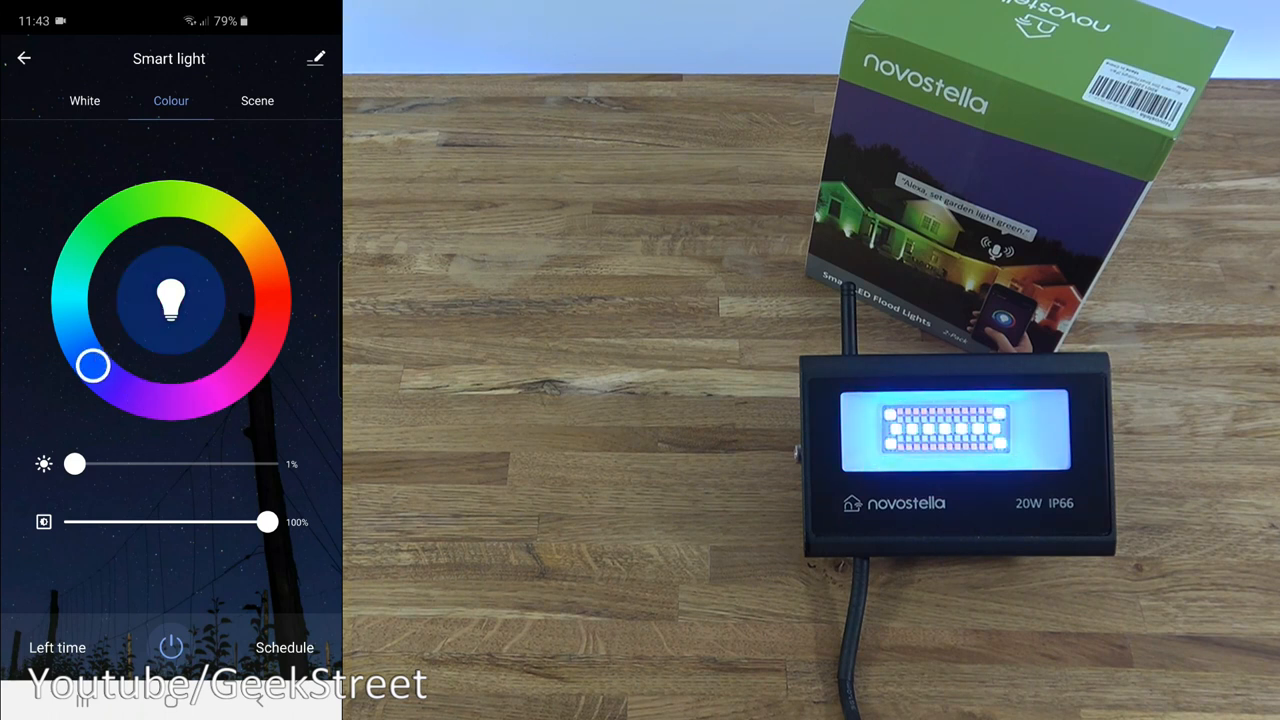
pyautogui.click(116, 212)
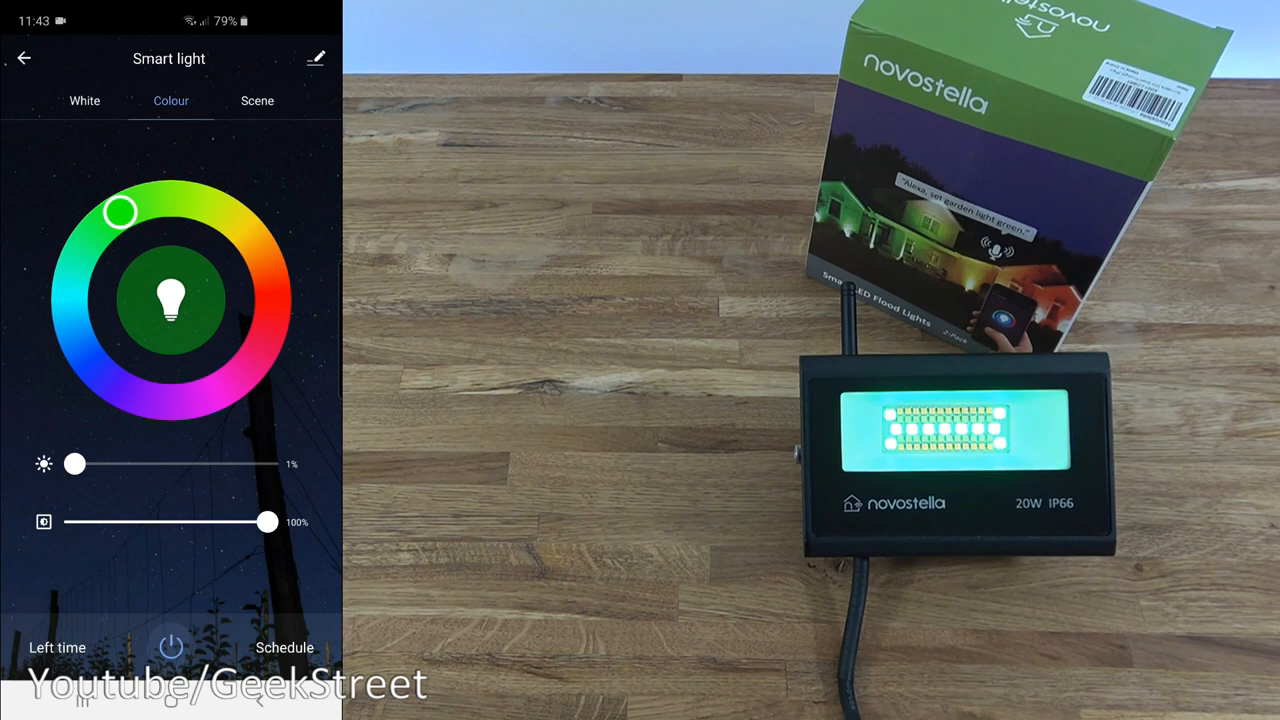
pyautogui.moveTo(118, 212); pyautogui.dragTo(264, 258)
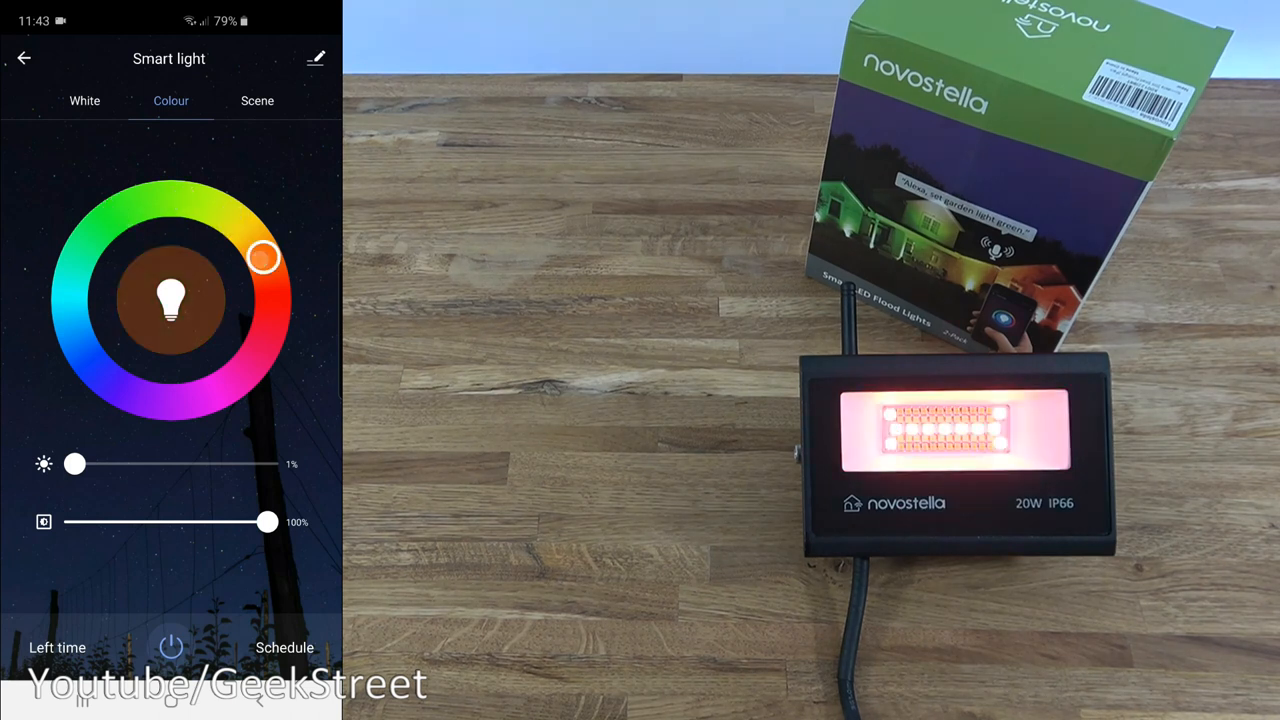
pyautogui.moveTo(264, 258); pyautogui.dragTo(214, 392)
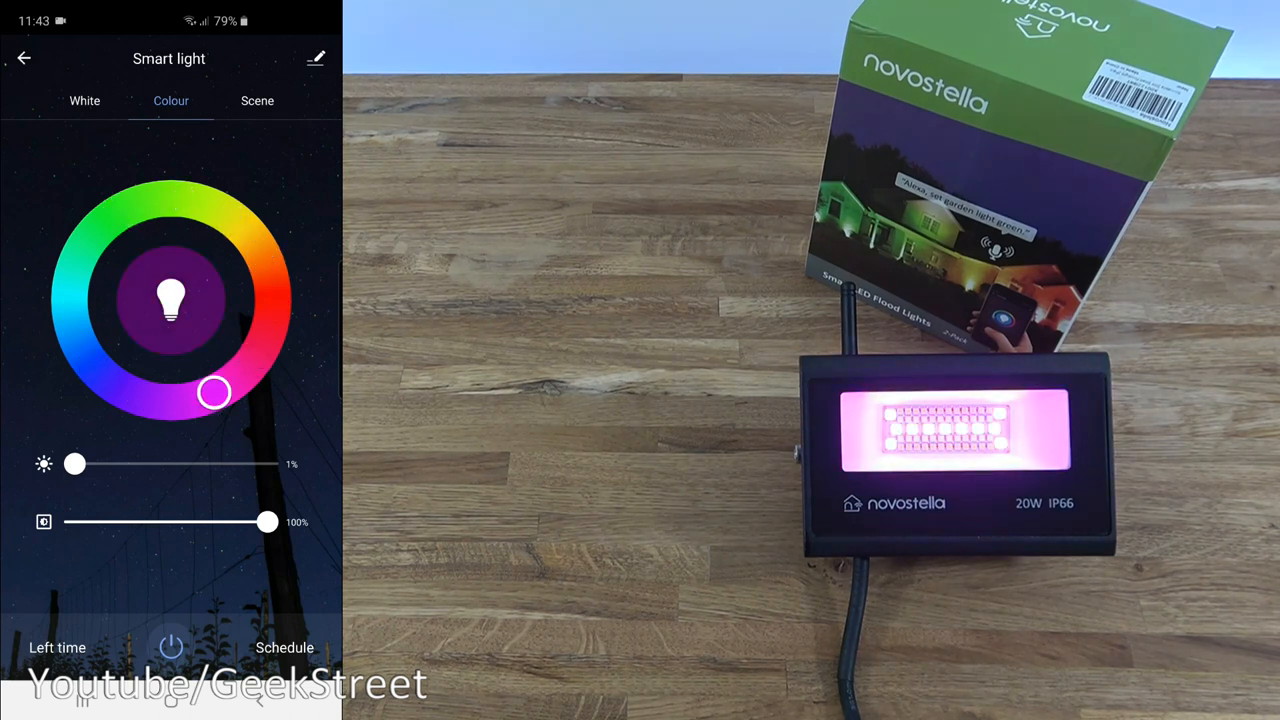
pyautogui.moveTo(212, 392); pyautogui.dragTo(70, 312)
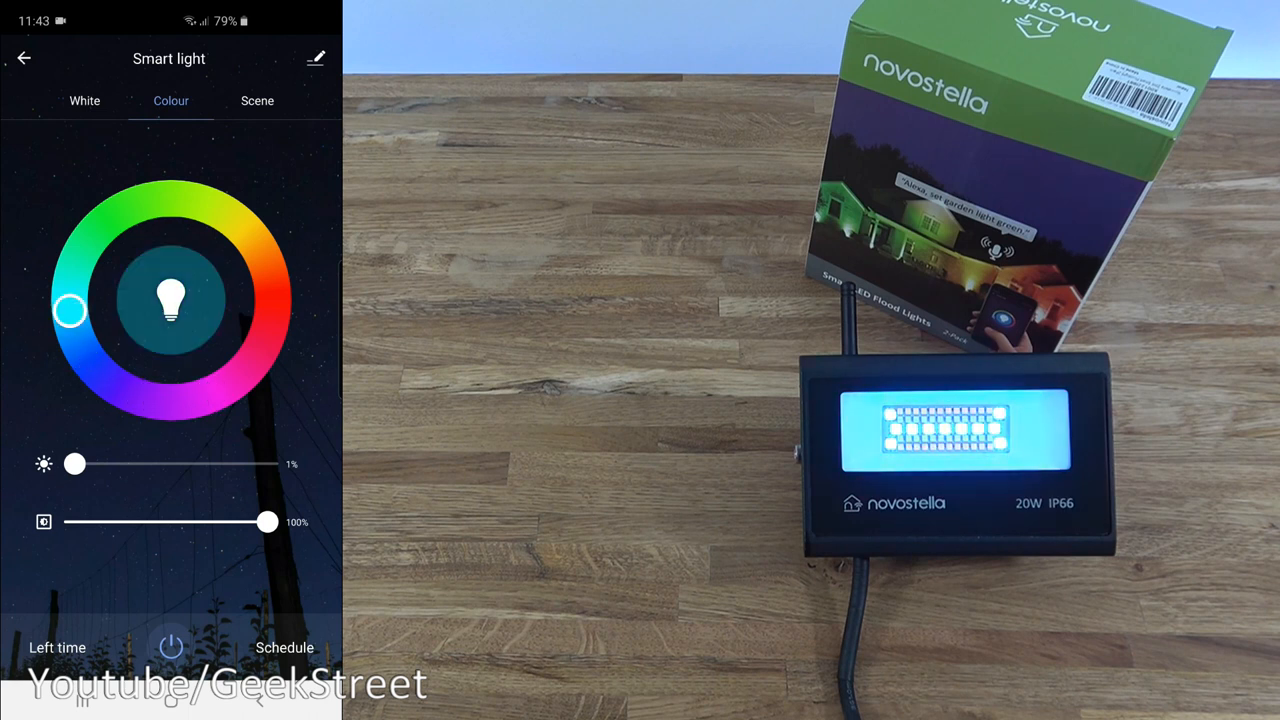
pyautogui.click(256, 100)
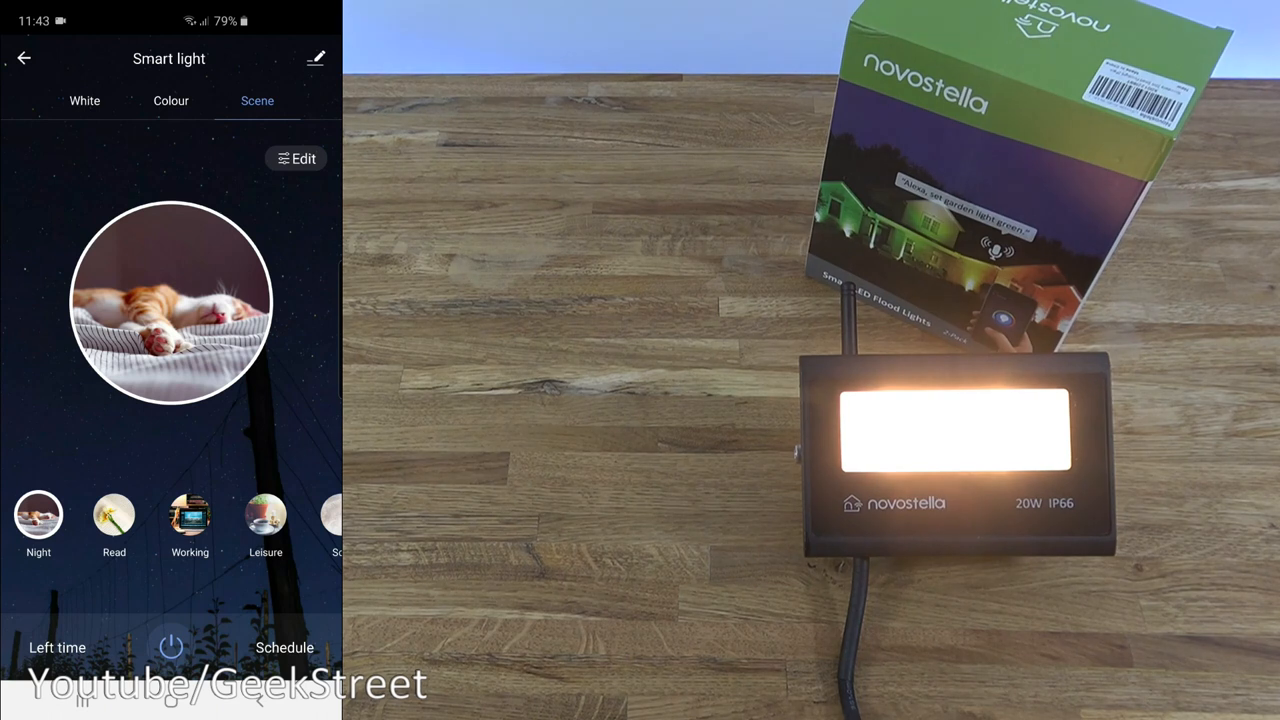
# Apply the Read, Working, Dazzling and Gorgeous preset scenes, then return to white light.
pyautogui.click(114, 516)
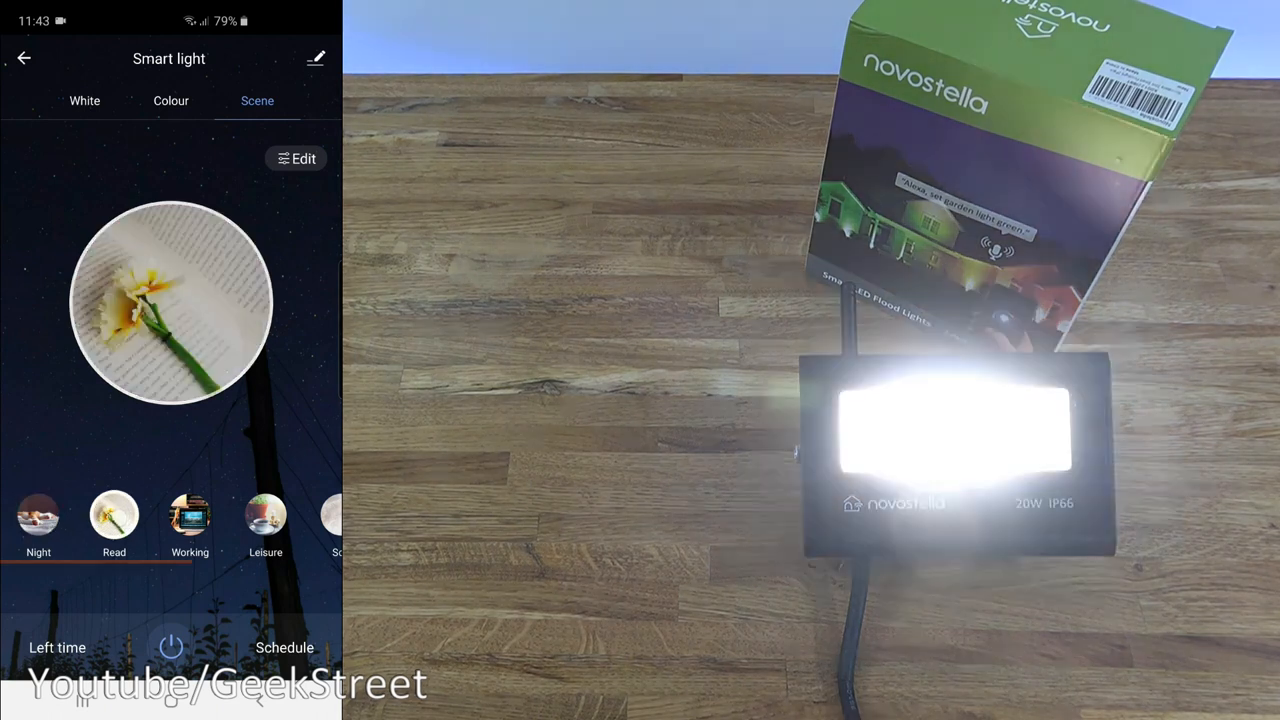
pyautogui.click(188, 516)
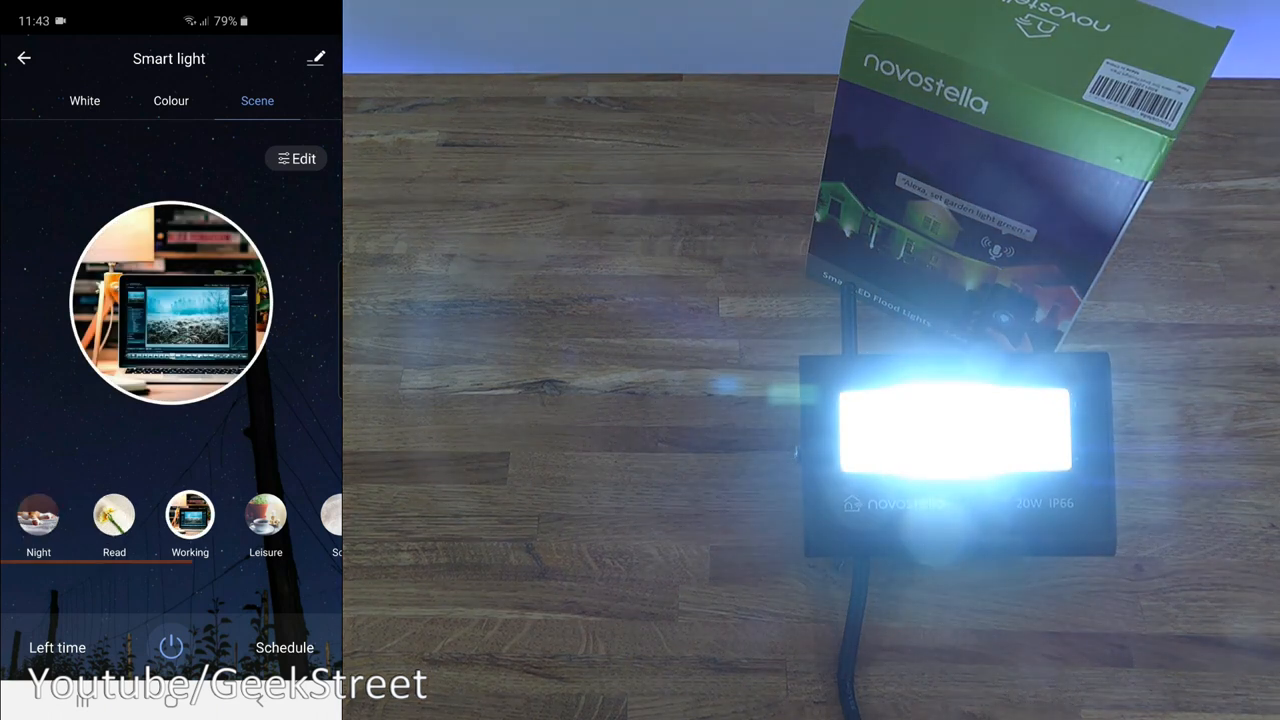
pyautogui.click(264, 512)
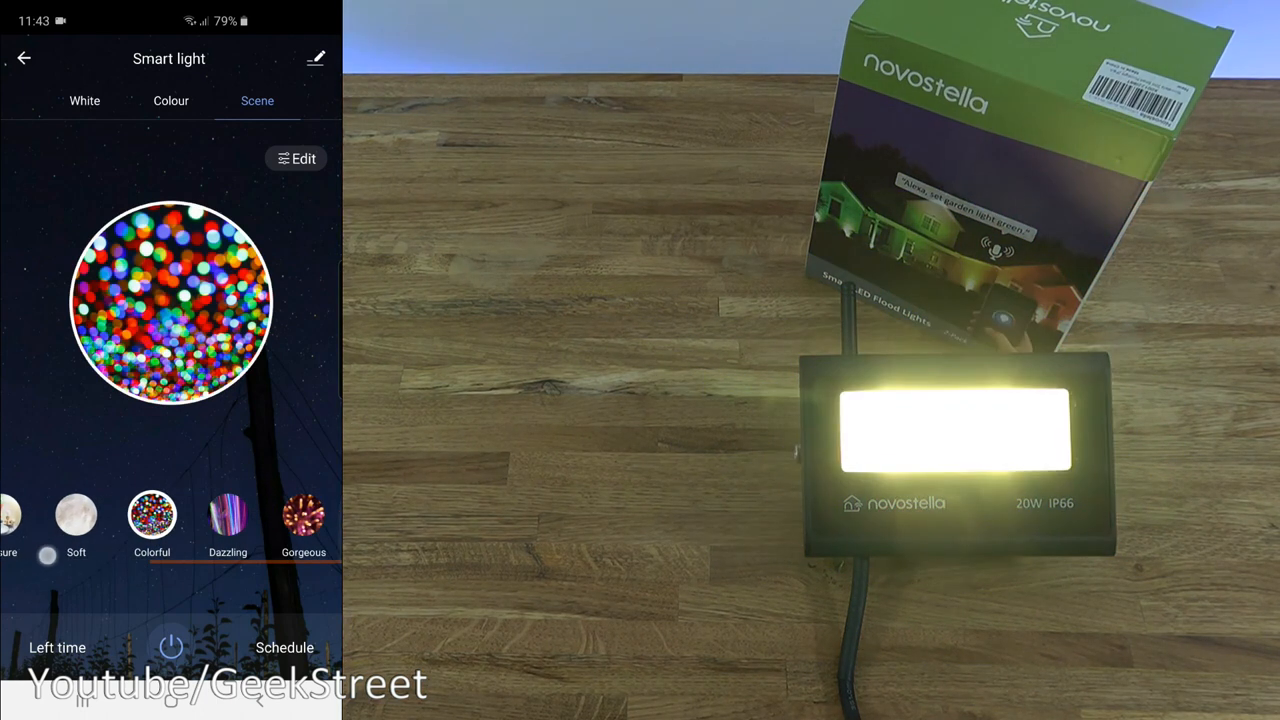
pyautogui.click(266, 516)
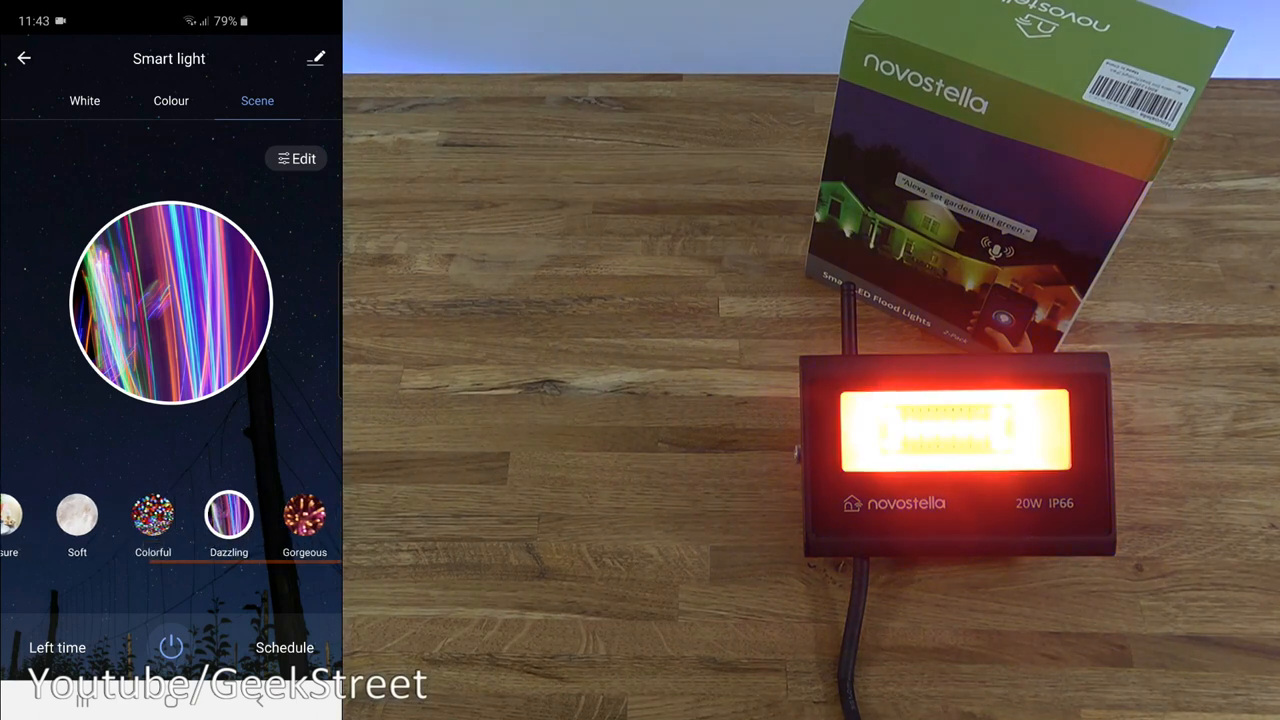
pyautogui.click(304, 516)
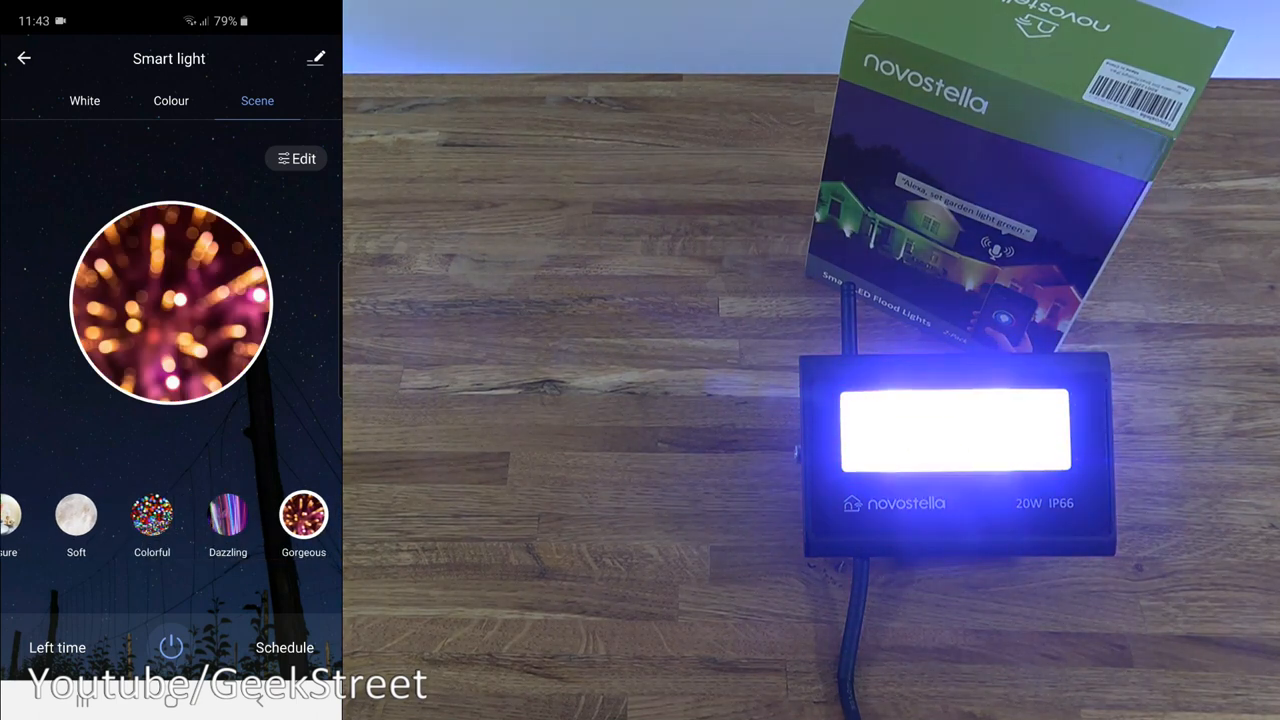
pyautogui.click(84, 100)
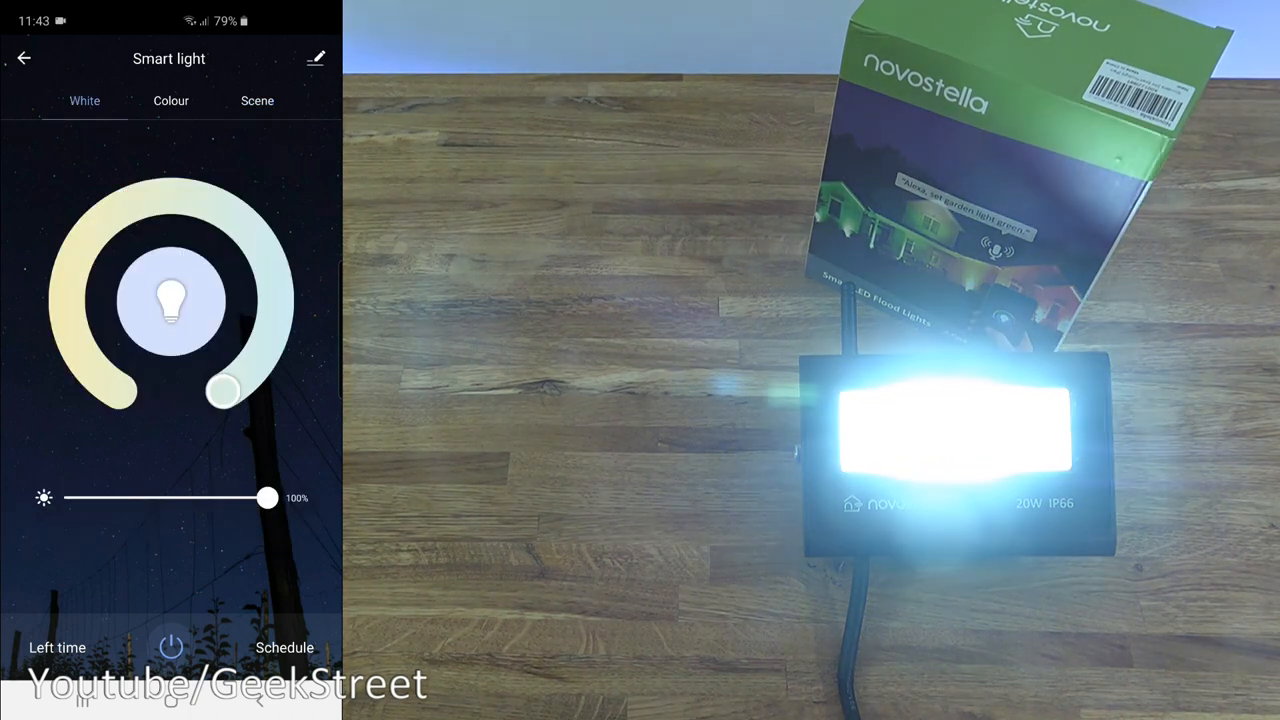
# Dim the white light to 1%, dismiss the countdown timer unset, and view the empty schedule list.
pyautogui.moveTo(268, 498); pyautogui.dragTo(76, 498)
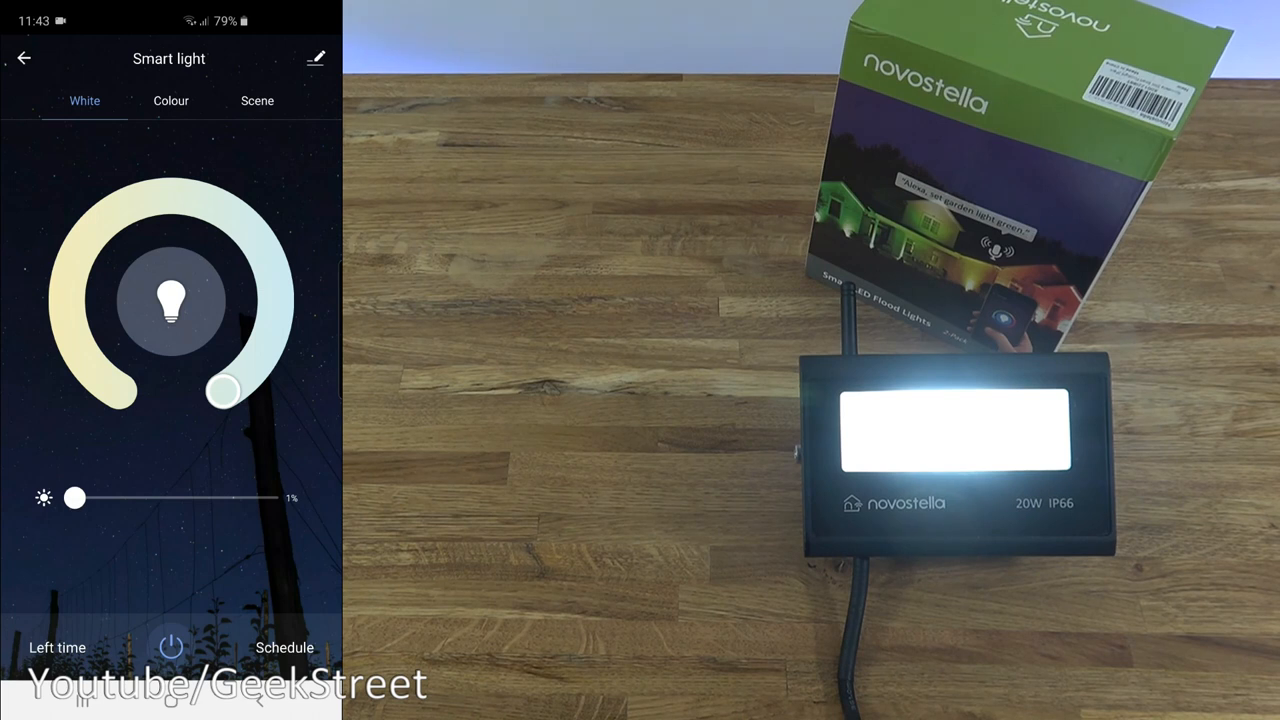
pyautogui.click(56, 648)
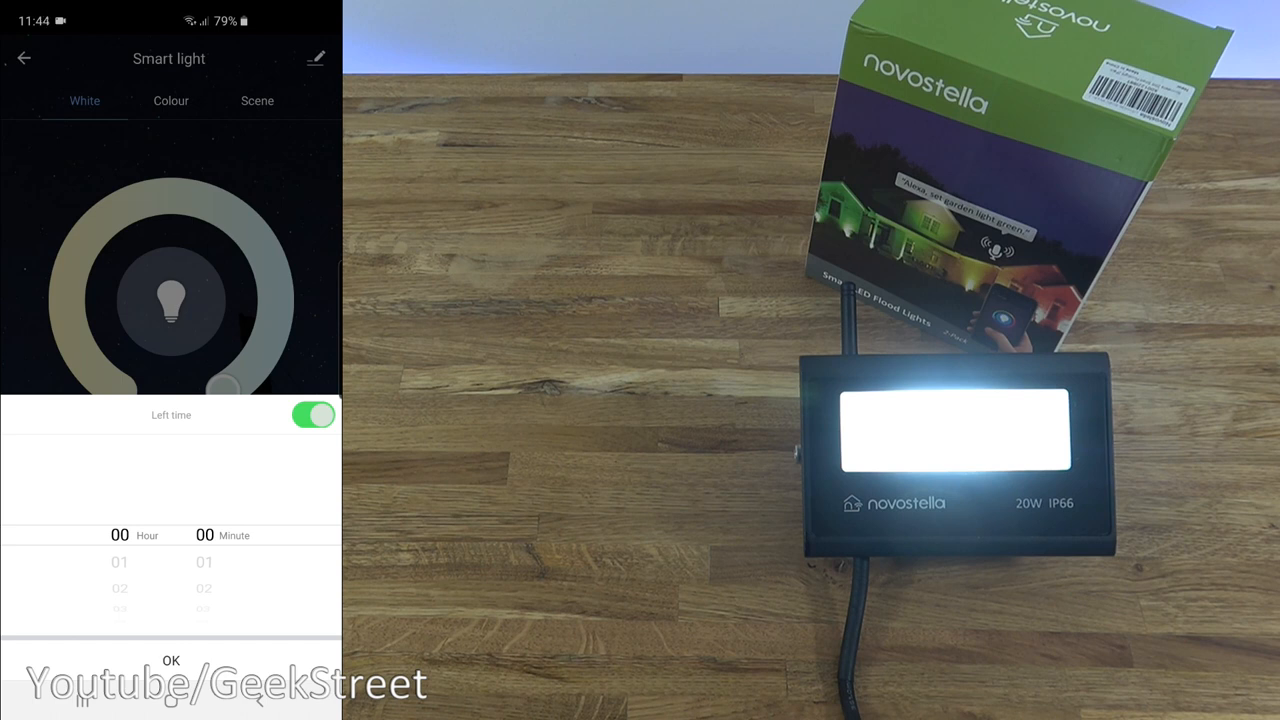
pyautogui.click(170, 660)
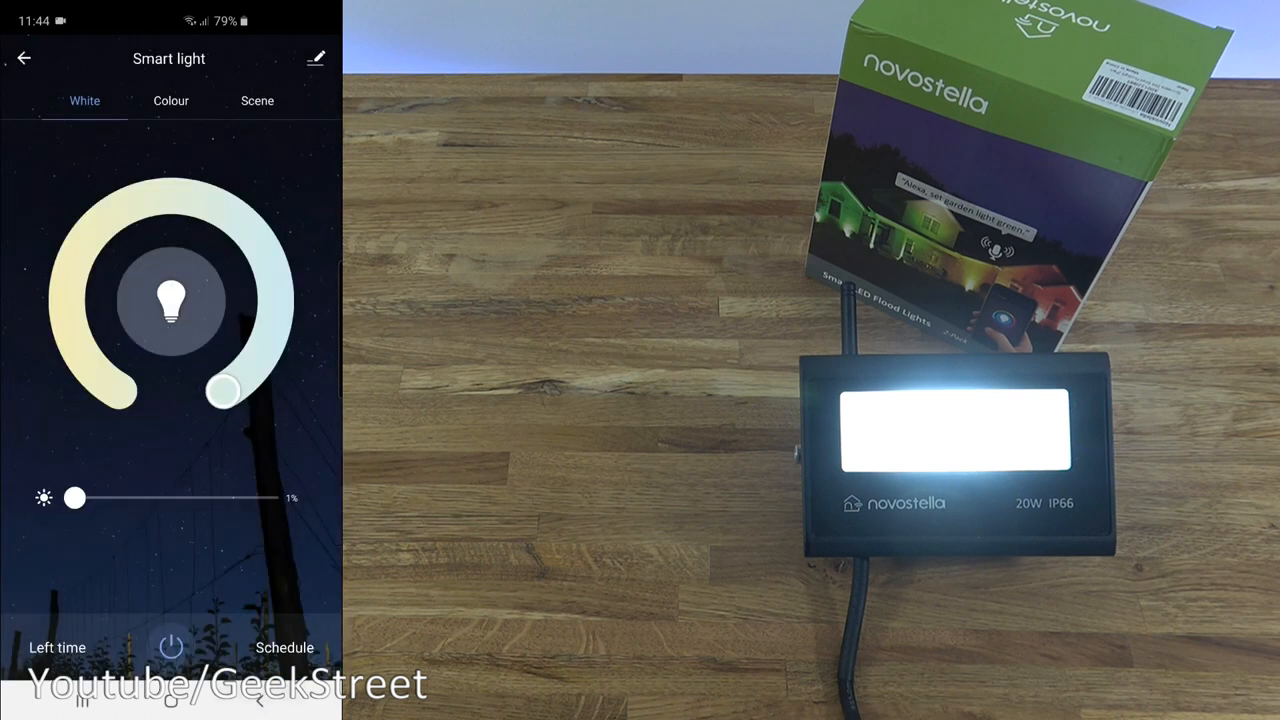
pyautogui.click(284, 648)
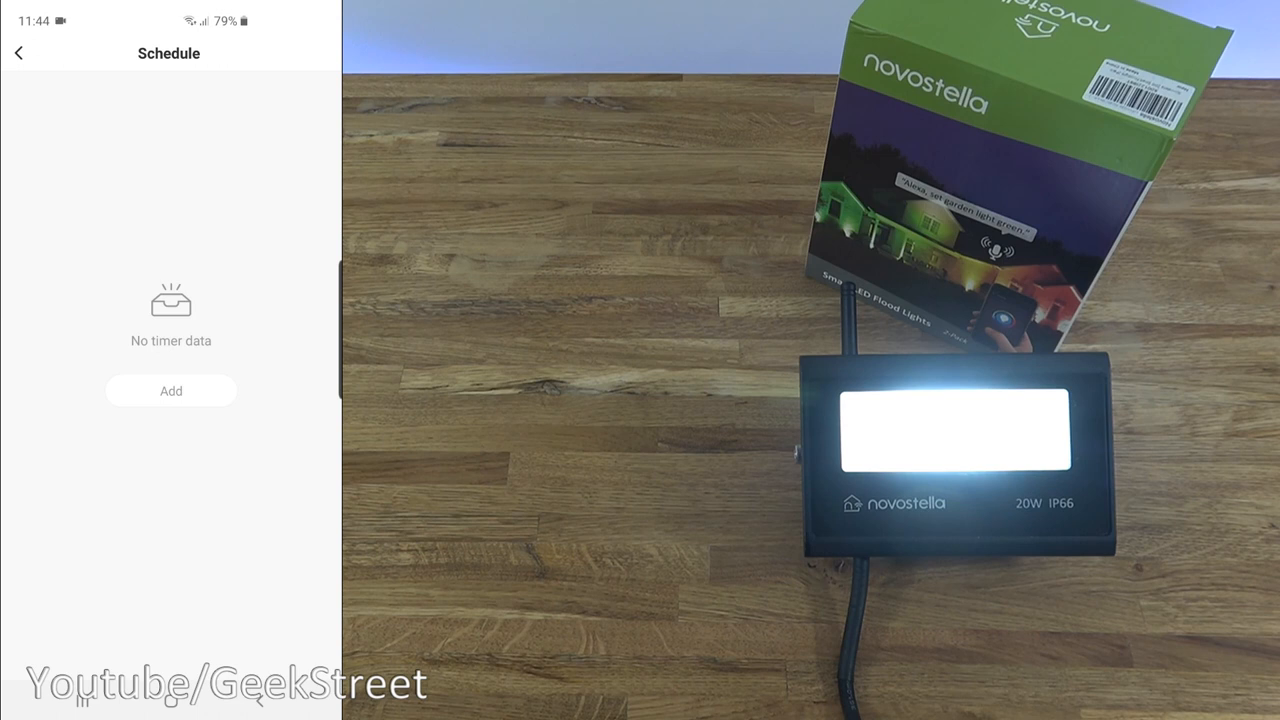
# Start a new schedule, scroll the time wheels, cancel the note, and back out without saving.
pyautogui.click(170, 390)
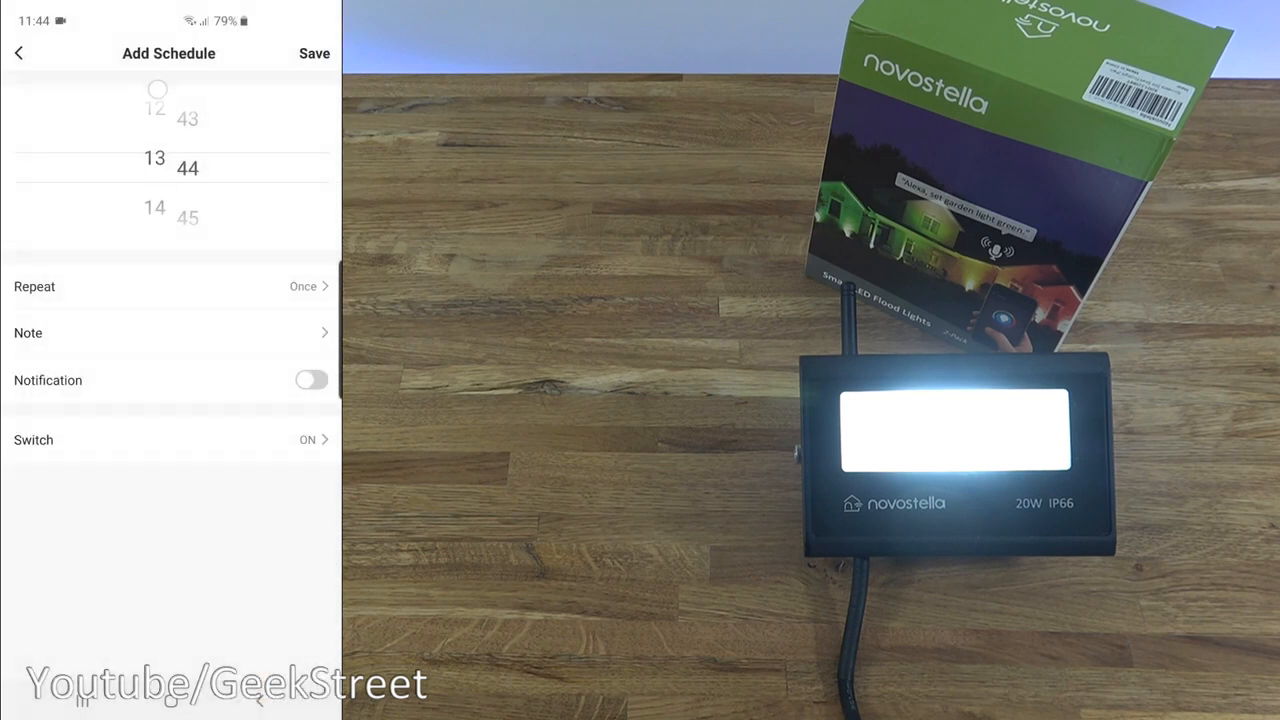
pyautogui.scroll(-3)
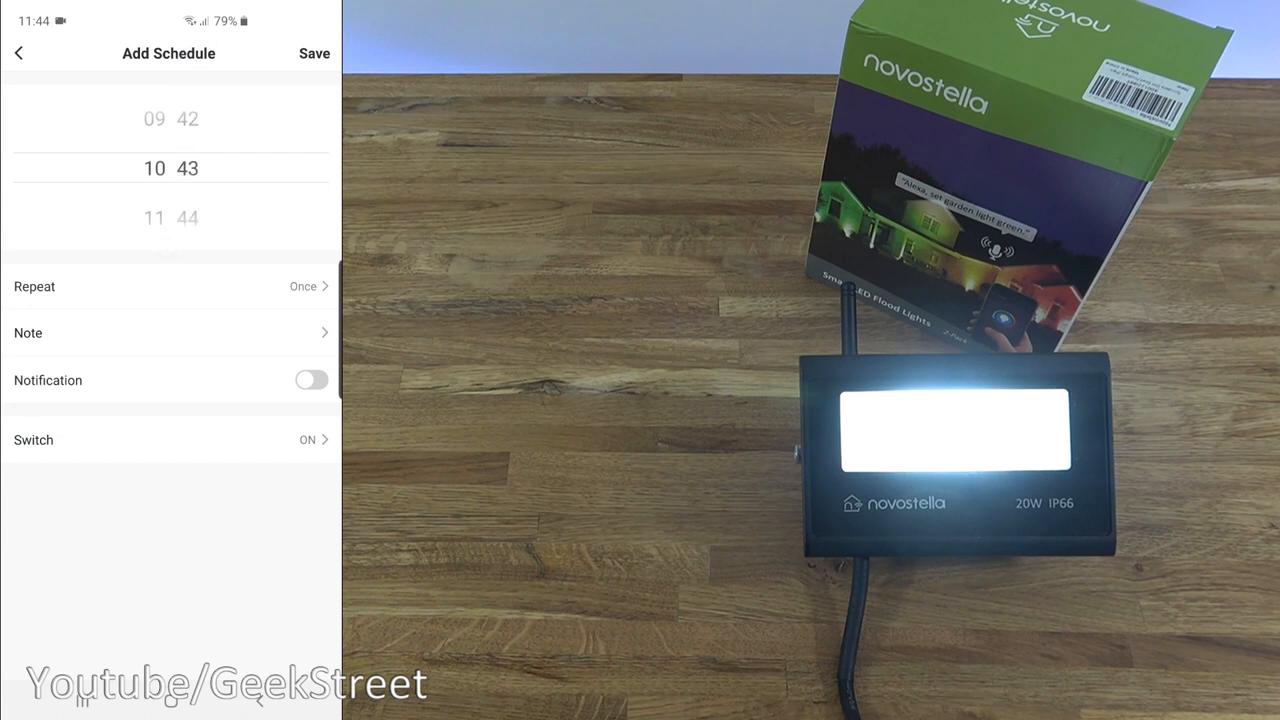
pyautogui.click(168, 286)
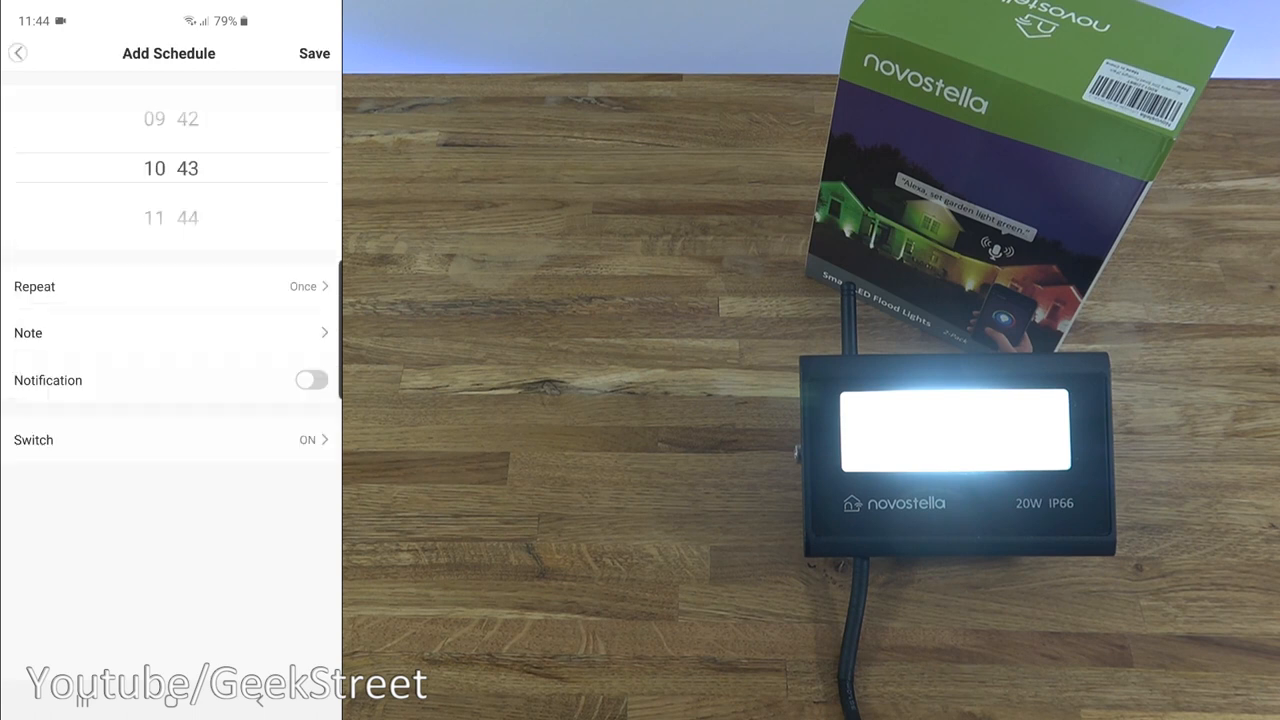
pyautogui.click(170, 332)
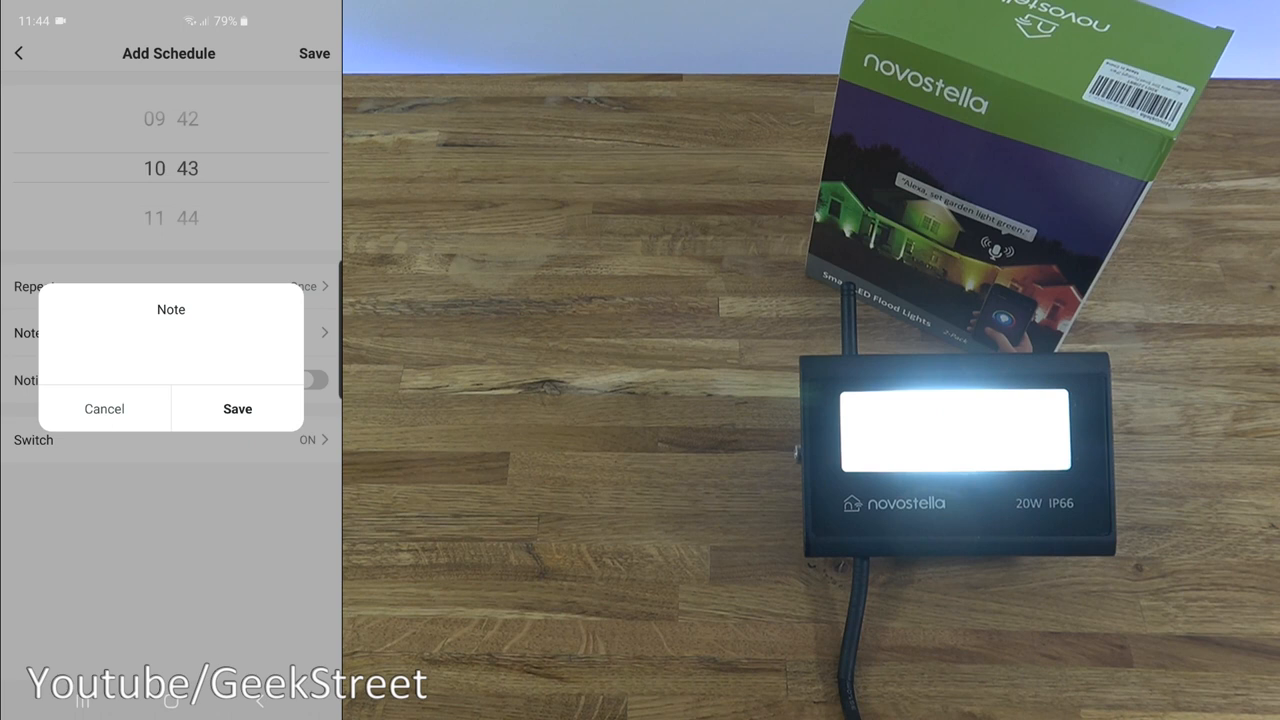
pyautogui.click(104, 408)
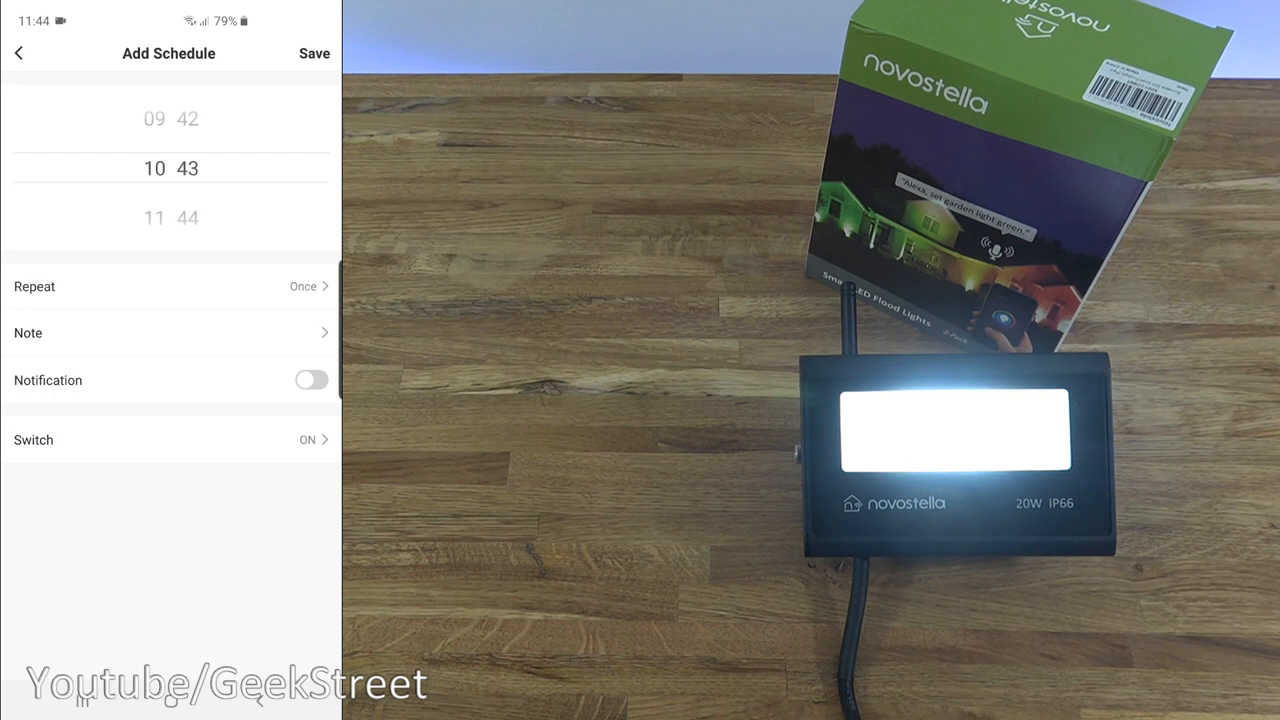
pyautogui.click(32, 440)
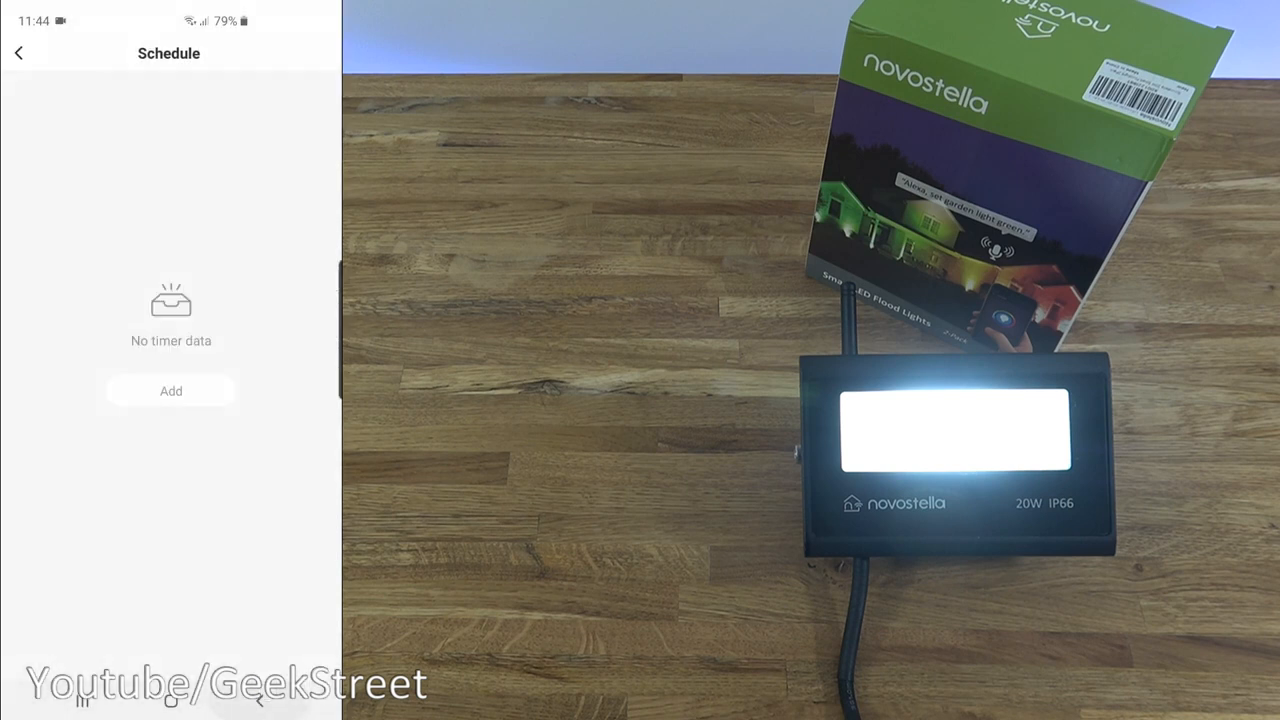
pyautogui.click(18, 52)
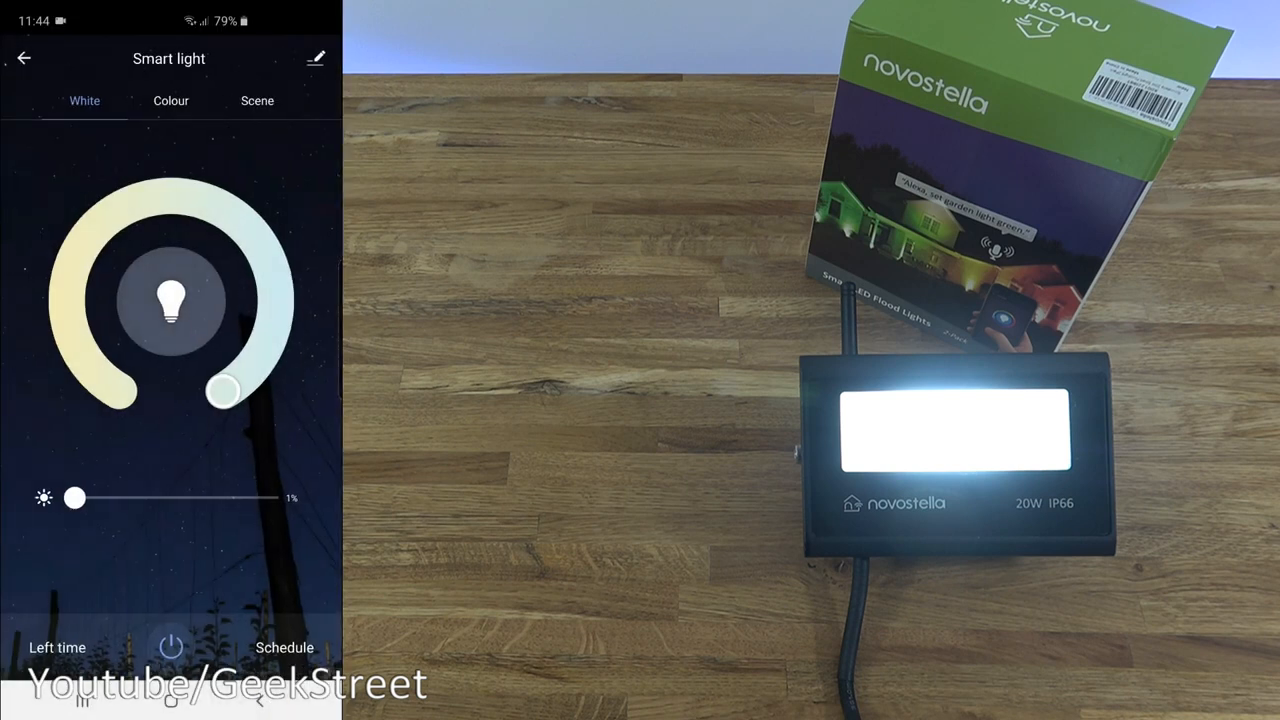
# Turn the Smart light off and on, return to Home and reopen its controls.
pyautogui.click(170, 648)
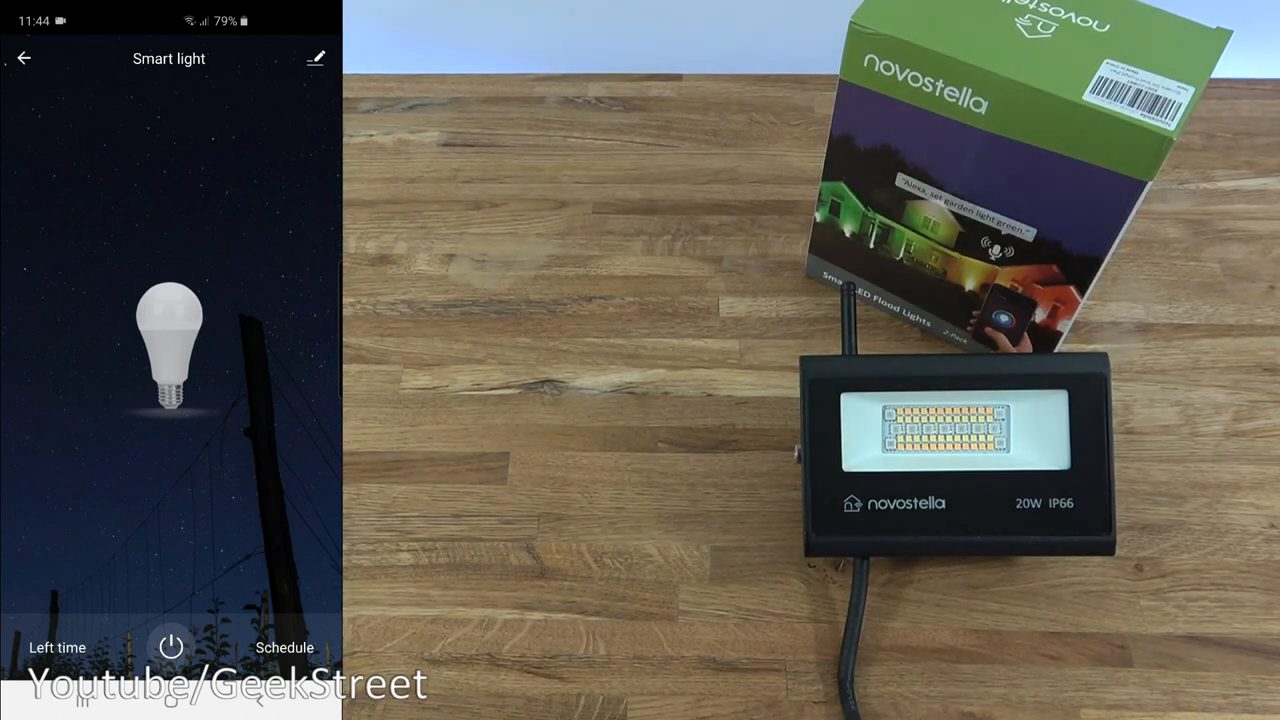
pyautogui.click(168, 648)
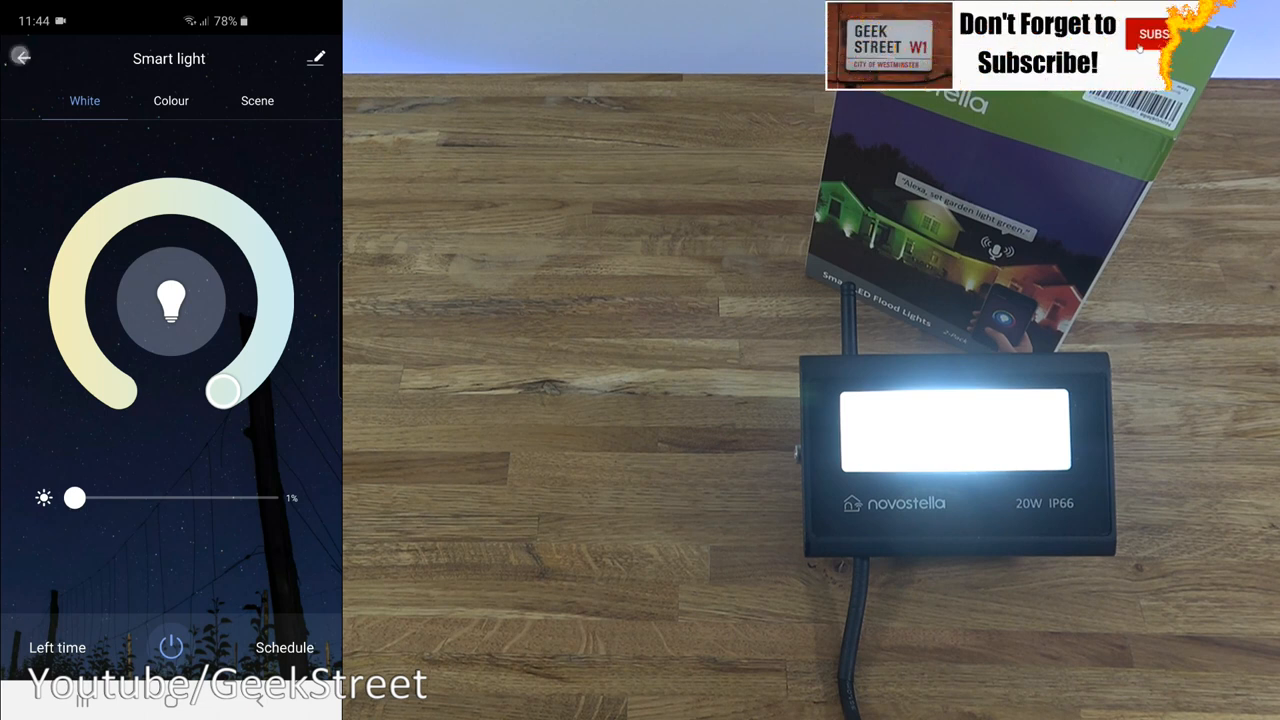
pyautogui.click(22, 56)
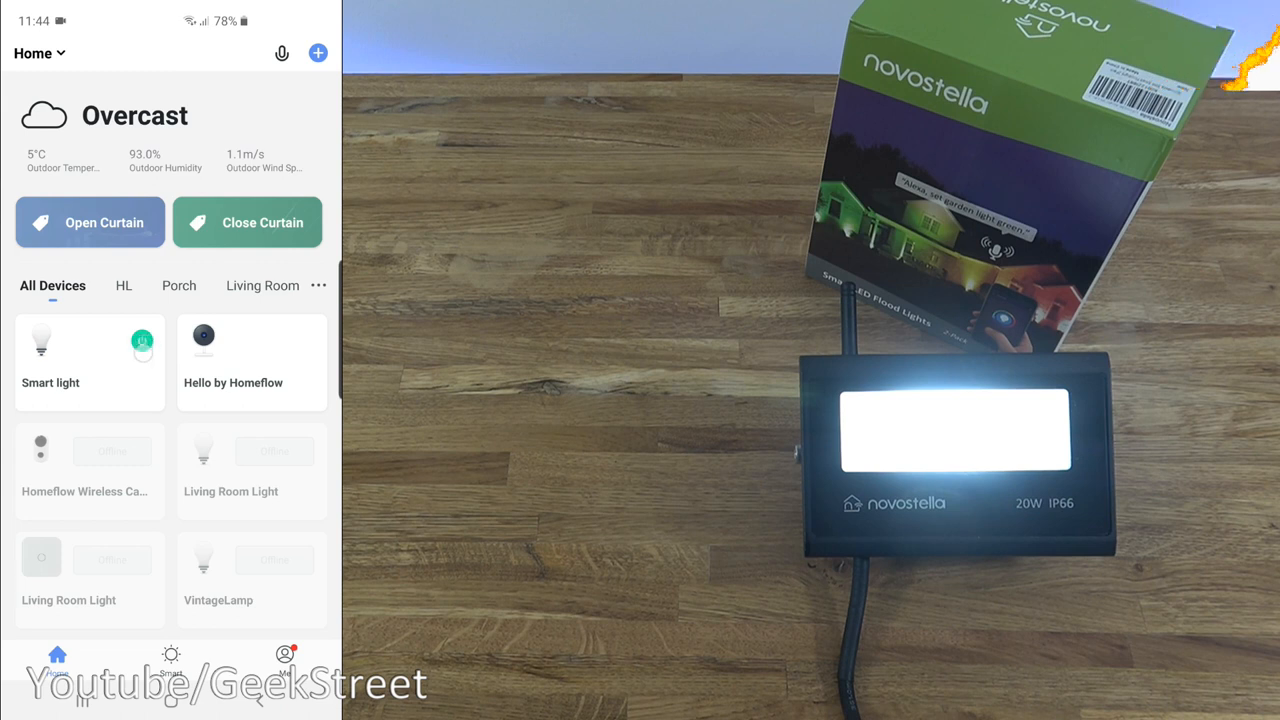
pyautogui.click(142, 340)
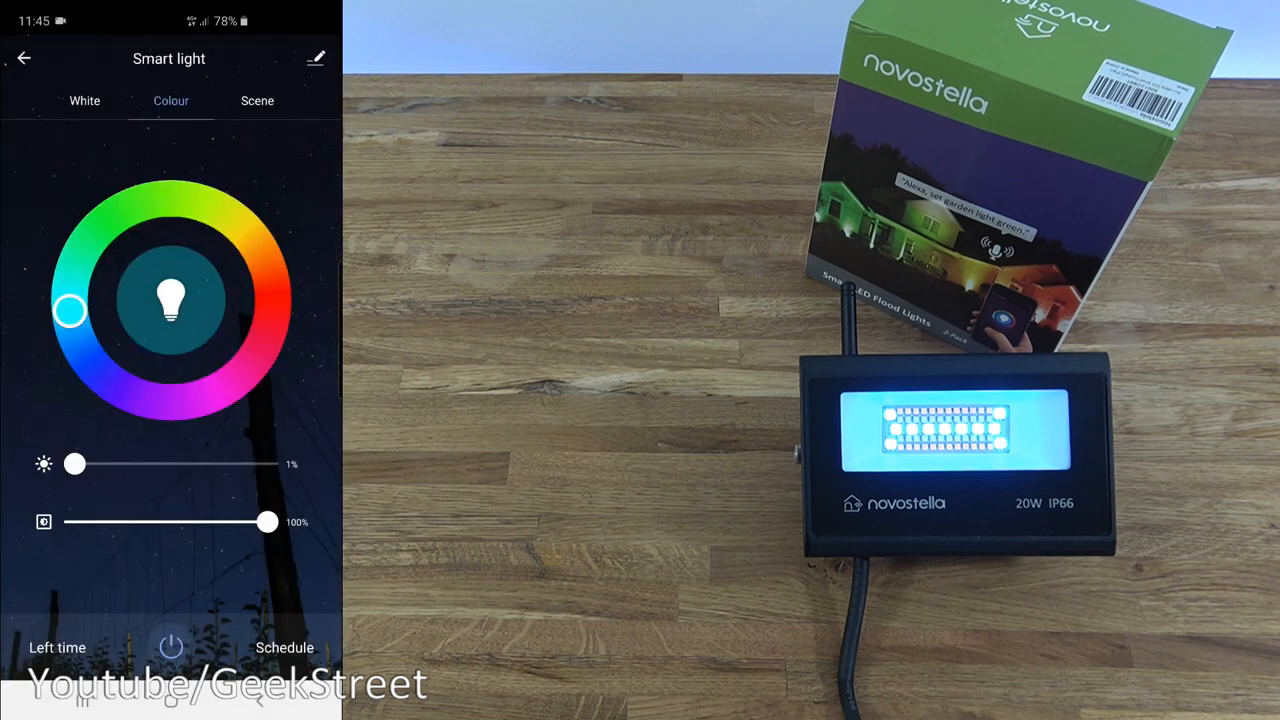
# Toggle the light off, back on in red, then switch between white and colour modes.
pyautogui.click(84, 100)
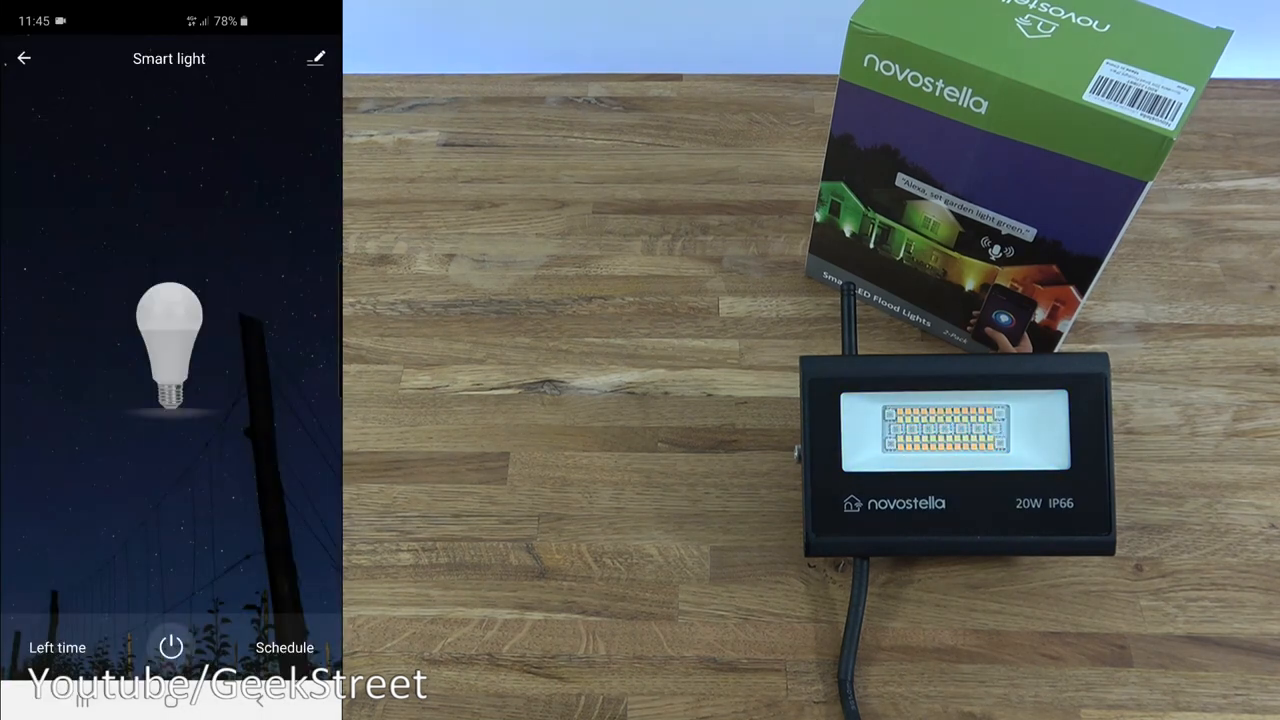
pyautogui.click(170, 100)
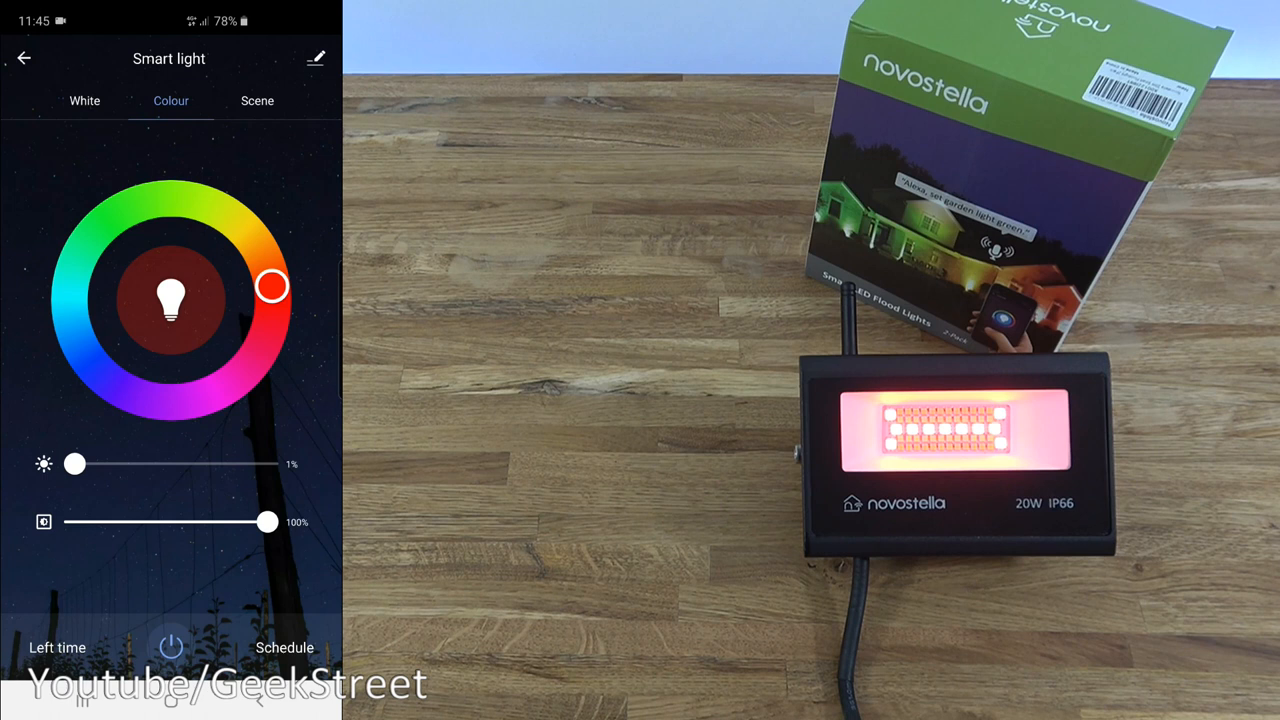
pyautogui.click(84, 100)
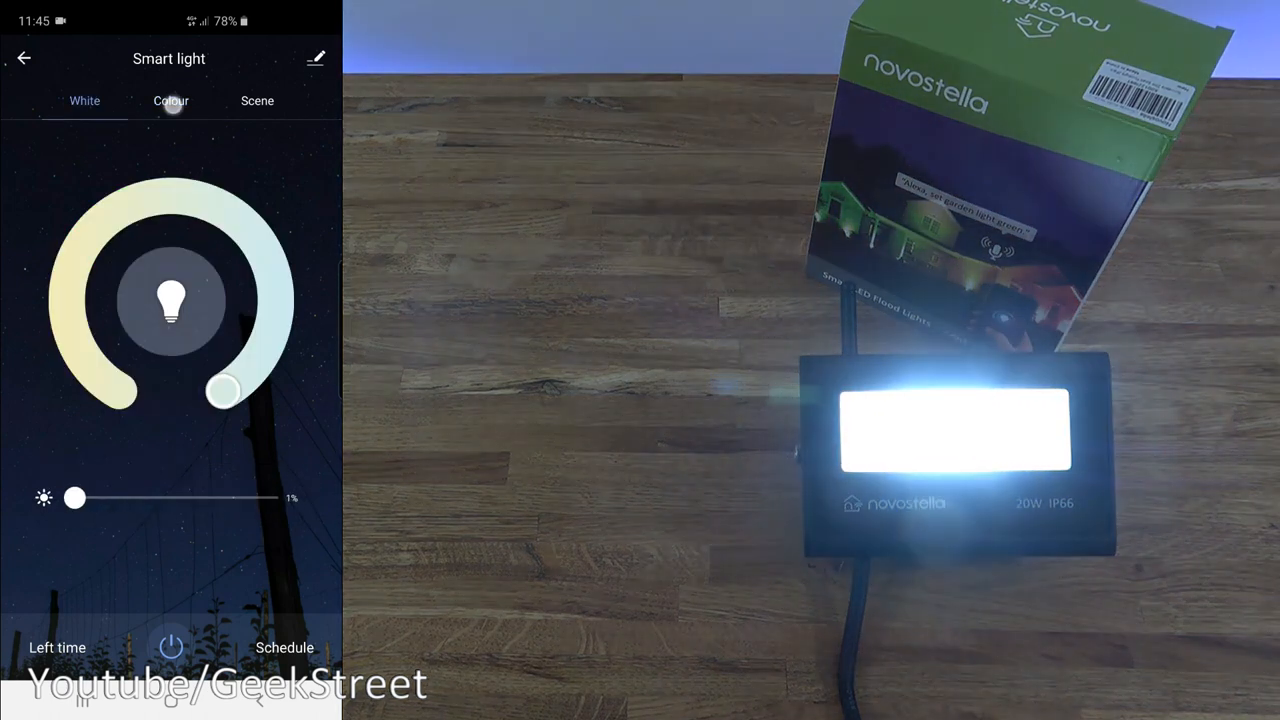
pyautogui.click(170, 100)
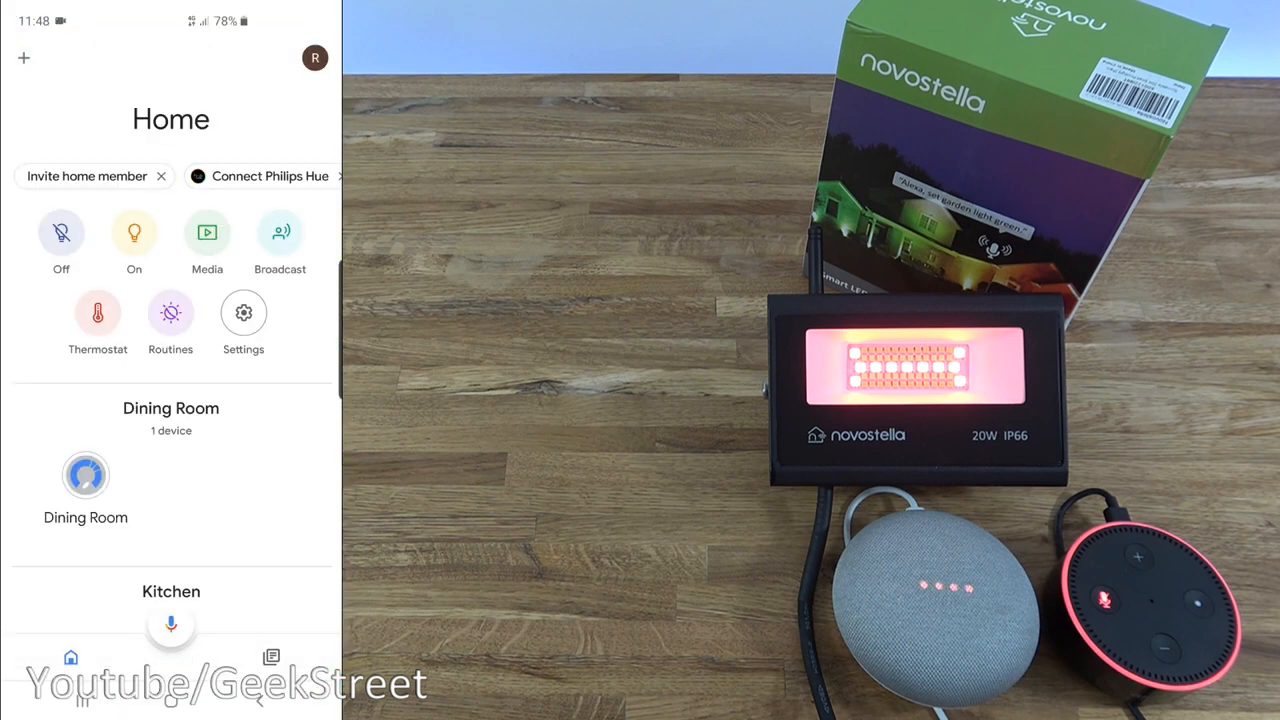
# From Home control, search the linkable services and select the already-linked Smart Life service.
pyautogui.click(314, 56)
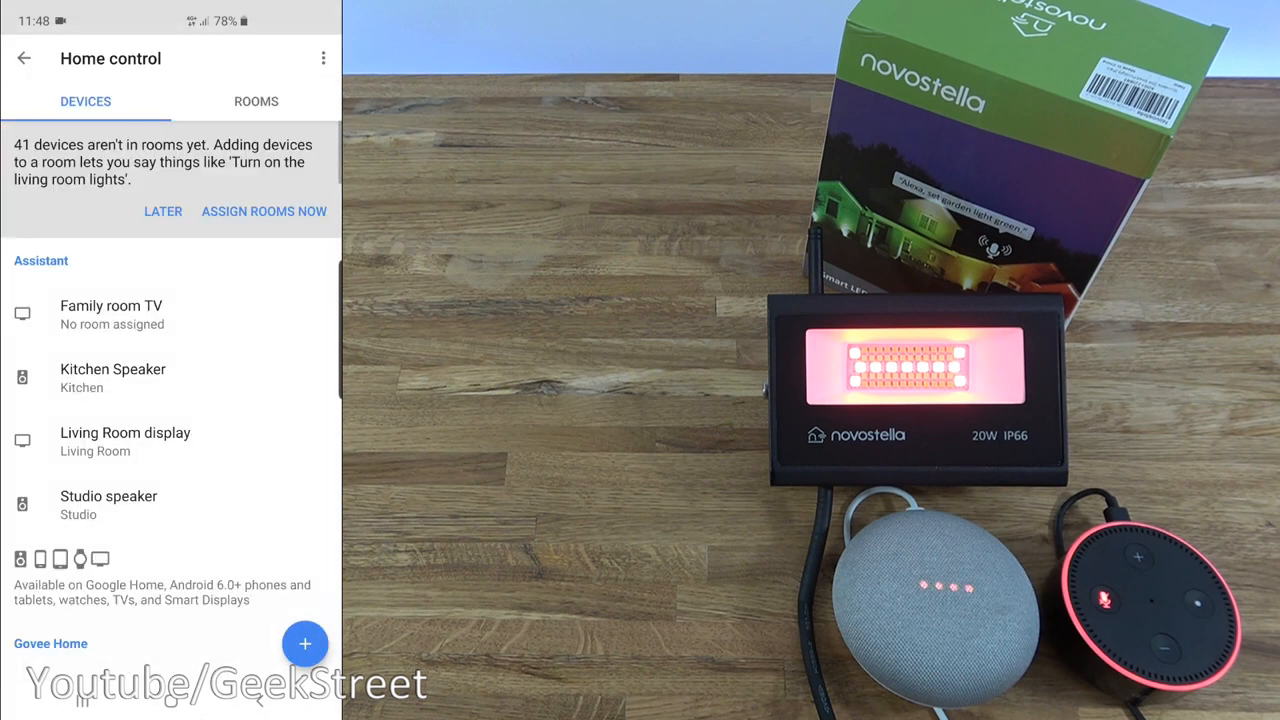
pyautogui.click(304, 644)
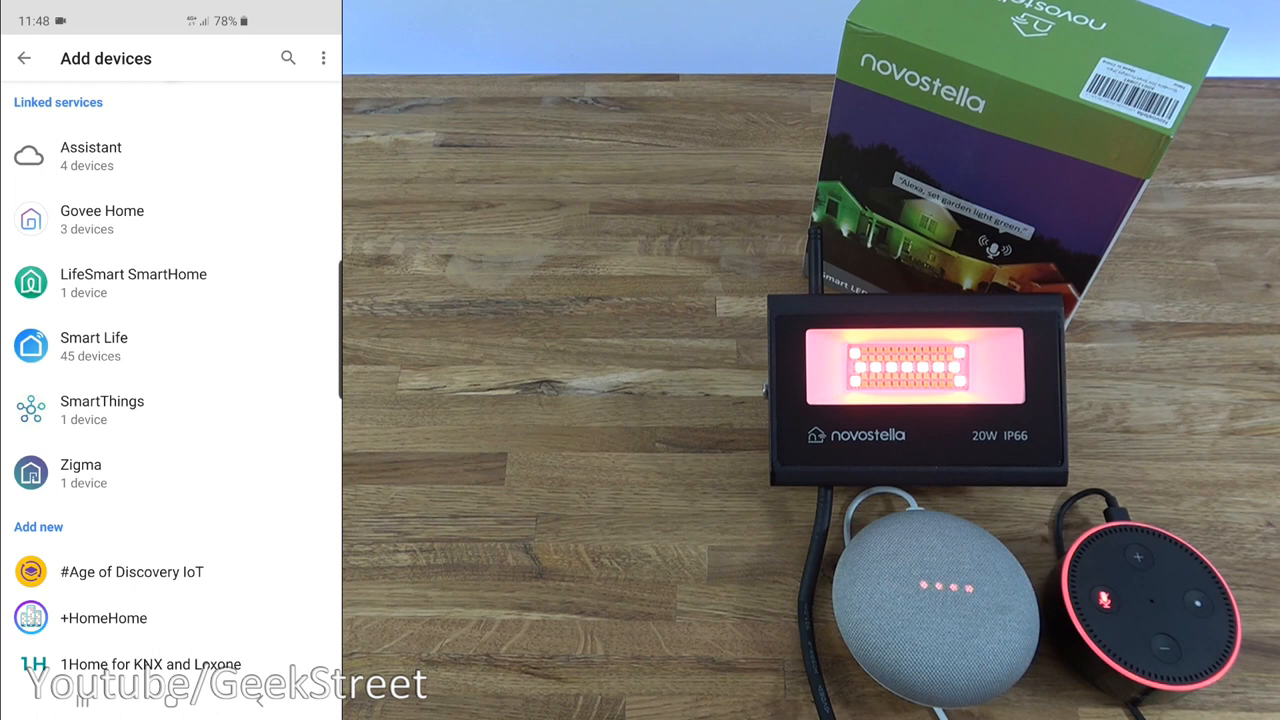
pyautogui.click(288, 56)
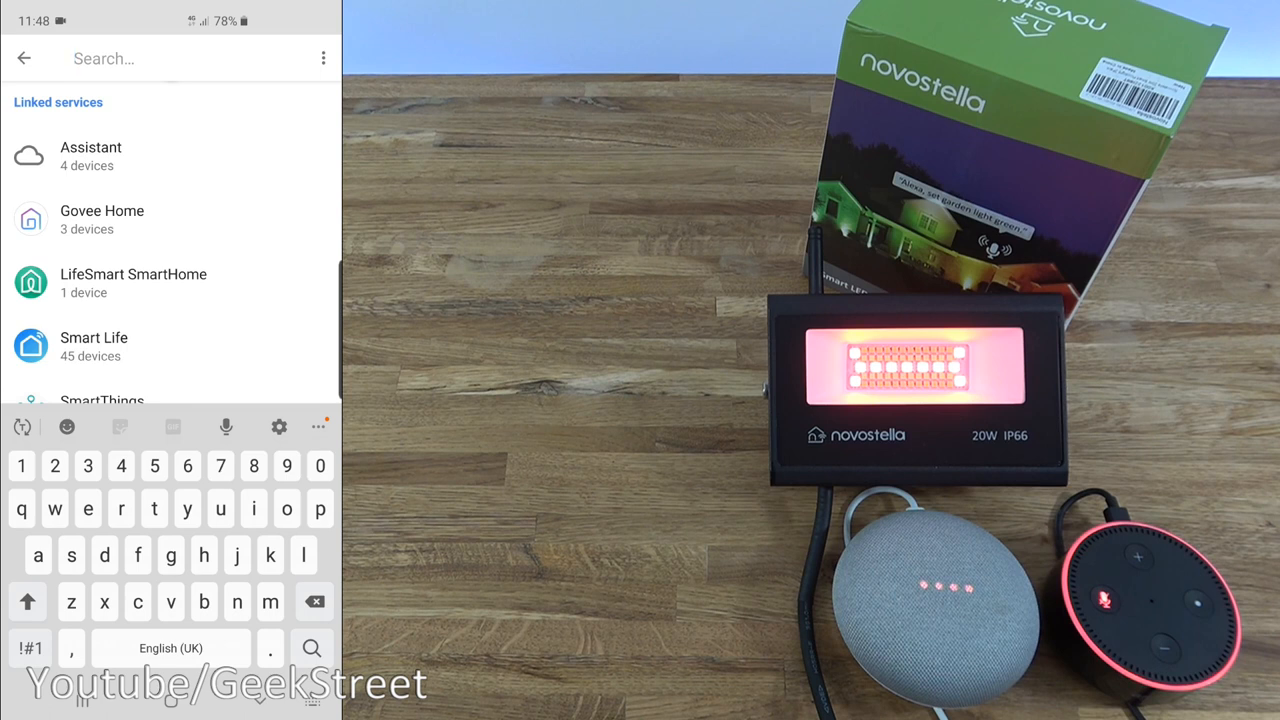
pyautogui.click(24, 56)
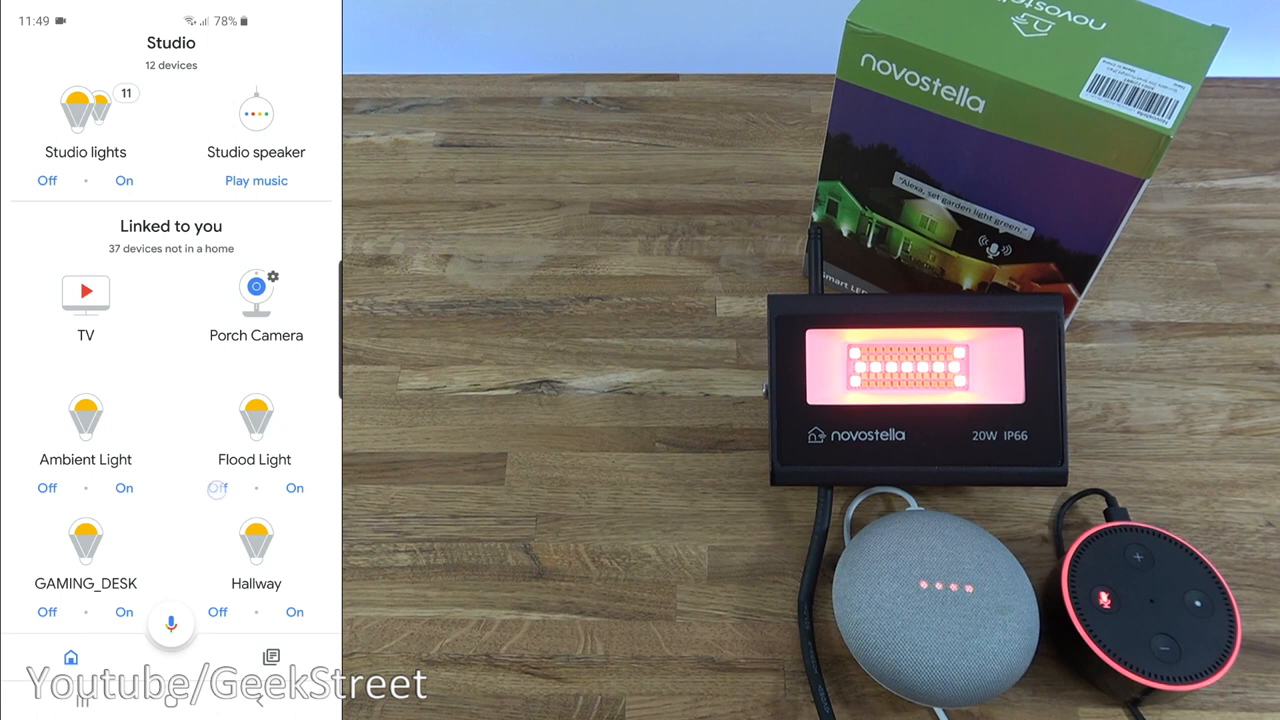
# Run Flood Light's brightness from 100% down to 3%, try two colours, and save the name Flood Light.
pyautogui.click(216, 488)
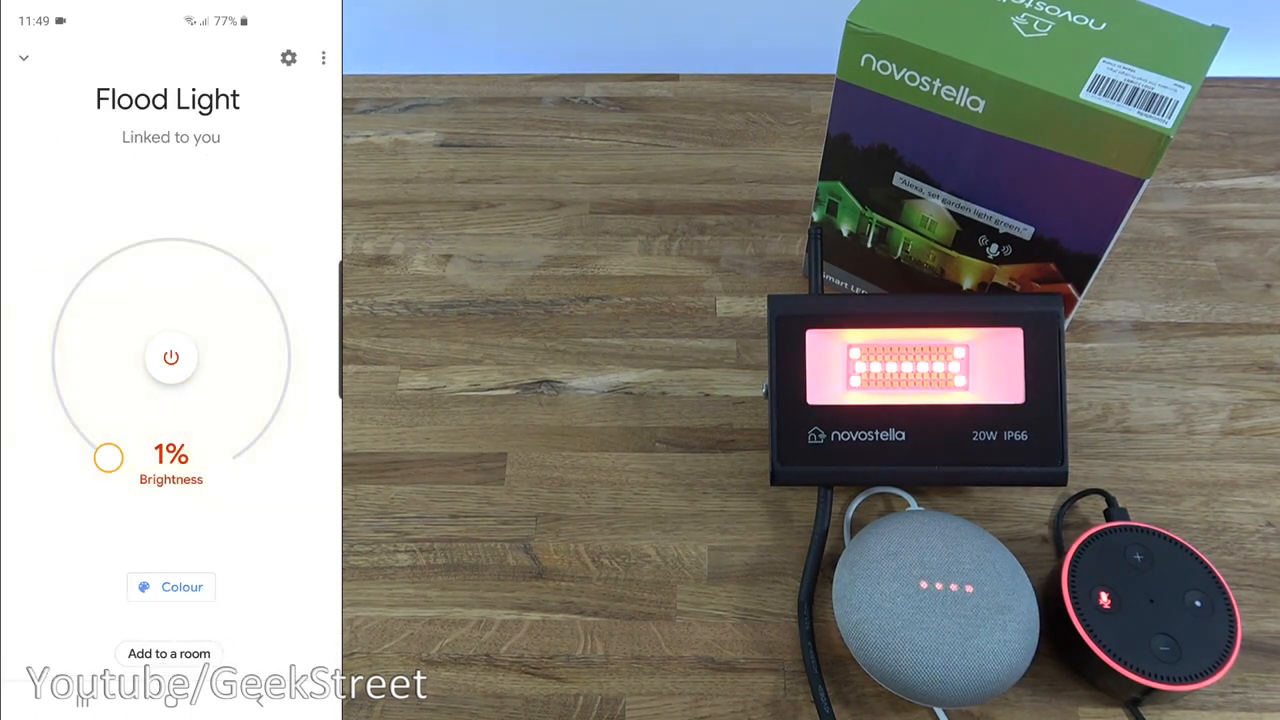
pyautogui.moveTo(108, 456); pyautogui.dragTo(232, 456)
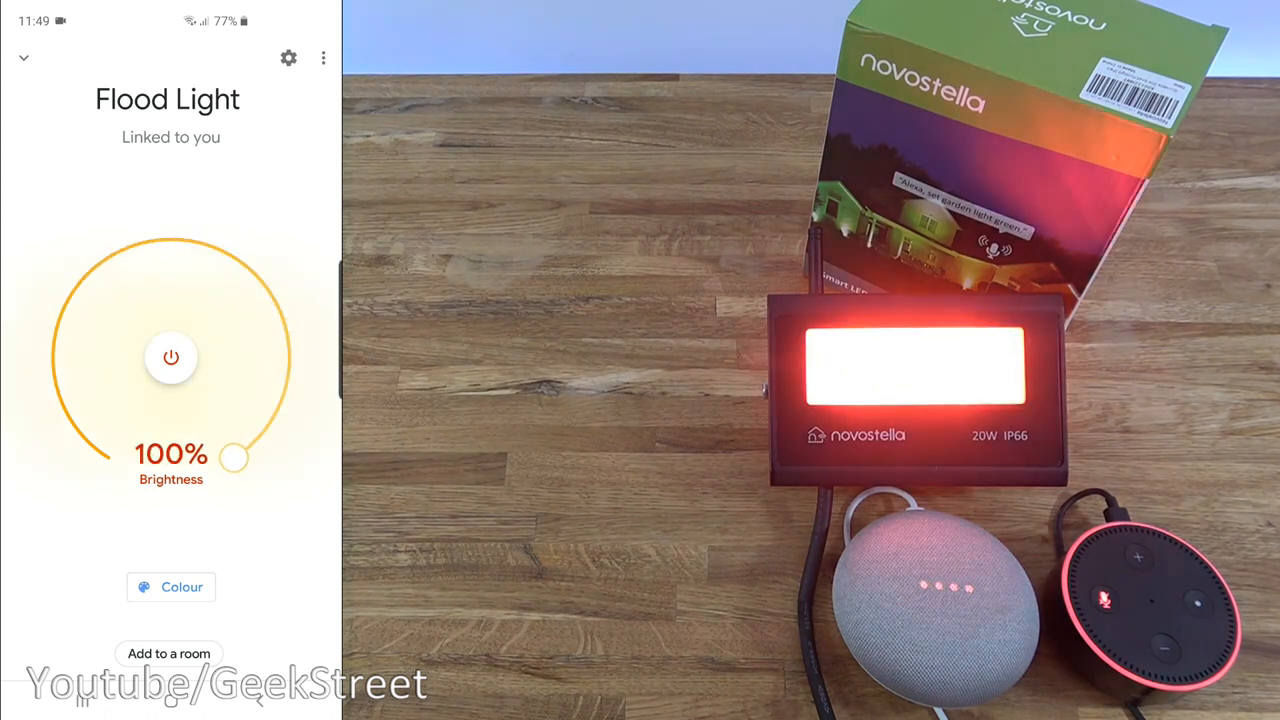
pyautogui.moveTo(232, 458); pyautogui.dragTo(98, 452)
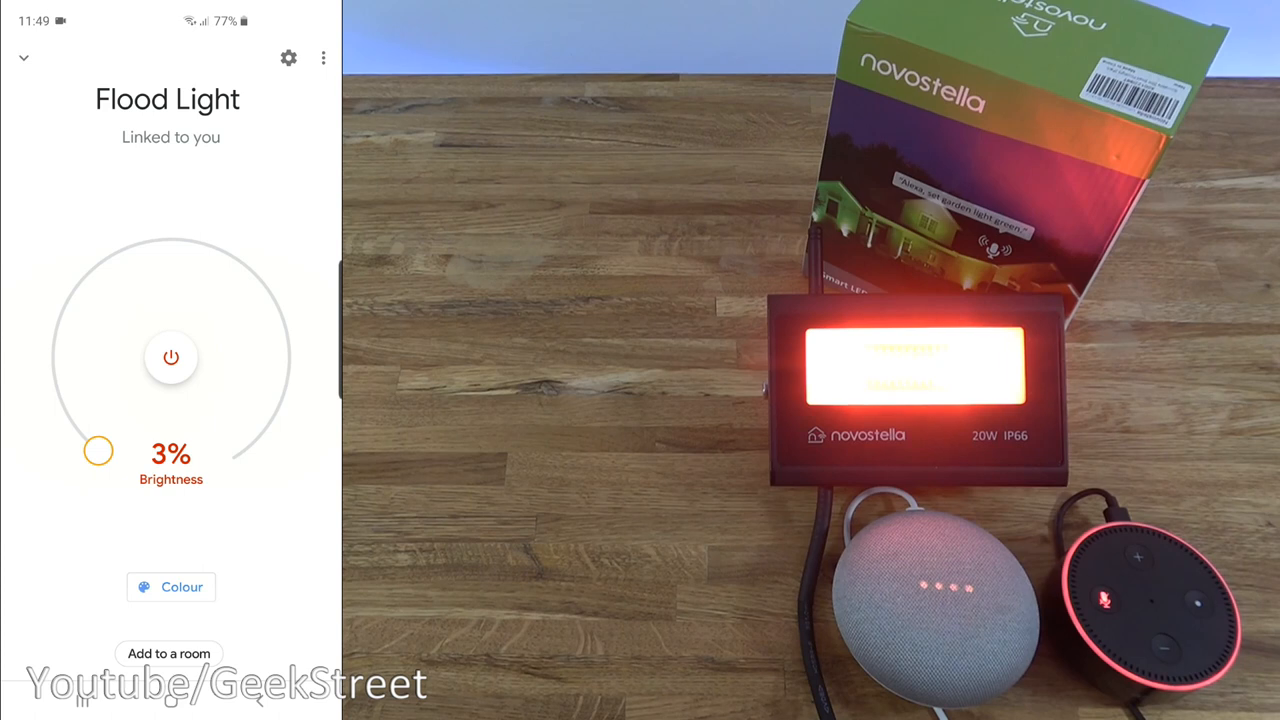
pyautogui.click(172, 588)
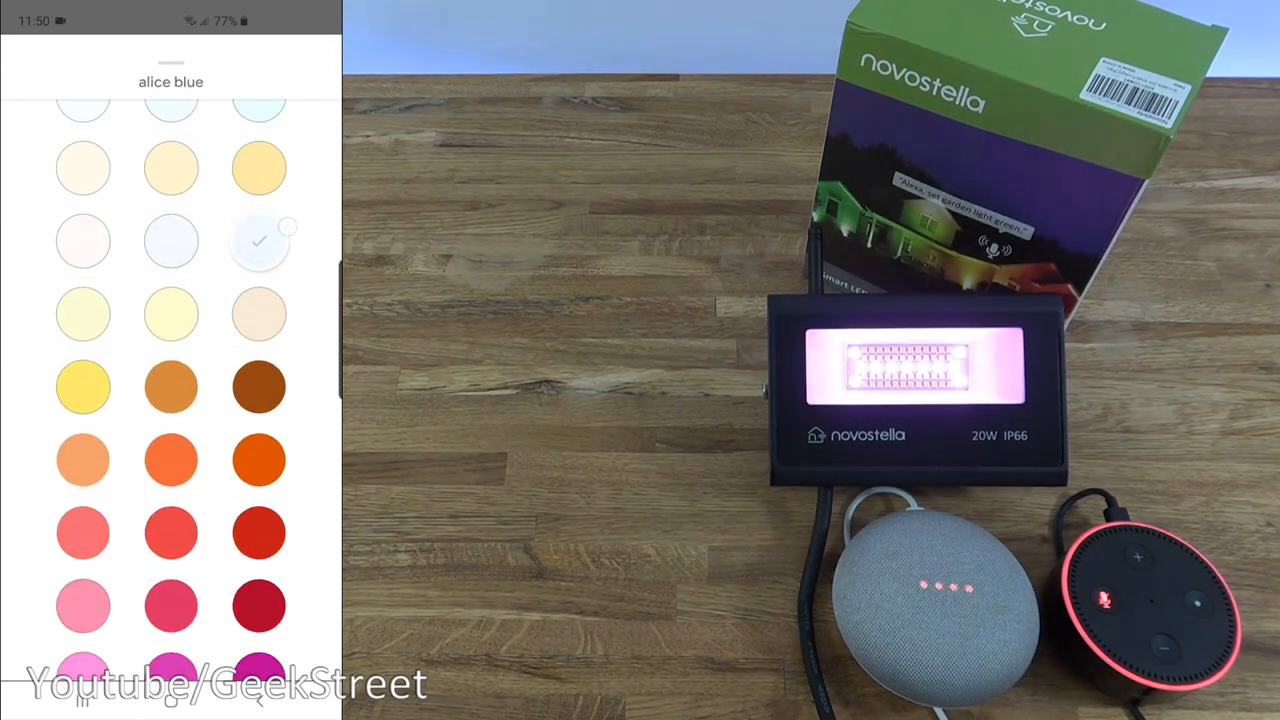
pyautogui.click(172, 532)
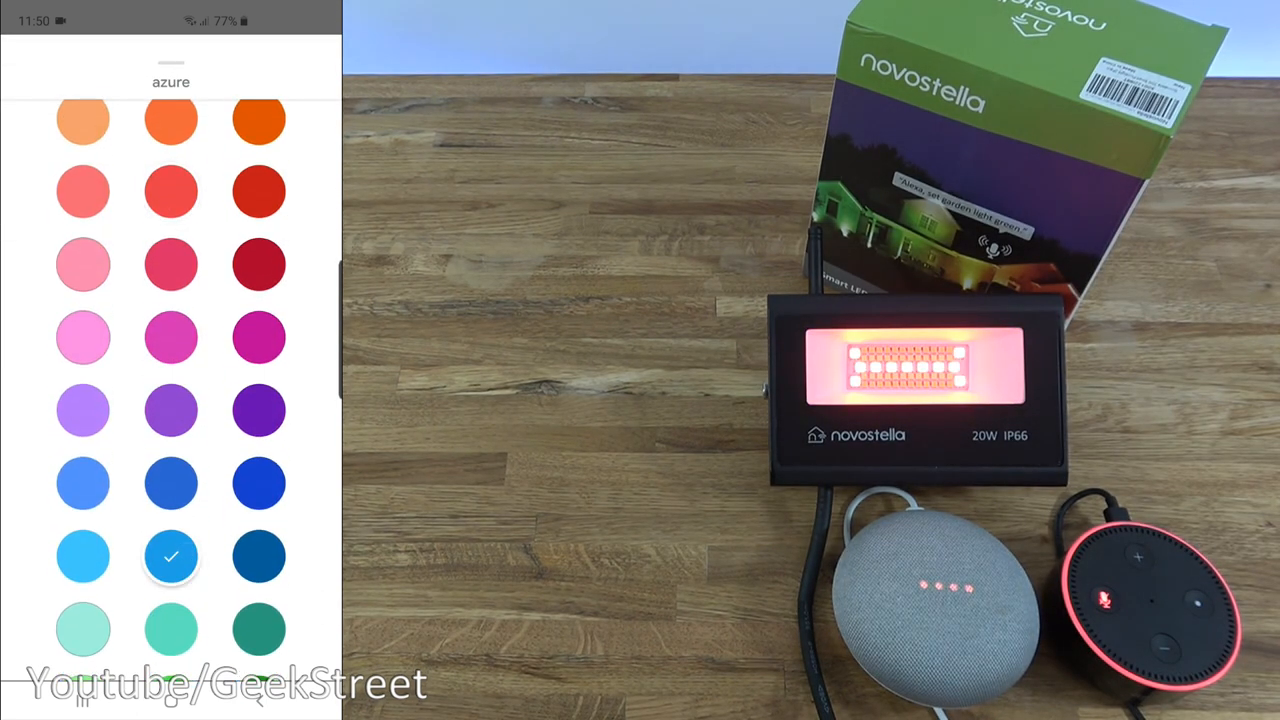
pyautogui.click(170, 536)
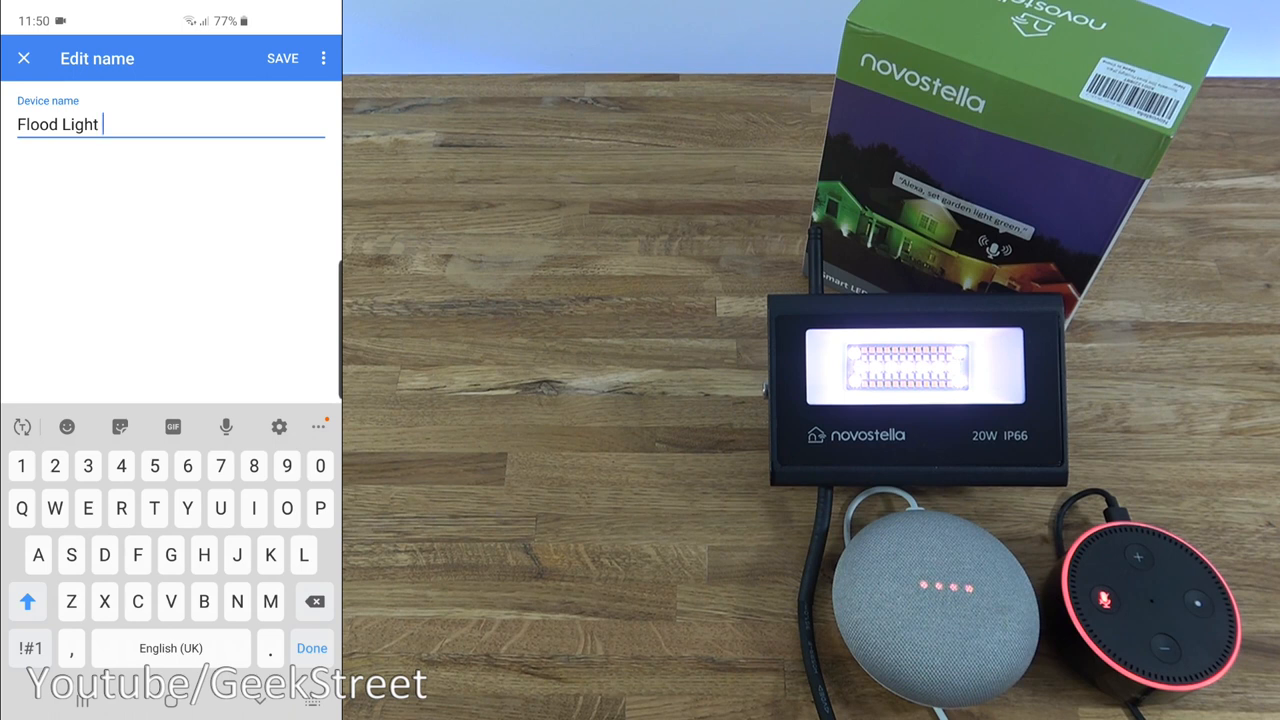
pyautogui.click(282, 58)
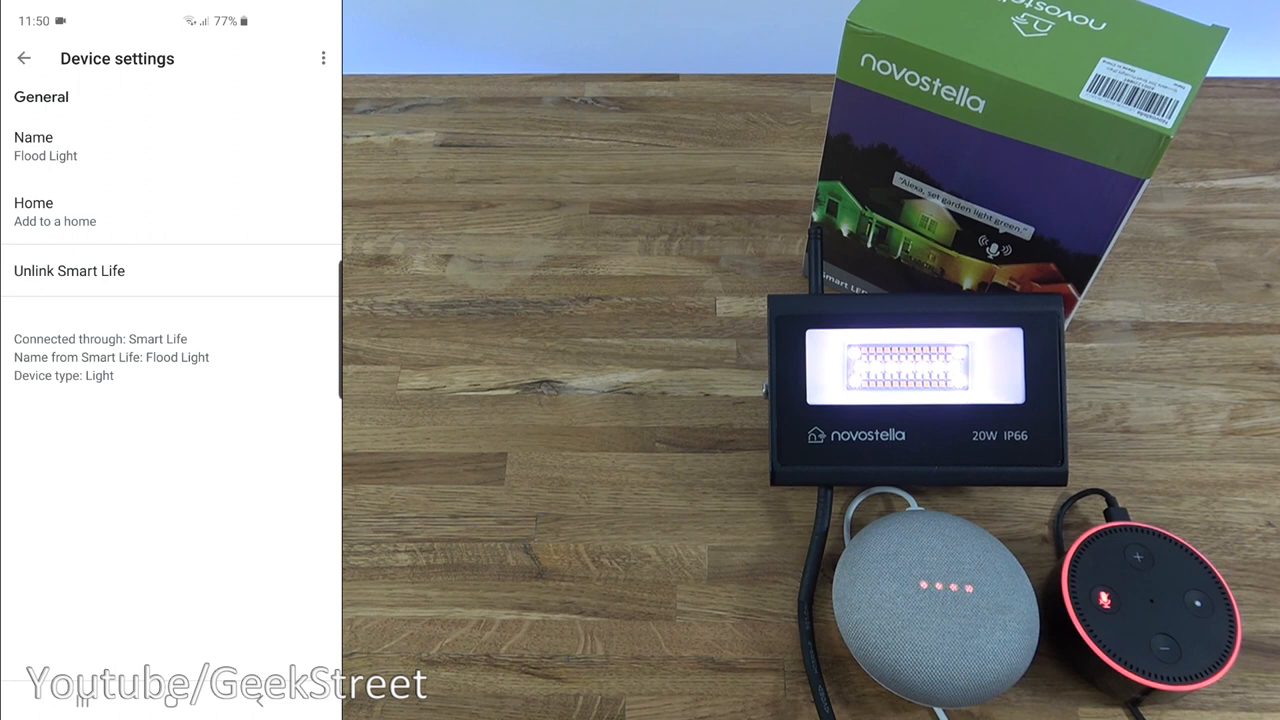
pyautogui.click(24, 56)
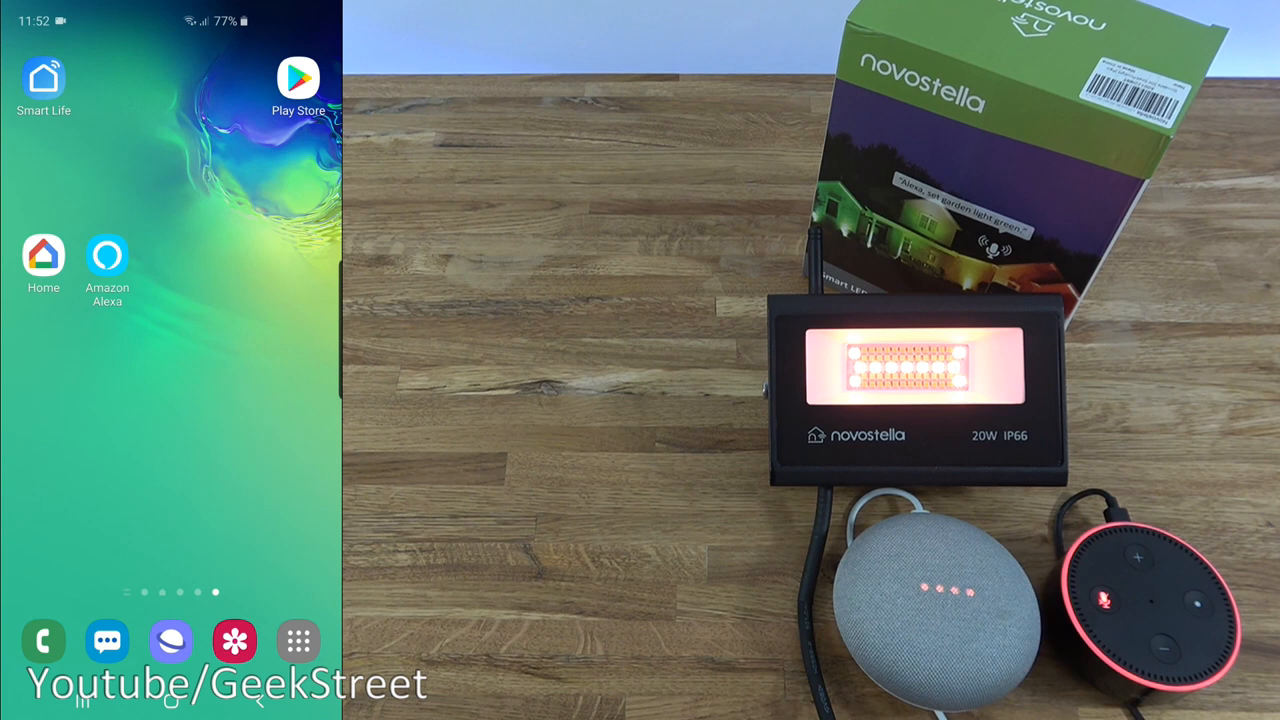
# In Alexa, search Skills for 'smartlife' to link Smart Life and discover the Flood Light.
pyautogui.click(108, 260)
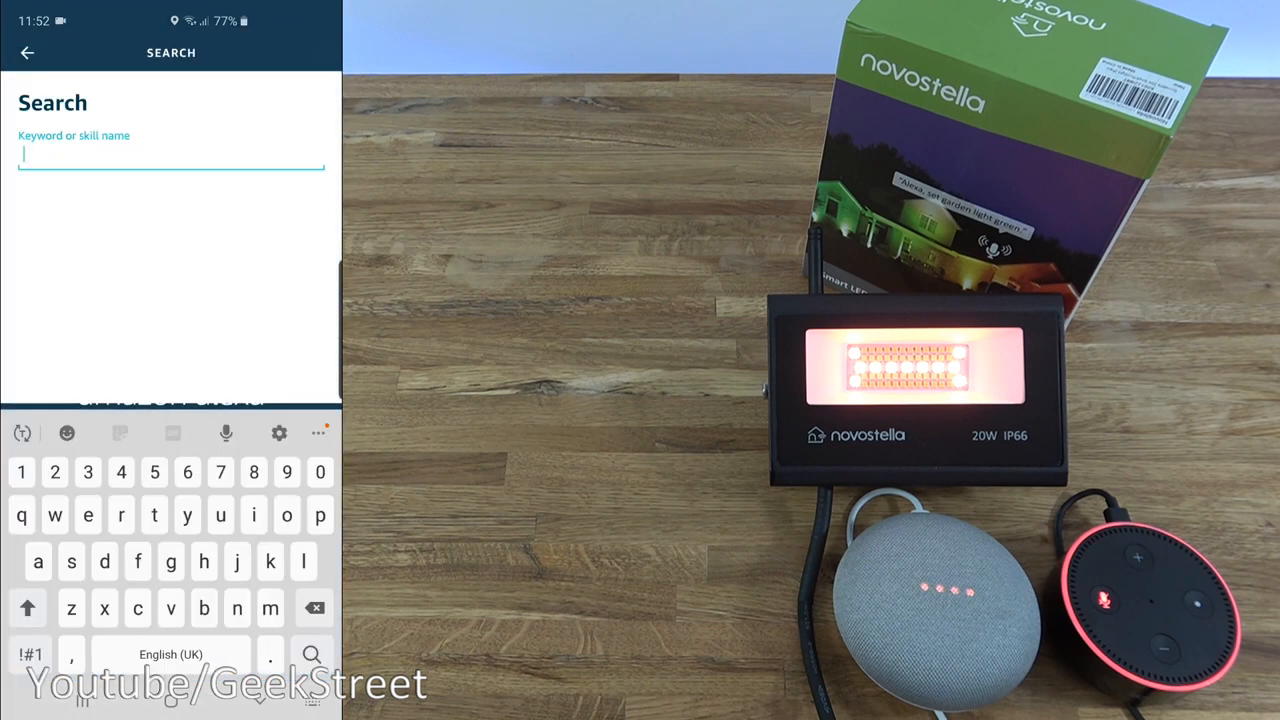
pyautogui.write('smartlife')
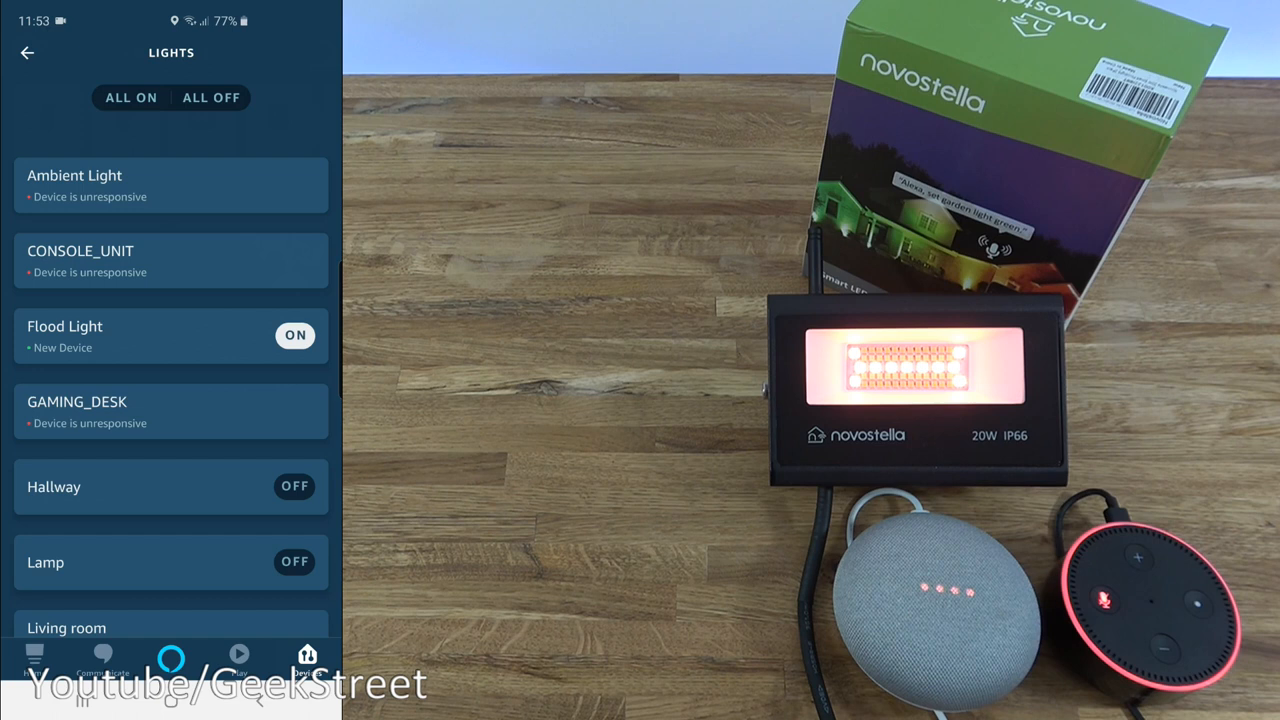
# Toggle Flood Light off, raise brightness to about 27%, set Cool white then Crimson, and reach its settings.
pyautogui.click(294, 336)
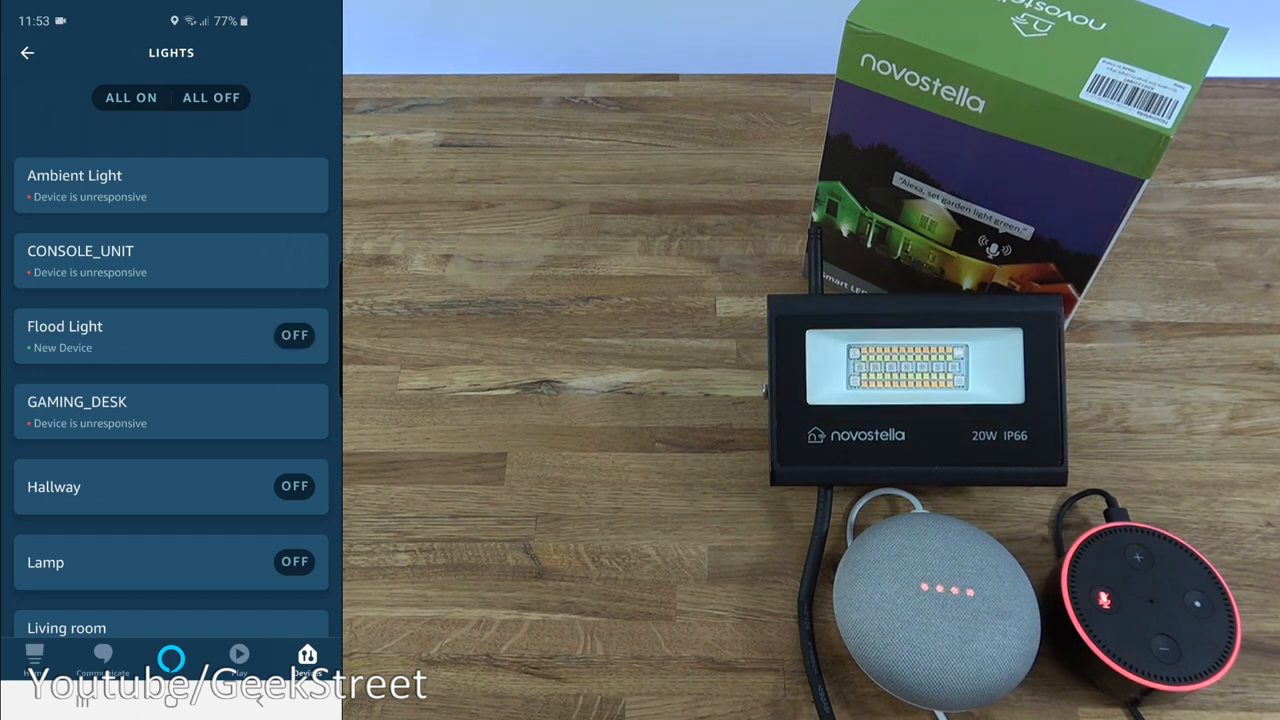
pyautogui.click(294, 336)
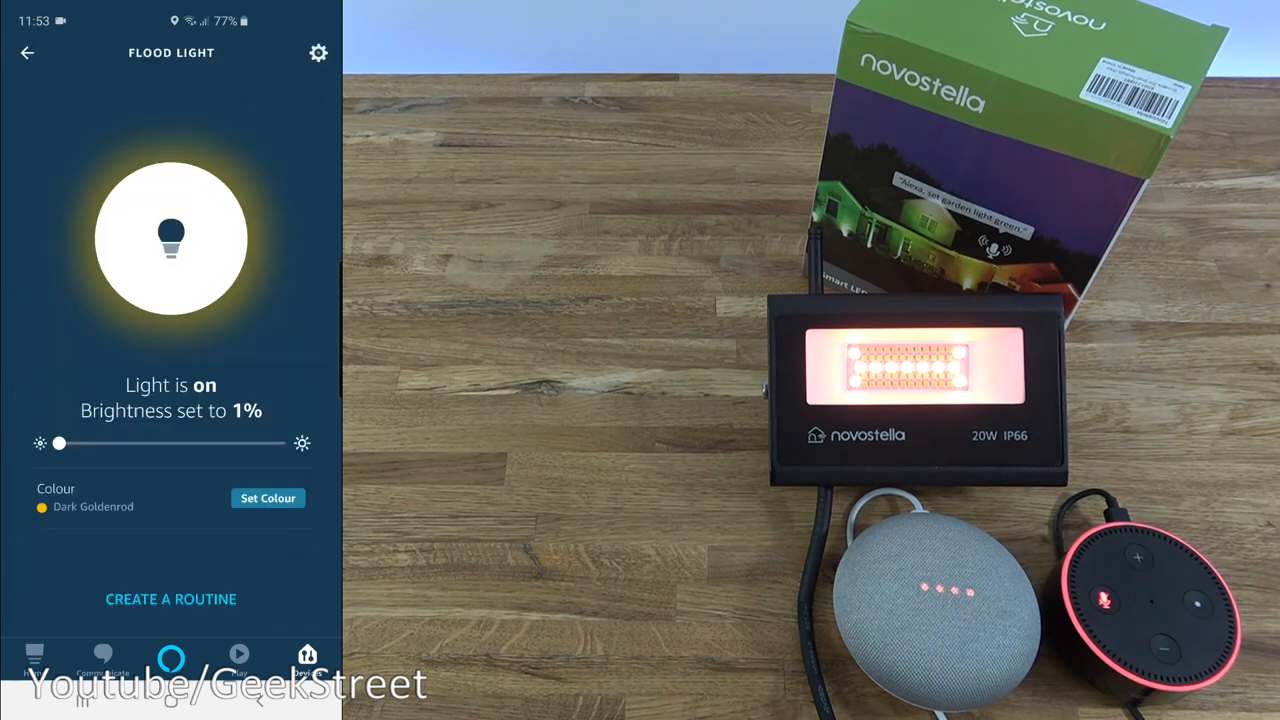
pyautogui.moveTo(58, 444); pyautogui.dragTo(100, 444)
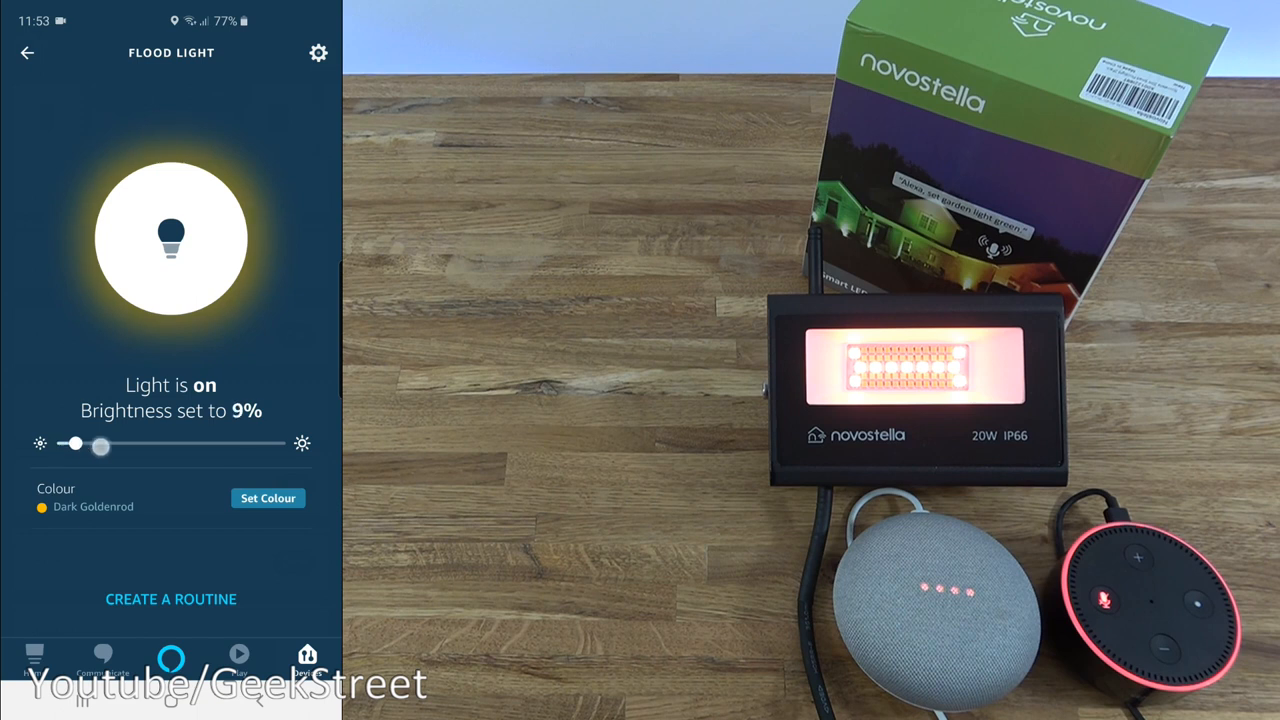
pyautogui.moveTo(72, 444); pyautogui.dragTo(118, 444)
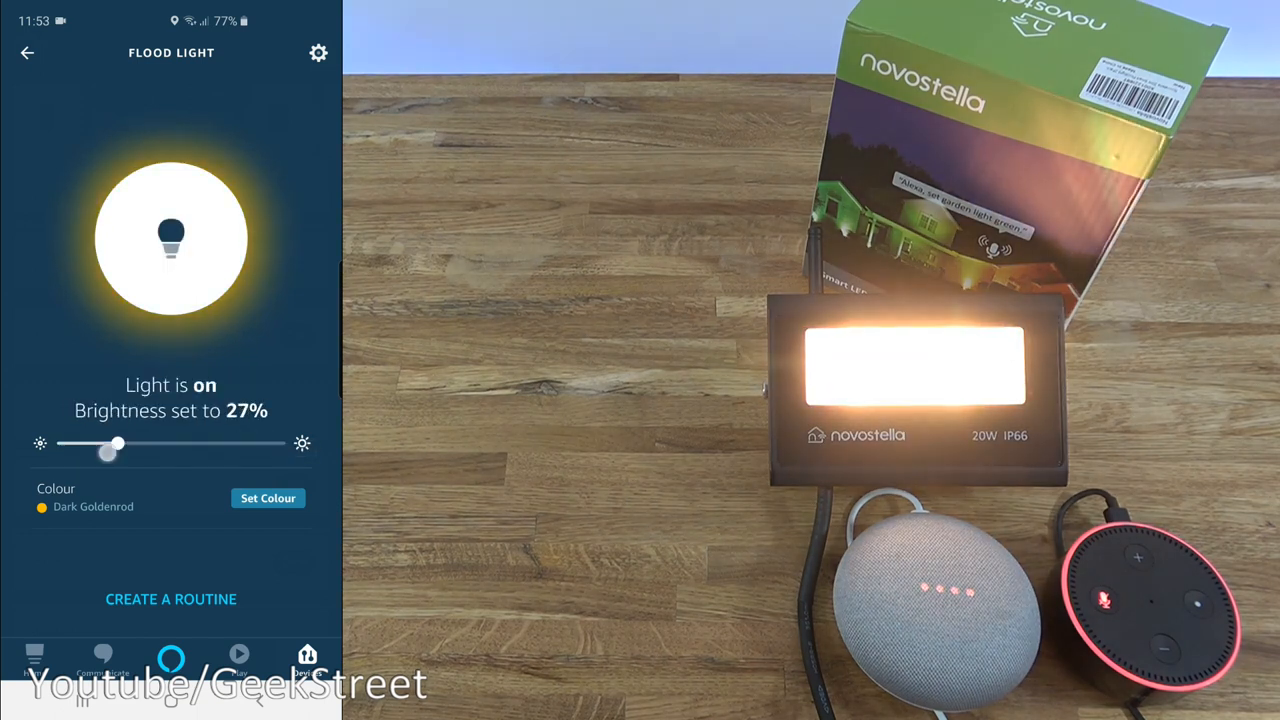
pyautogui.click(268, 498)
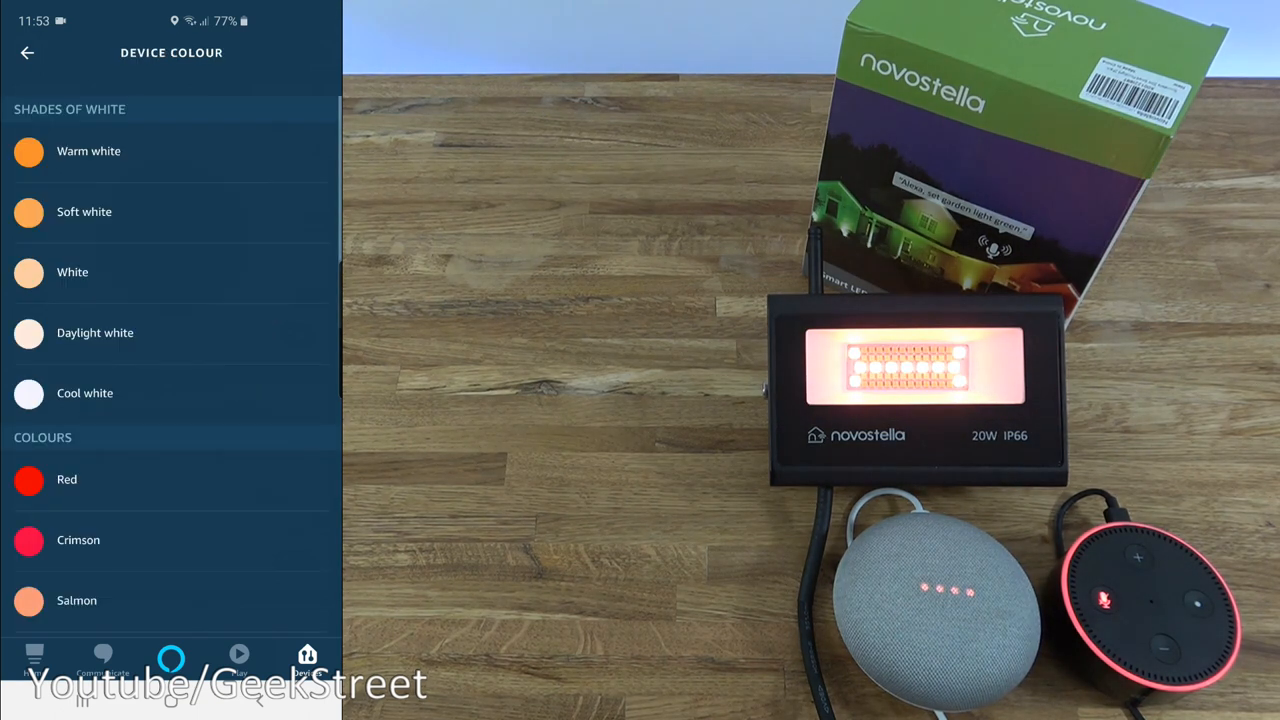
pyautogui.click(96, 332)
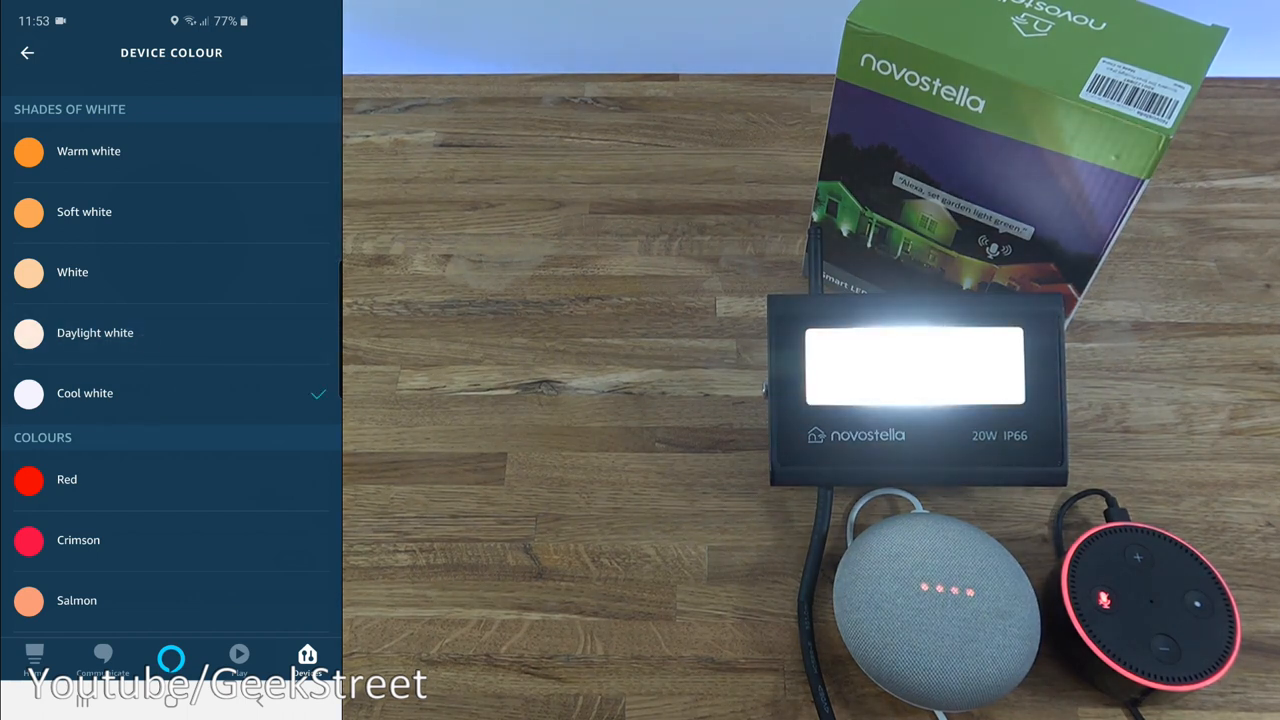
pyautogui.click(68, 480)
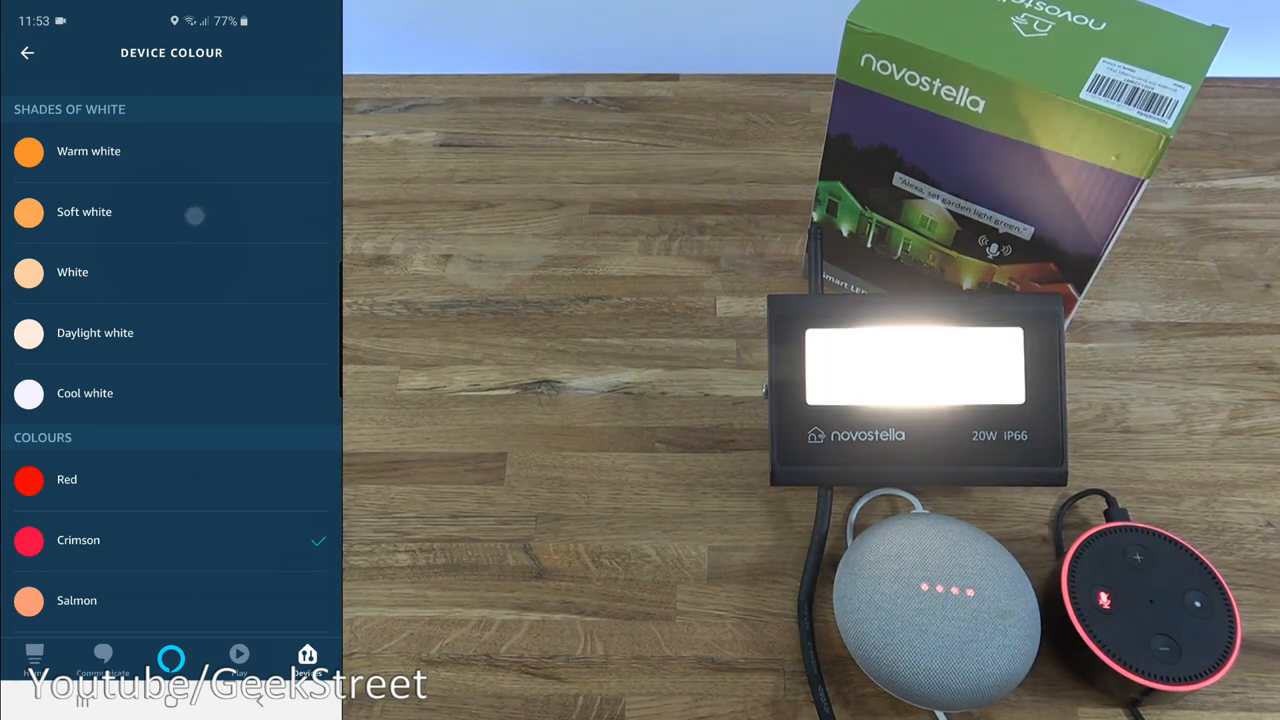
pyautogui.scroll(-3)
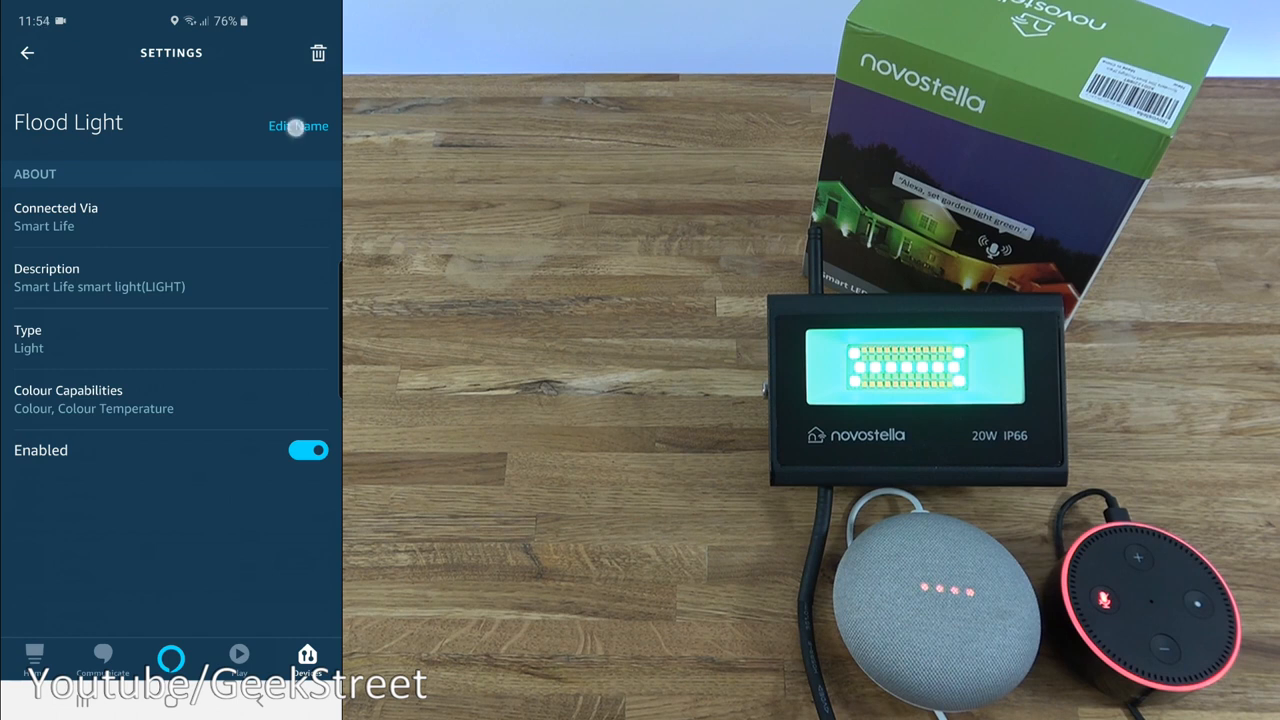
# Back on the Flood Light controls, take the red light to 100% brightness and down to 1%.
pyautogui.click(296, 124)
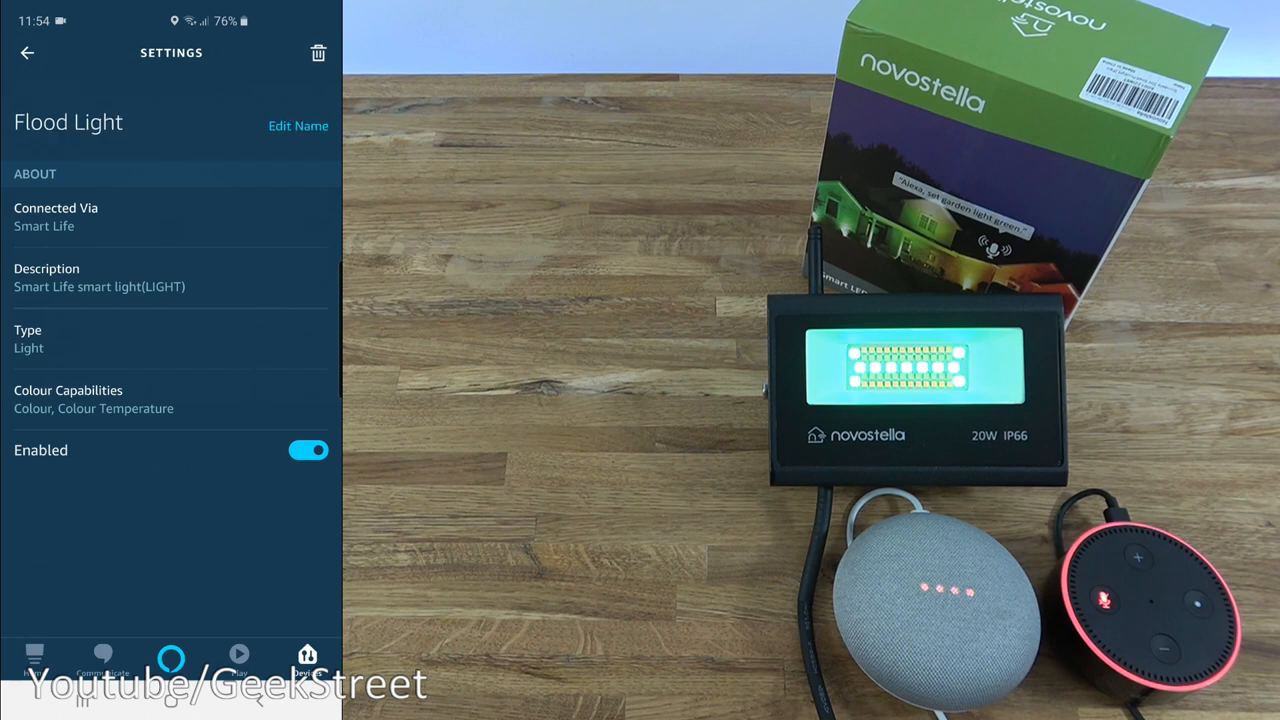
pyautogui.click(28, 52)
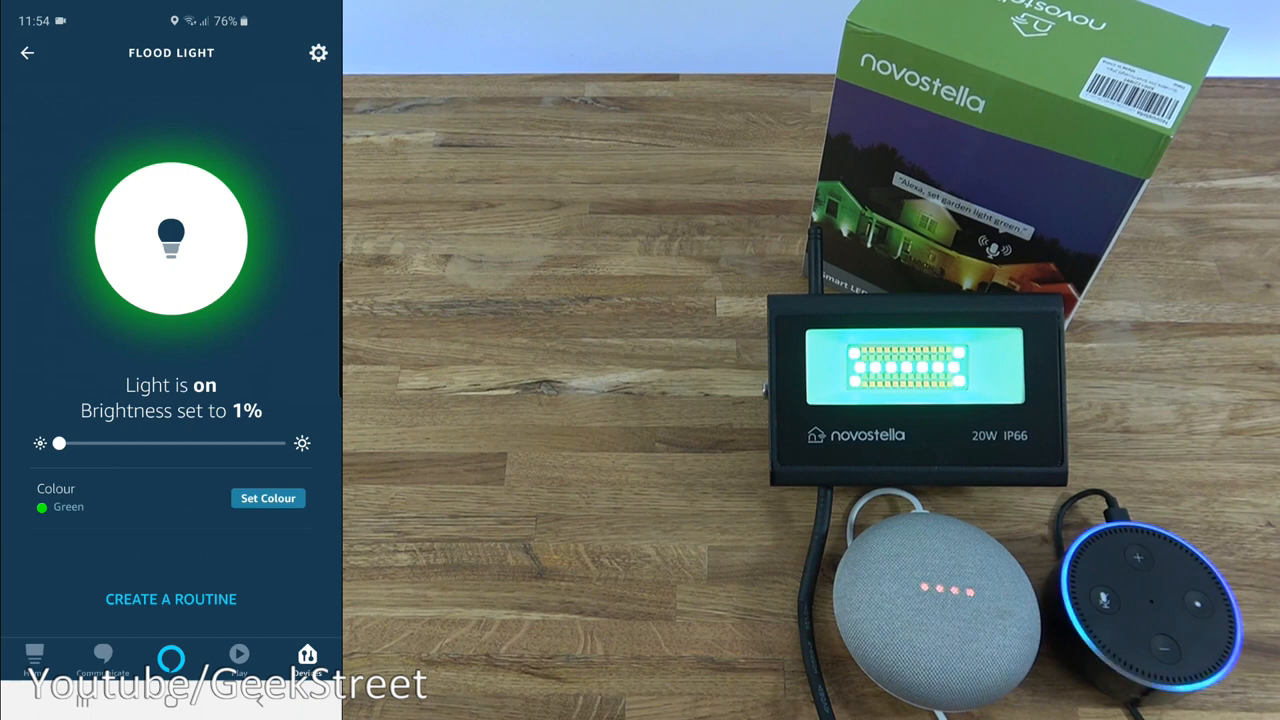
pyautogui.moveTo(58, 444); pyautogui.dragTo(284, 444)
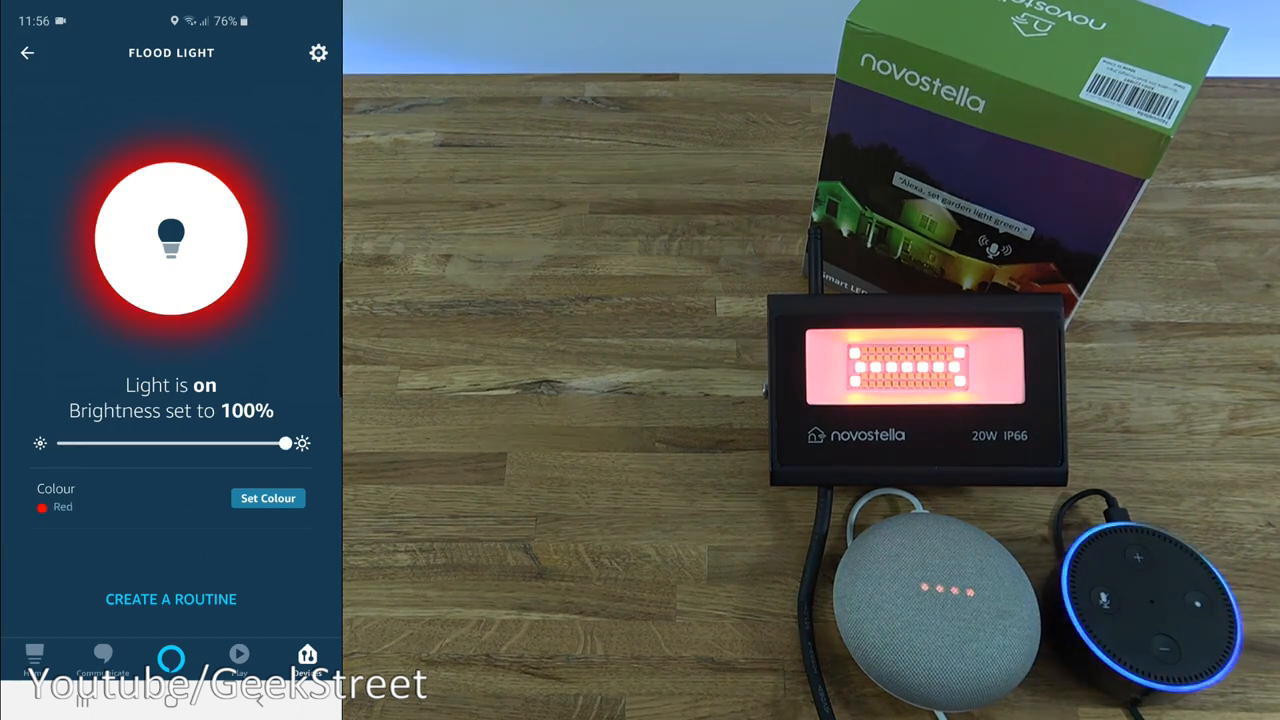
pyautogui.moveTo(284, 444); pyautogui.dragTo(58, 444)
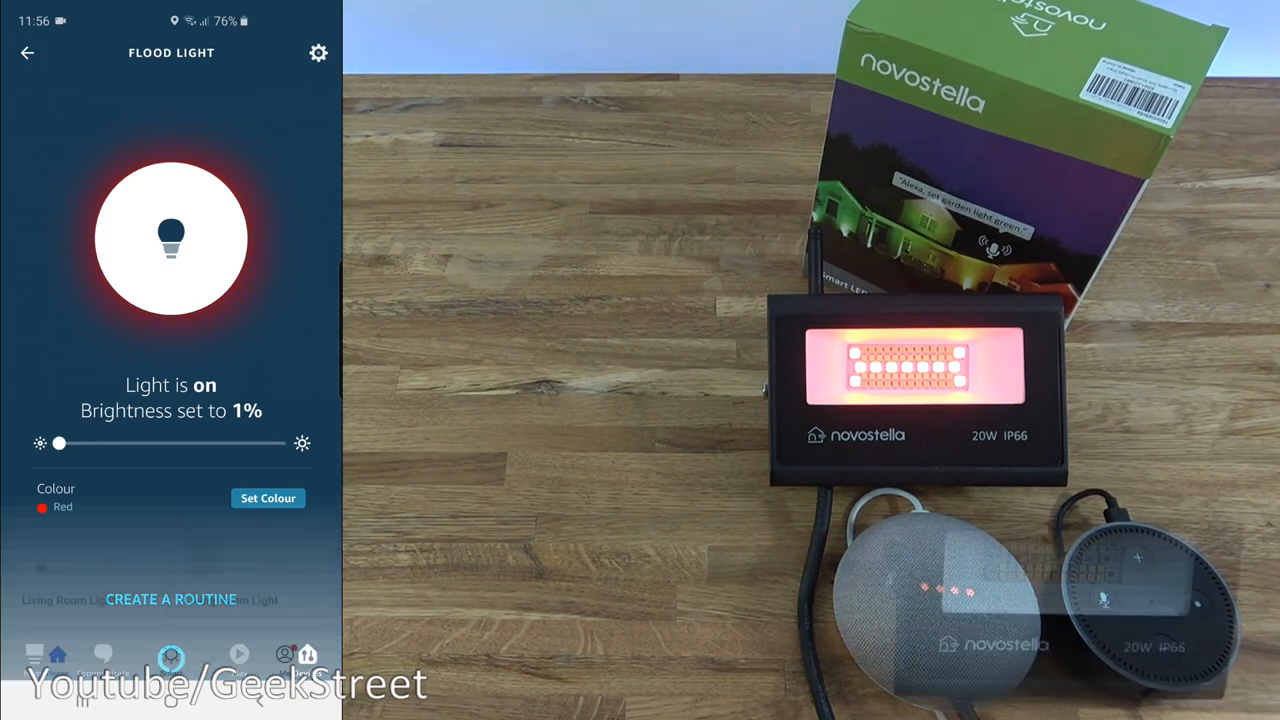
# Switch Garden Flood Light 1 on from the Smart Life list and open its device settings.
pyautogui.click(28, 52)
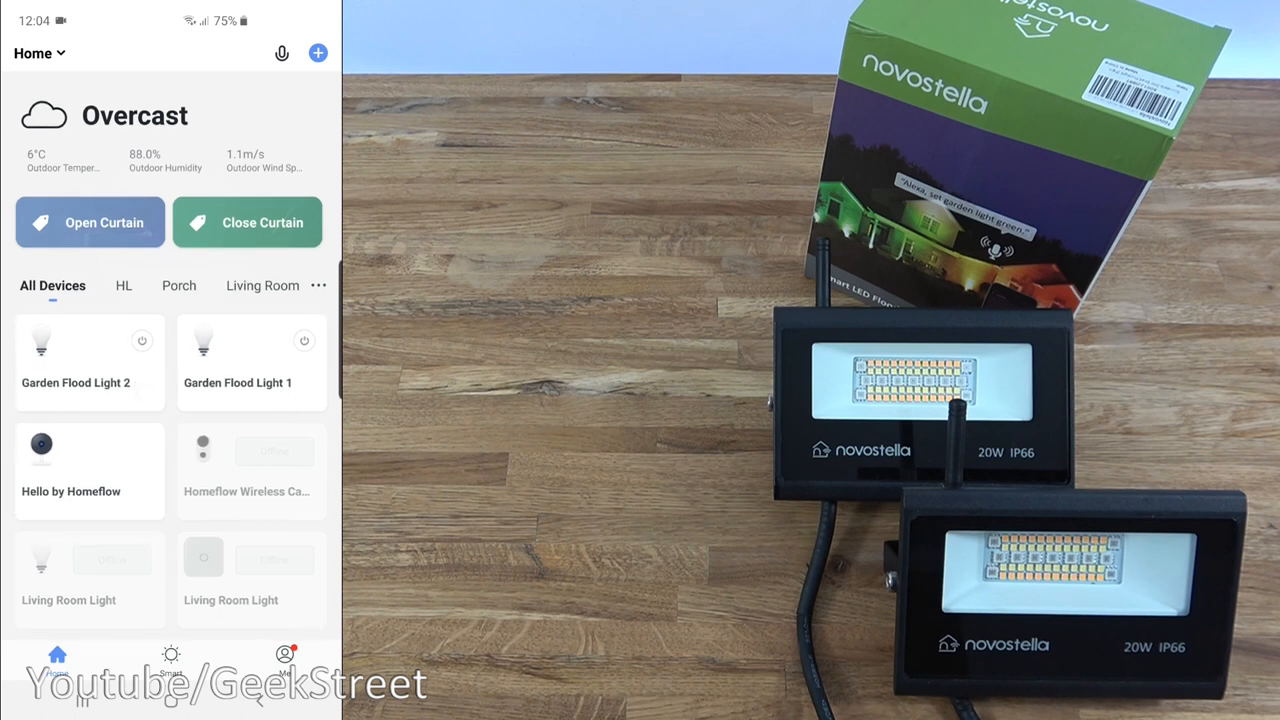
pyautogui.click(308, 340)
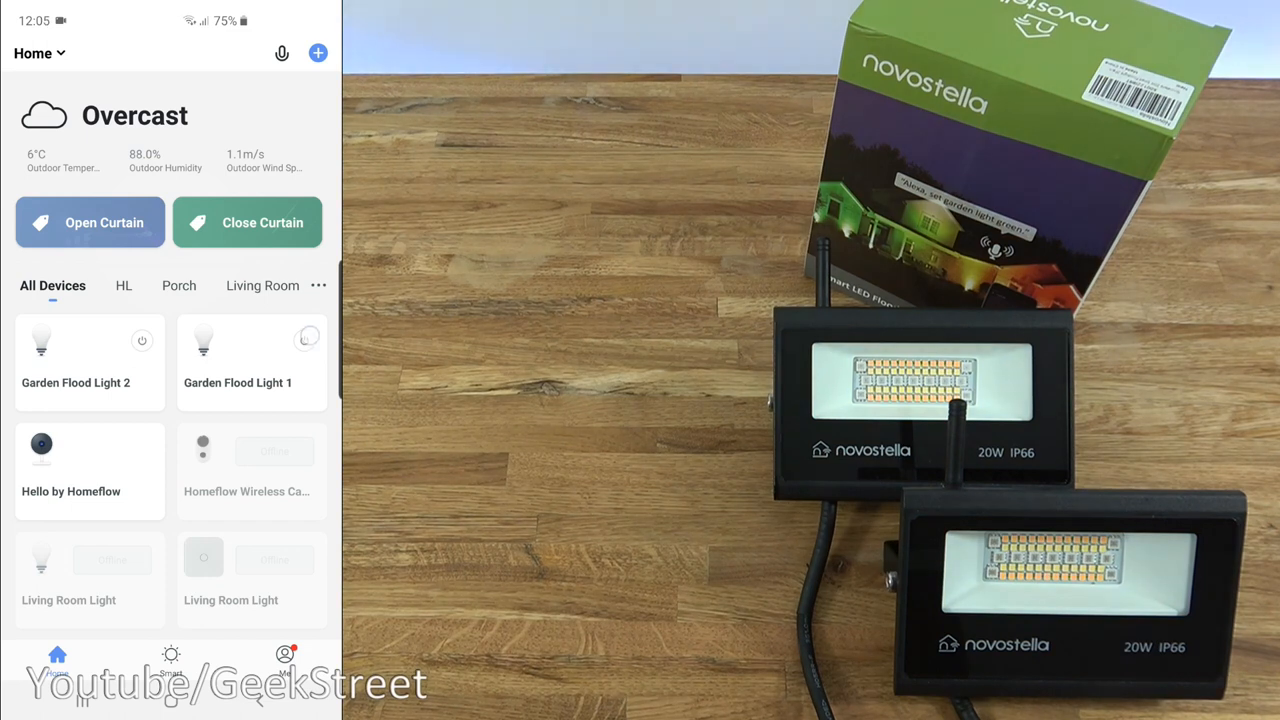
pyautogui.click(304, 340)
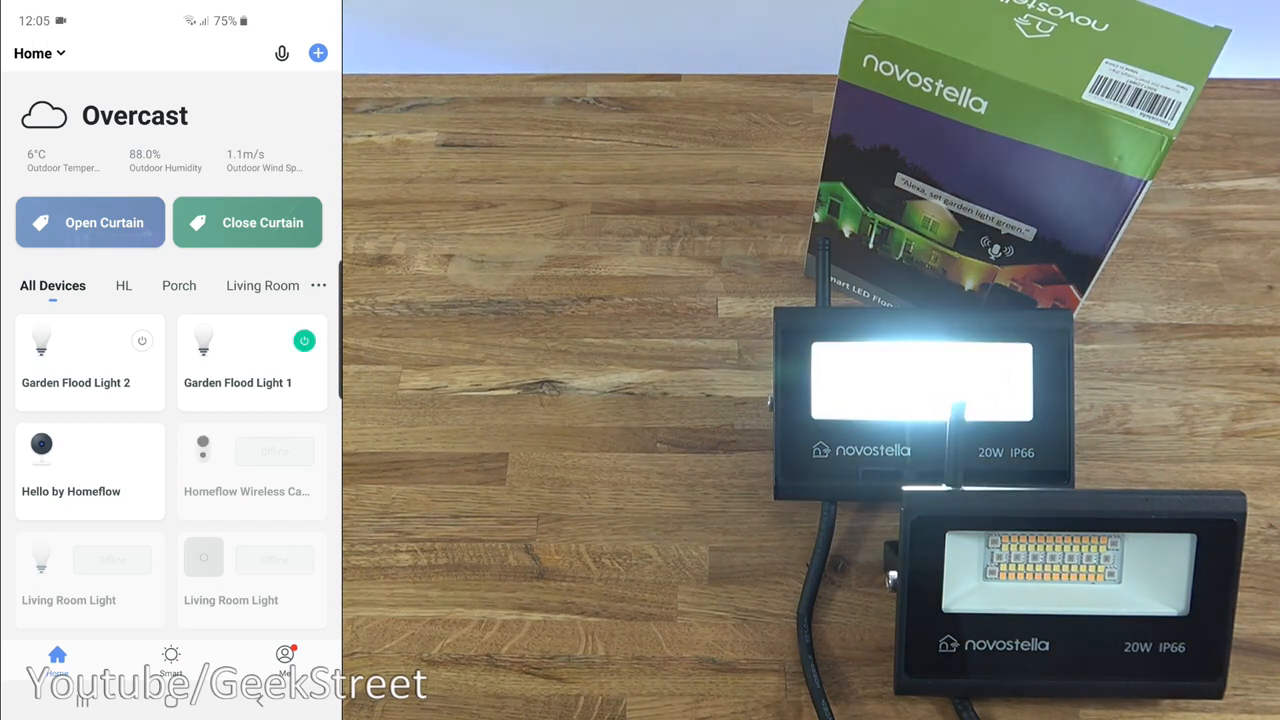
pyautogui.click(142, 340)
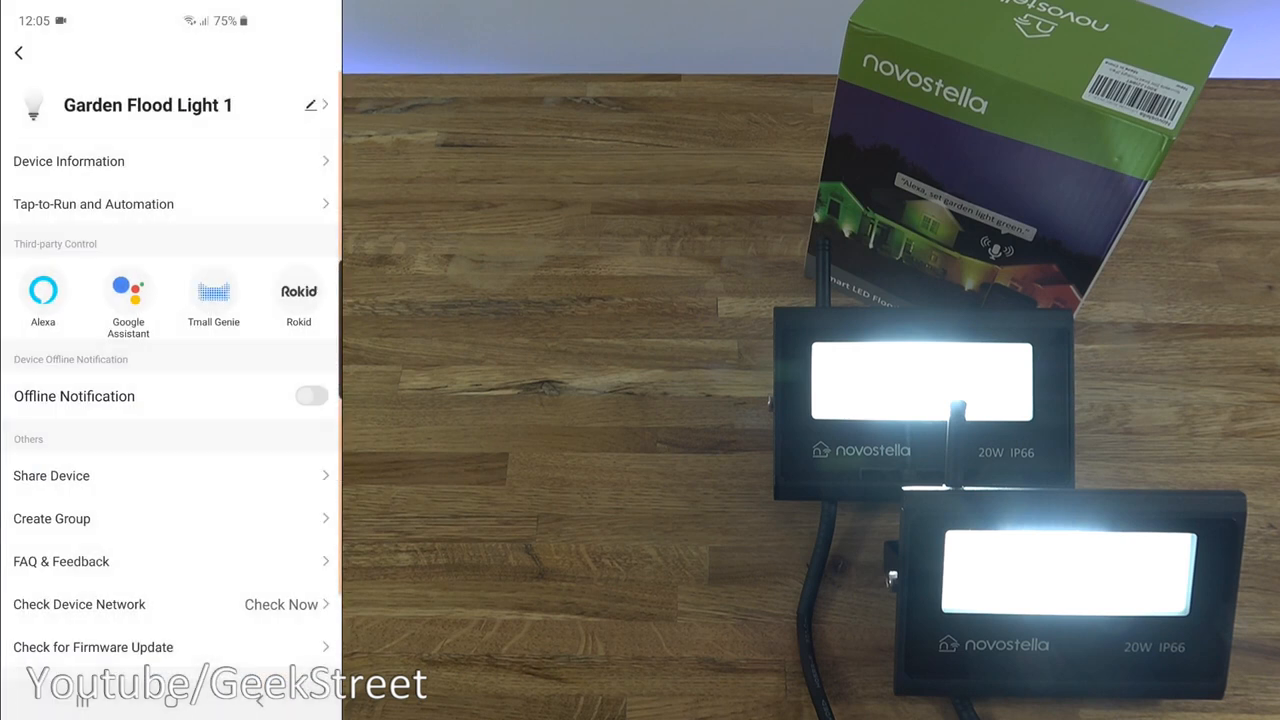
# Create a group with Garden Flood Light 2 added and save it as Garden Flood Light Group.
pyautogui.click(52, 518)
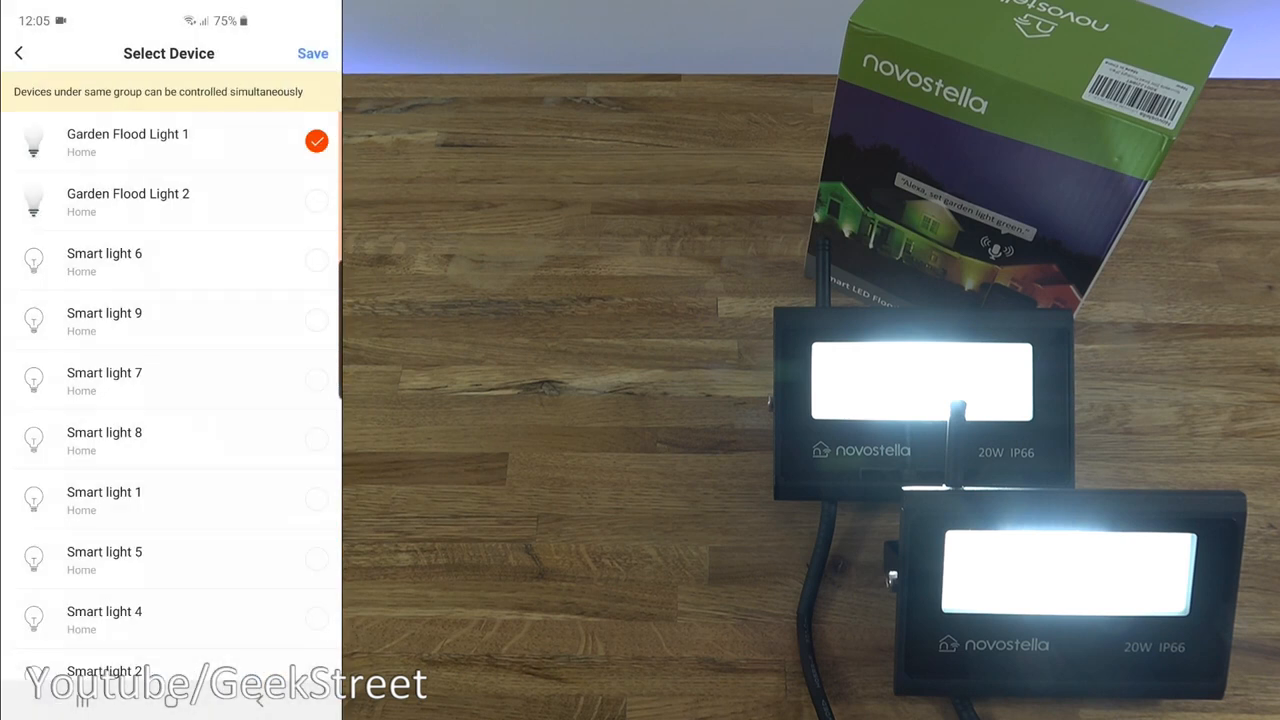
pyautogui.click(316, 200)
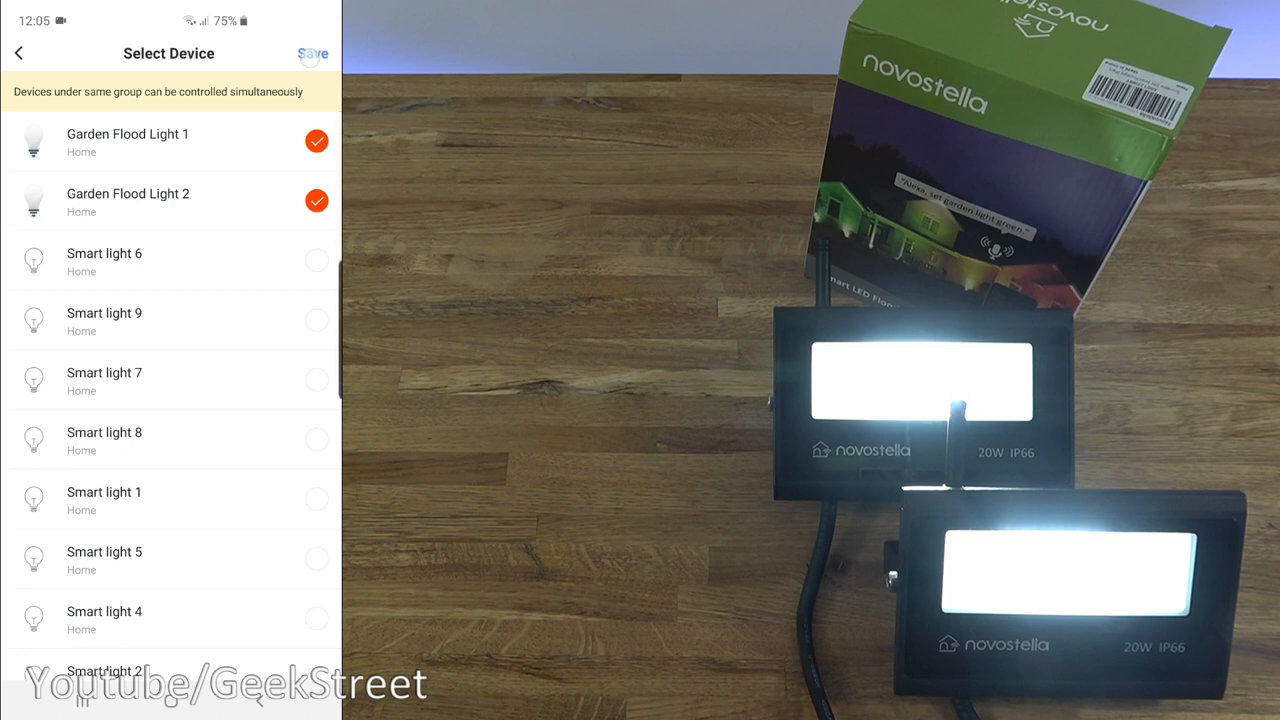
pyautogui.click(312, 52)
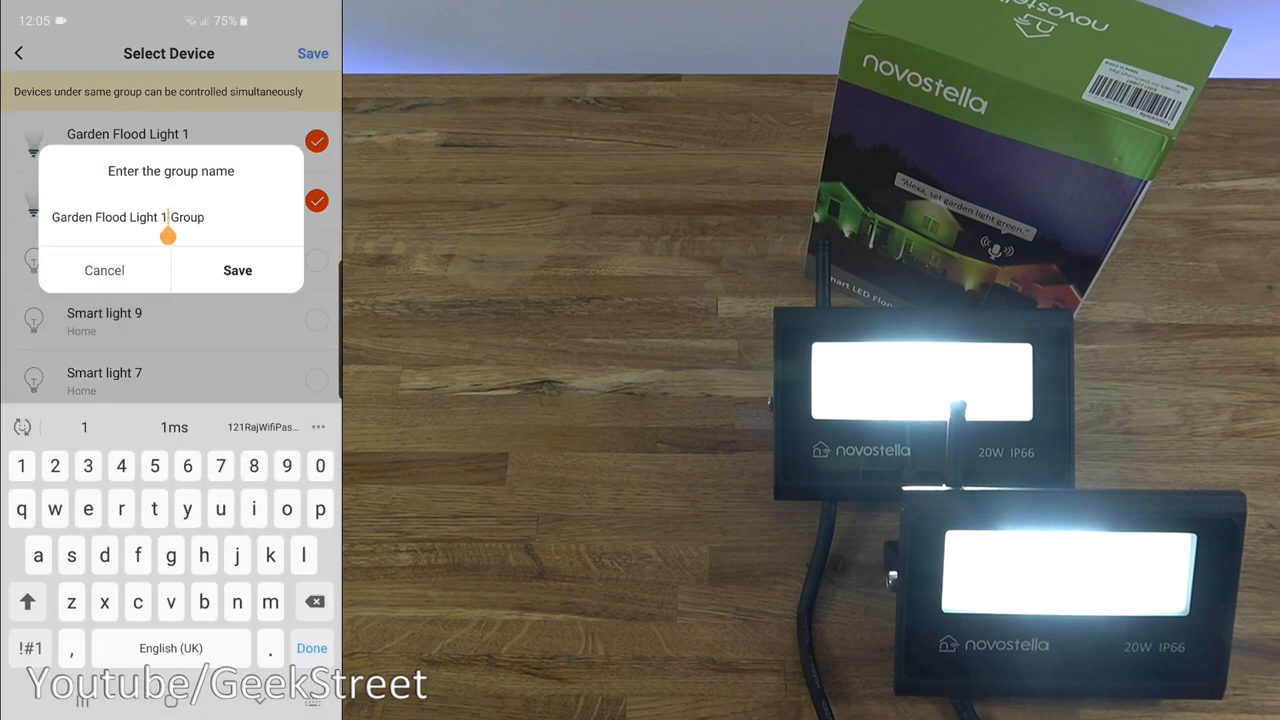
pyautogui.press('backspace')
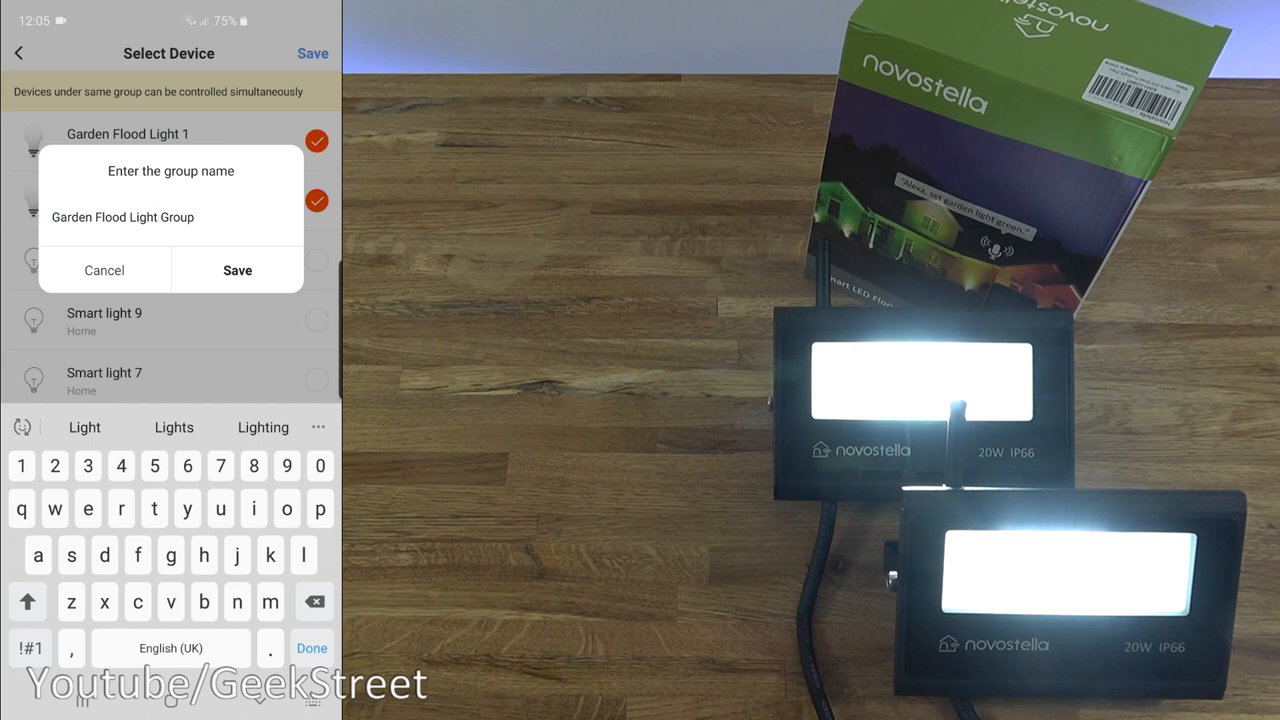
pyautogui.click(236, 270)
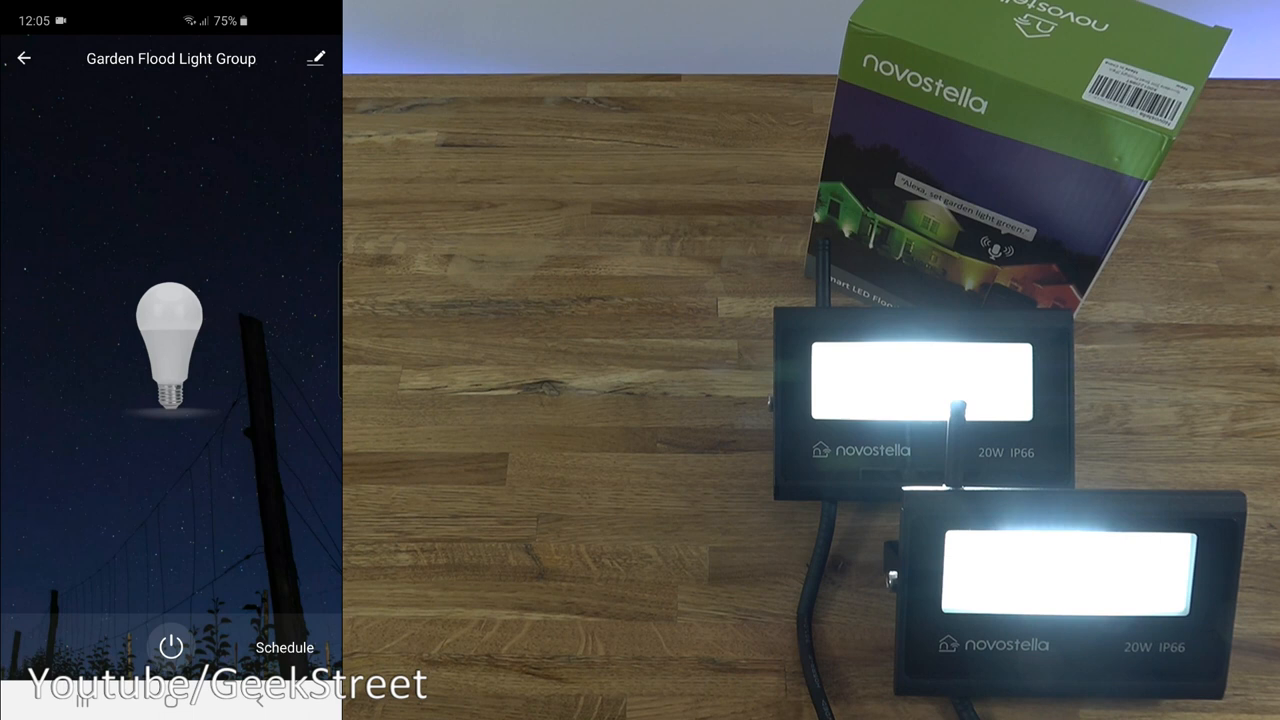
# Open Garden Flood Light Group from the device list and power both floodlights on together.
pyautogui.click(24, 58)
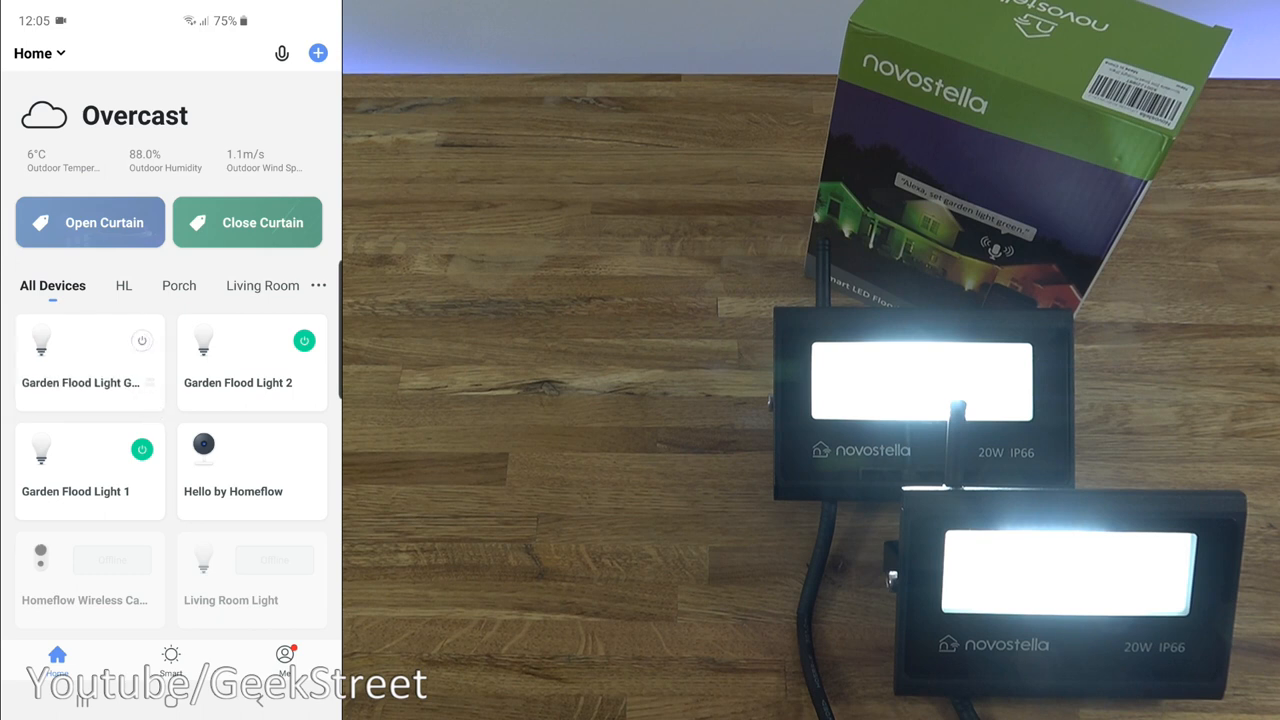
pyautogui.click(142, 340)
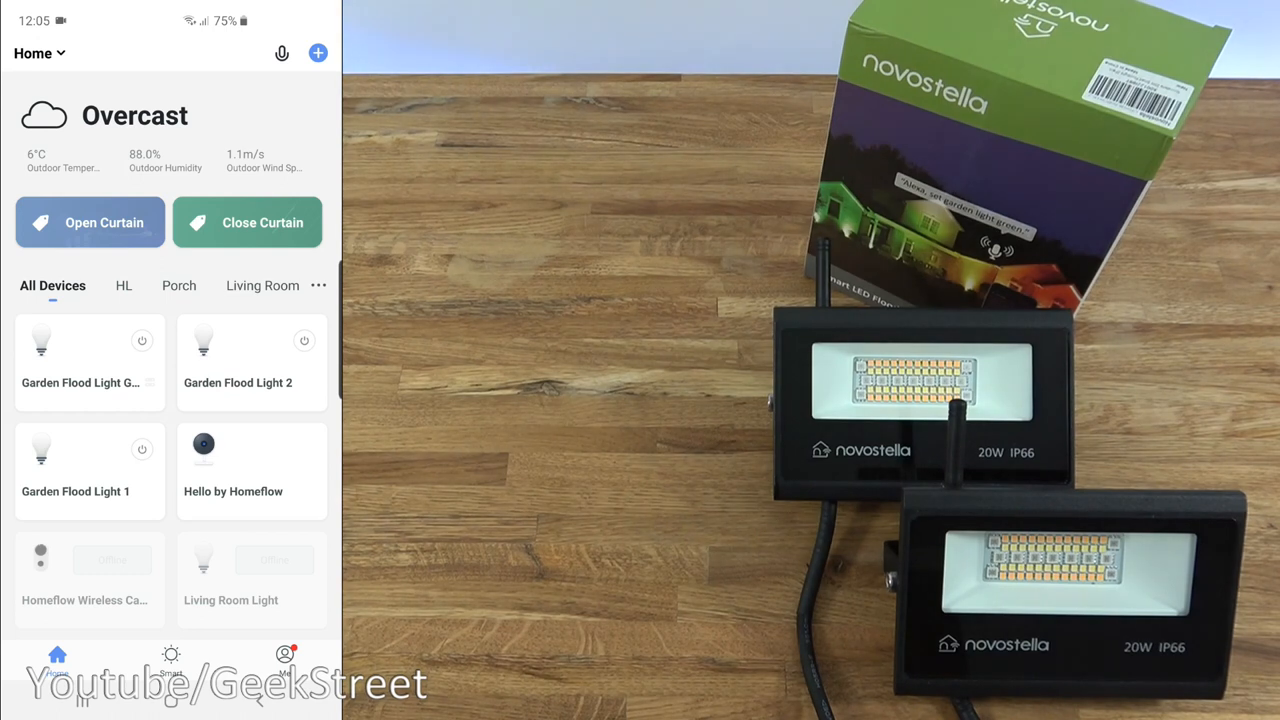
pyautogui.click(90, 360)
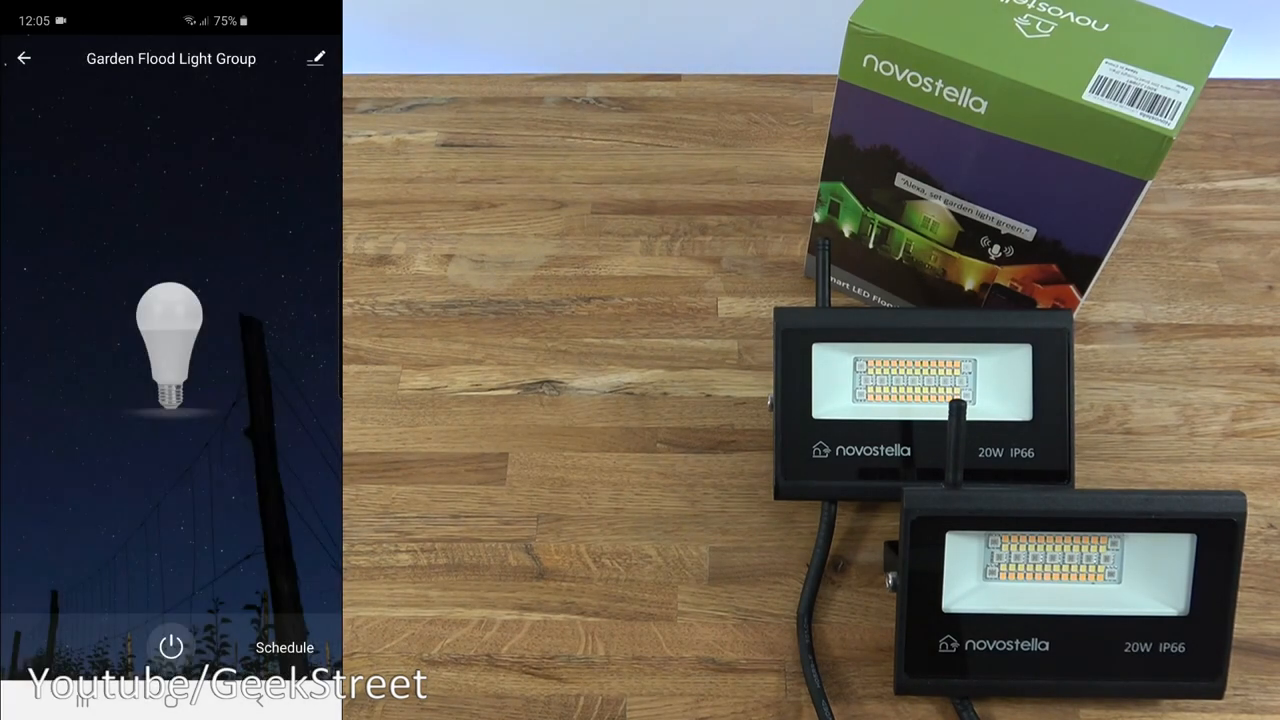
pyautogui.click(170, 648)
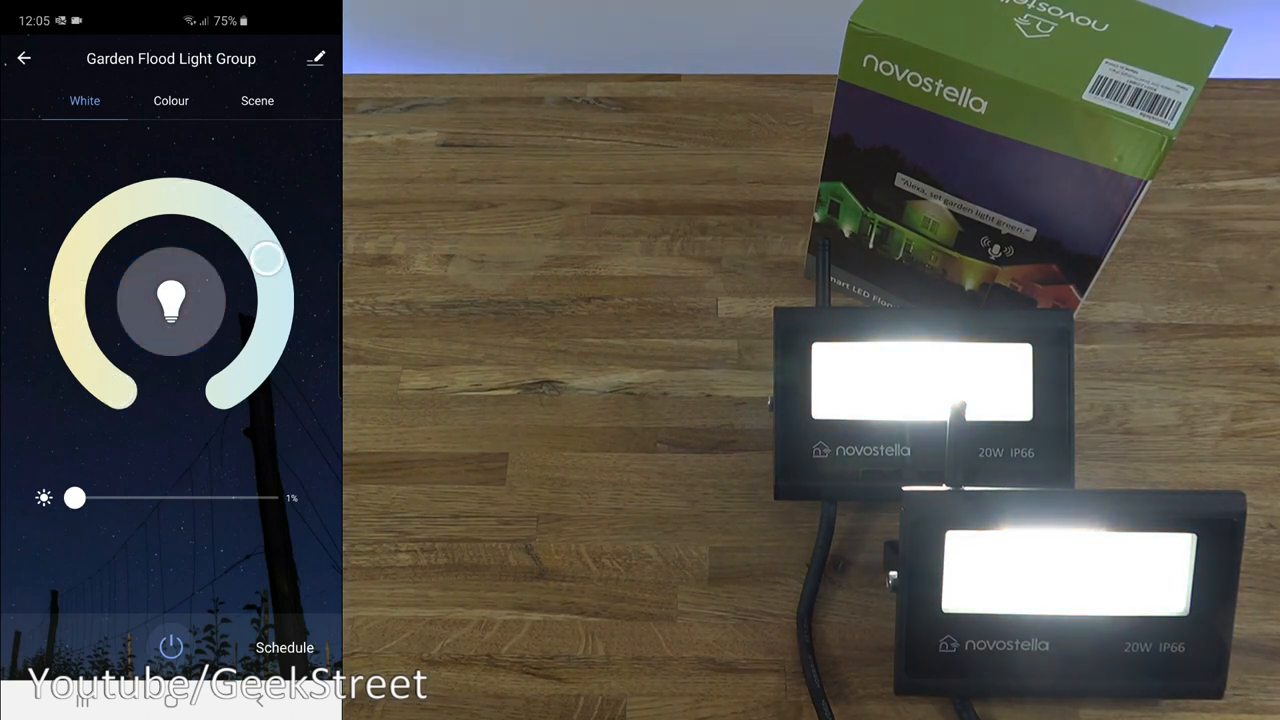
# Warm the white tone, then set both lights to a yellowish and then pink hue at full saturation.
pyautogui.moveTo(264, 258); pyautogui.dragTo(104, 380)
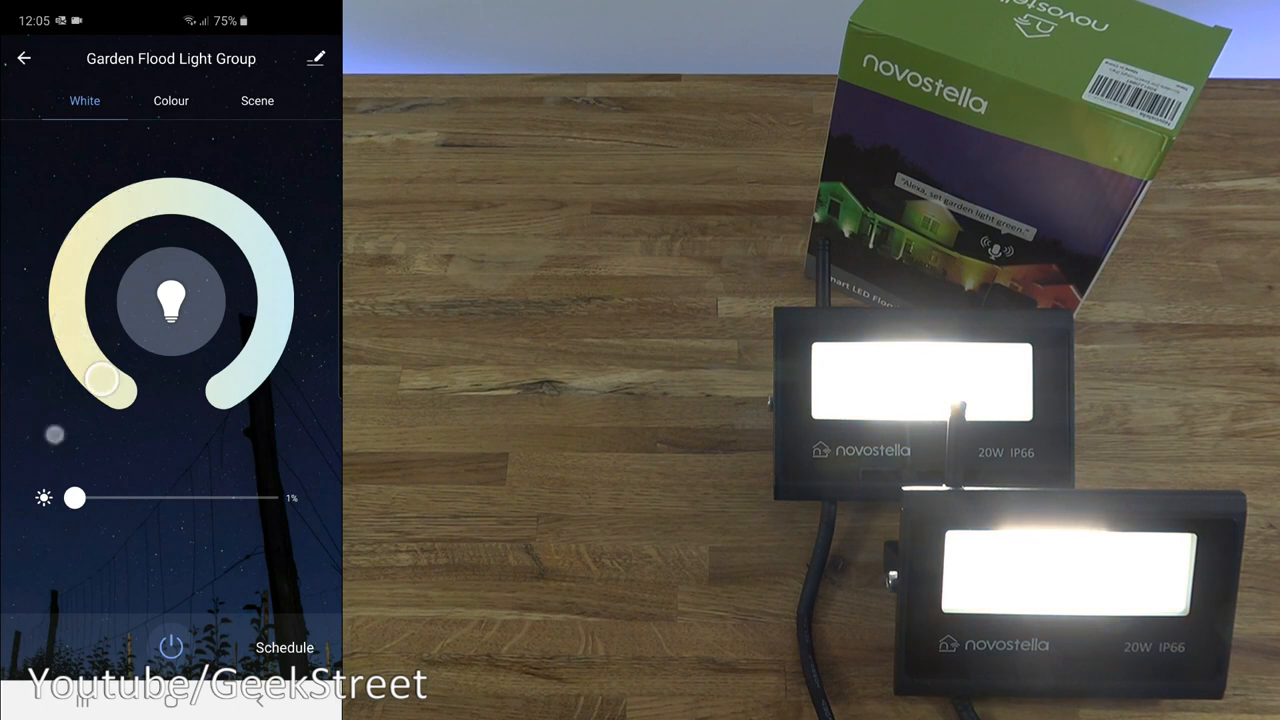
pyautogui.click(170, 100)
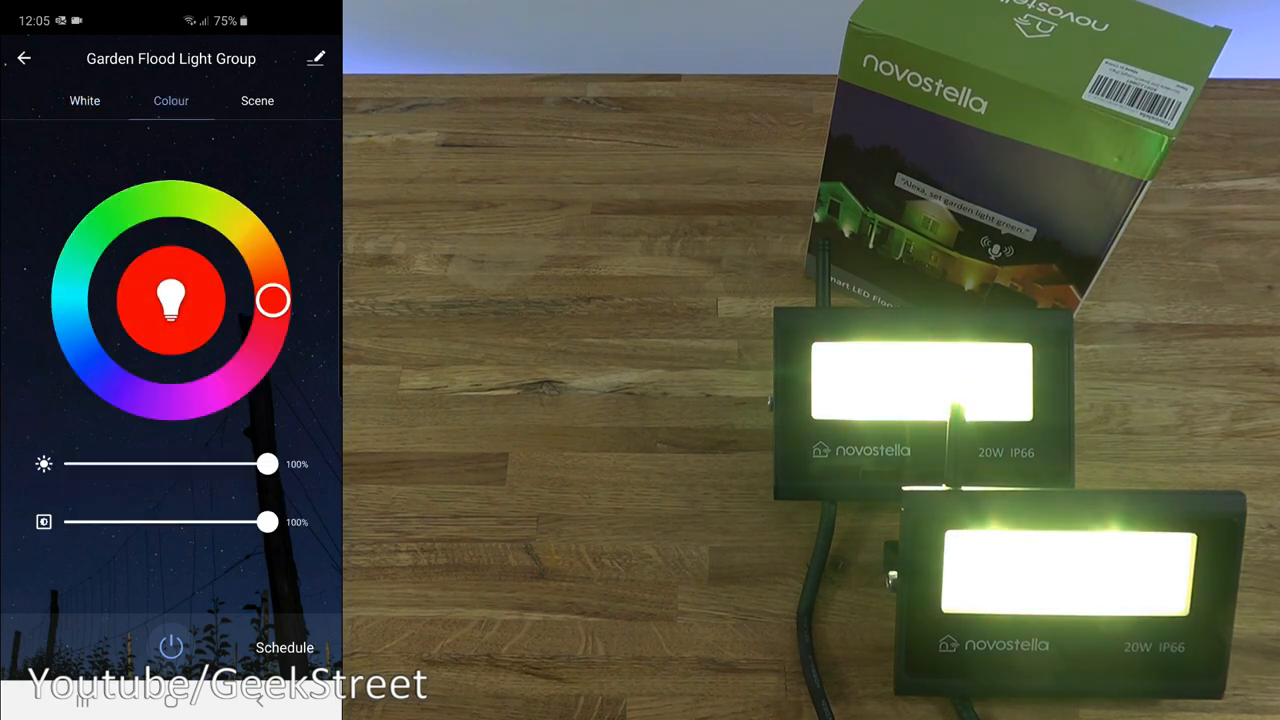
pyautogui.moveTo(276, 300); pyautogui.dragTo(170, 400)
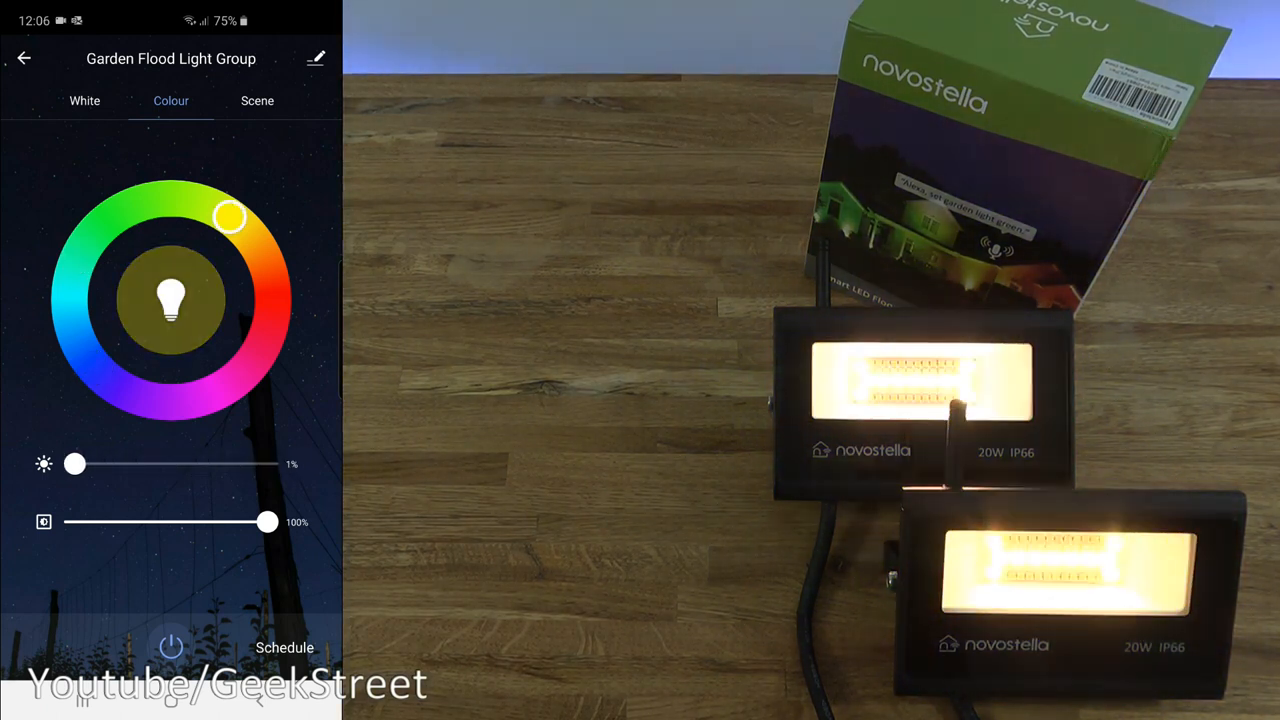
pyautogui.click(176, 402)
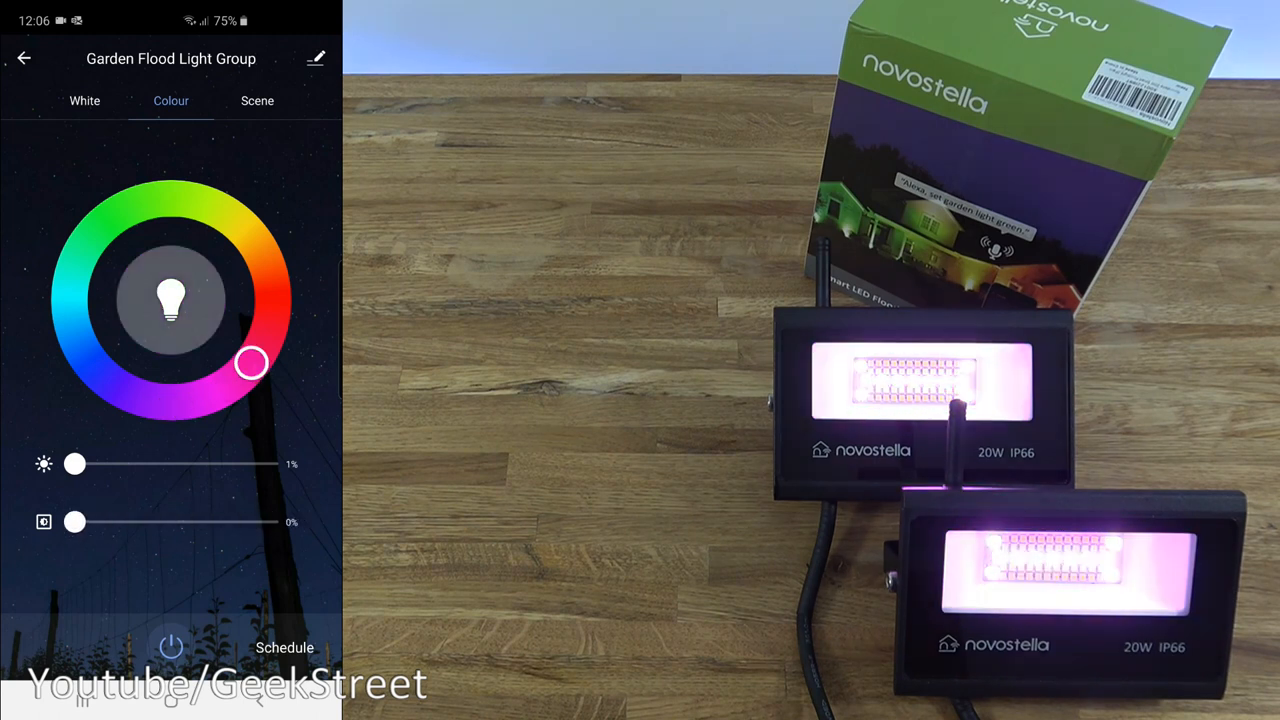
pyautogui.moveTo(76, 520); pyautogui.dragTo(268, 520)
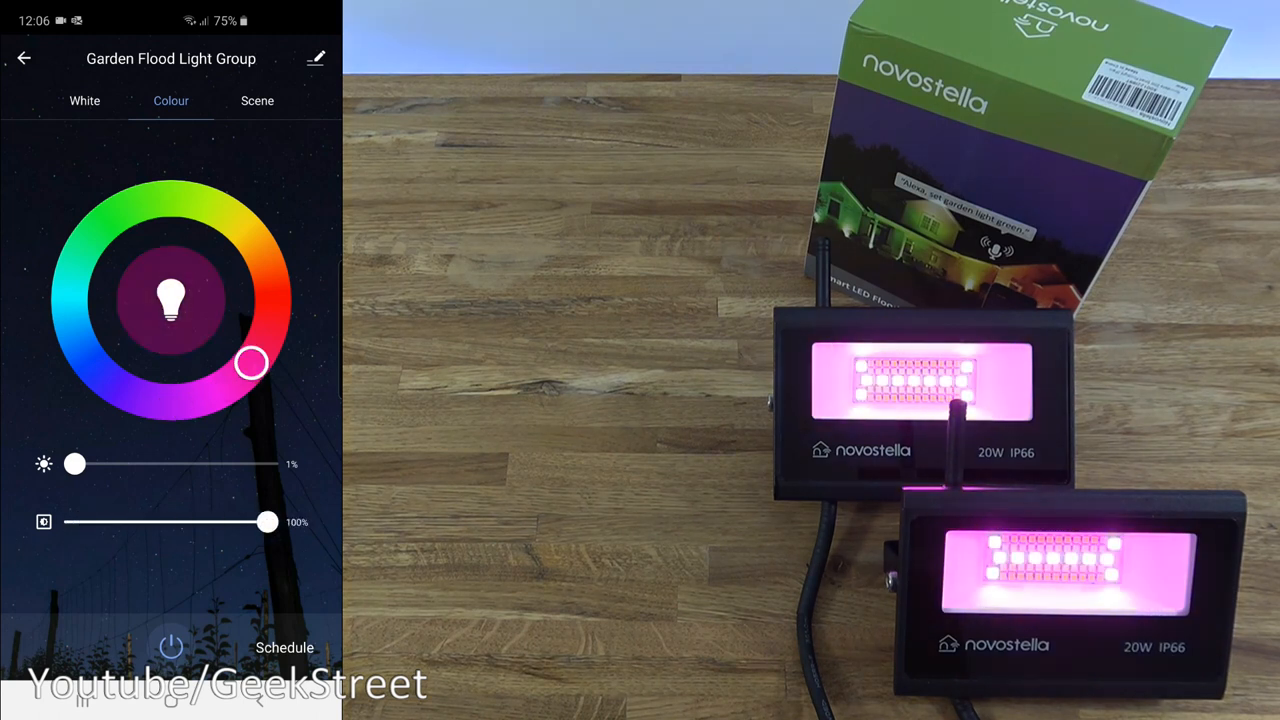
# Apply the Gorgeous scene to the group, then return through White to Colour mode, leaving both magenta.
pyautogui.click(256, 100)
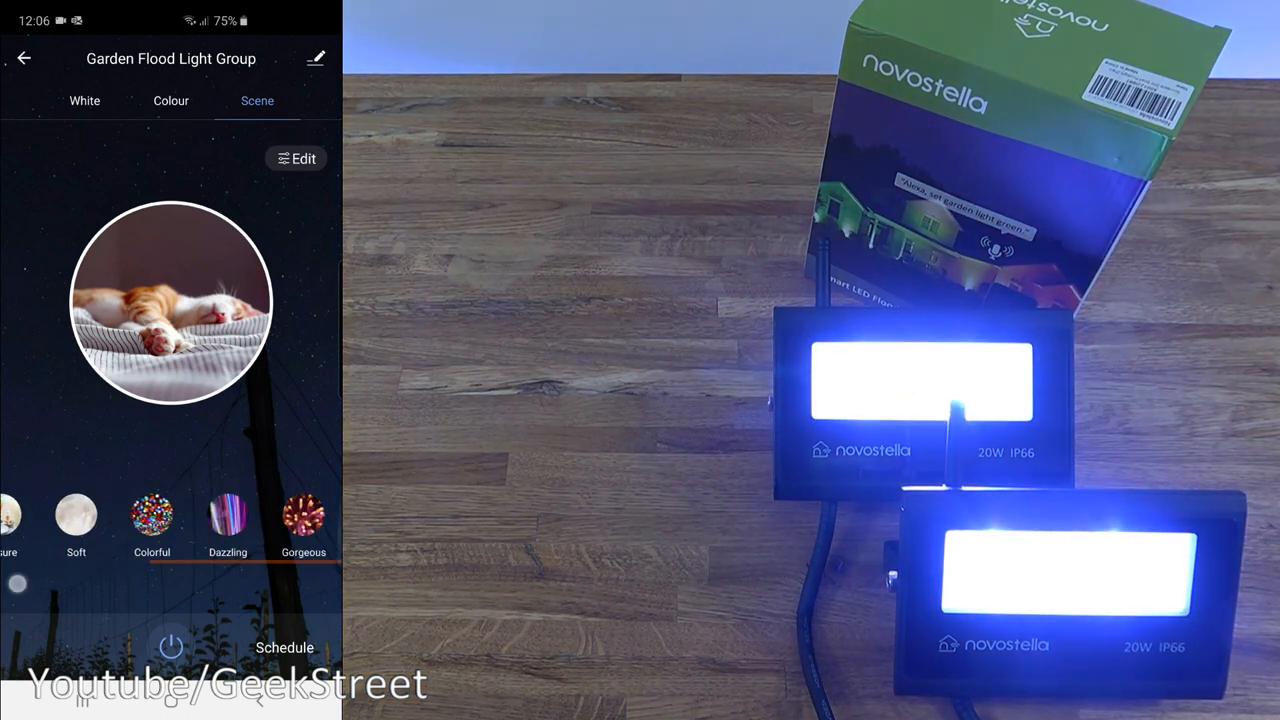
pyautogui.click(304, 516)
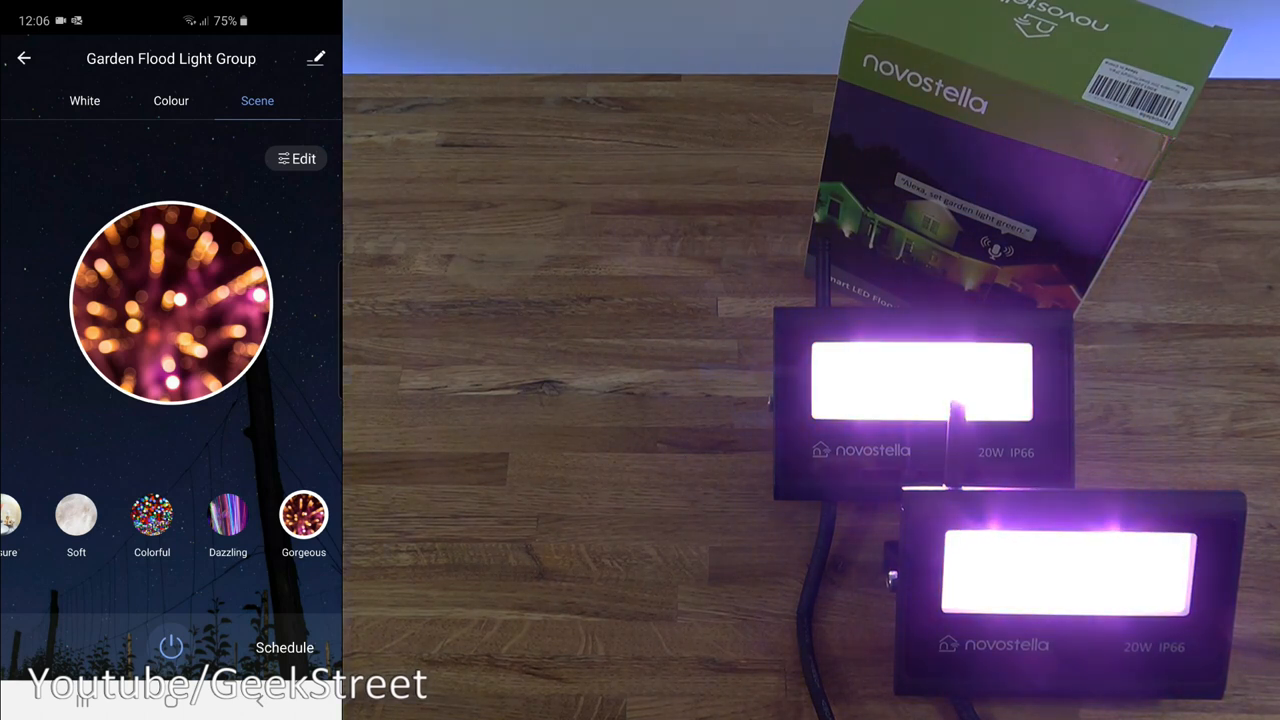
pyautogui.click(84, 100)
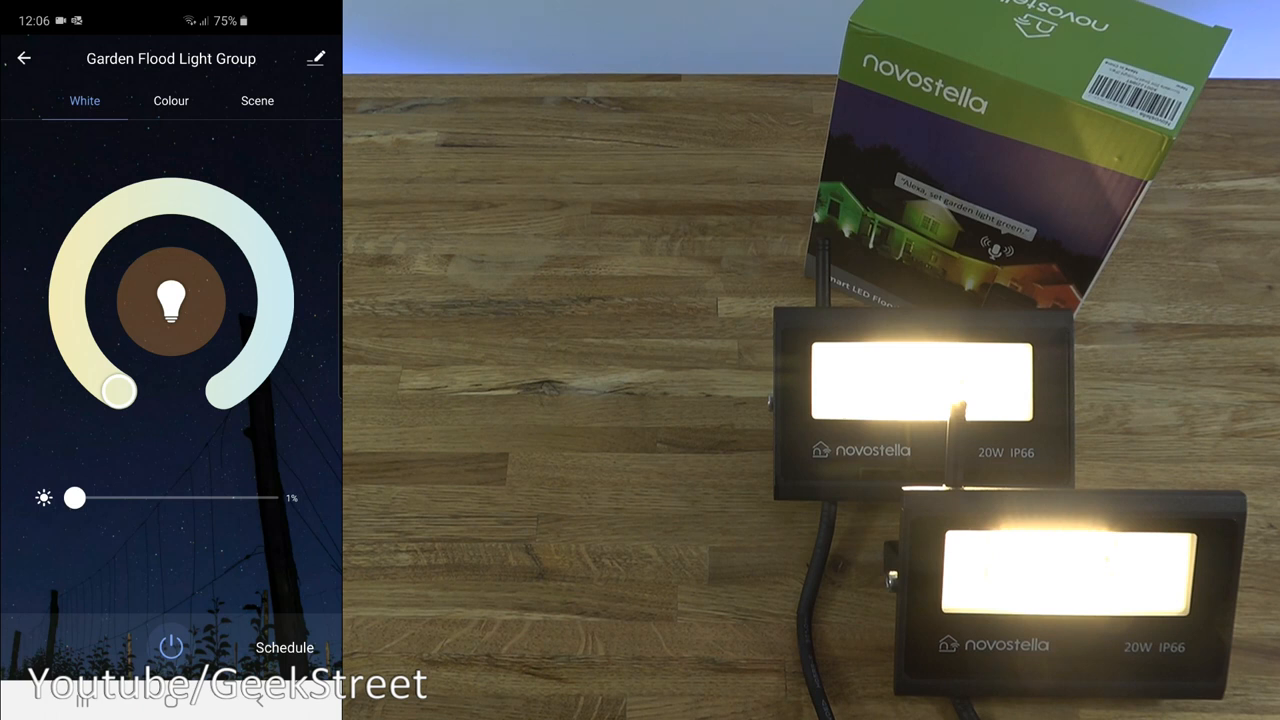
pyautogui.click(170, 100)
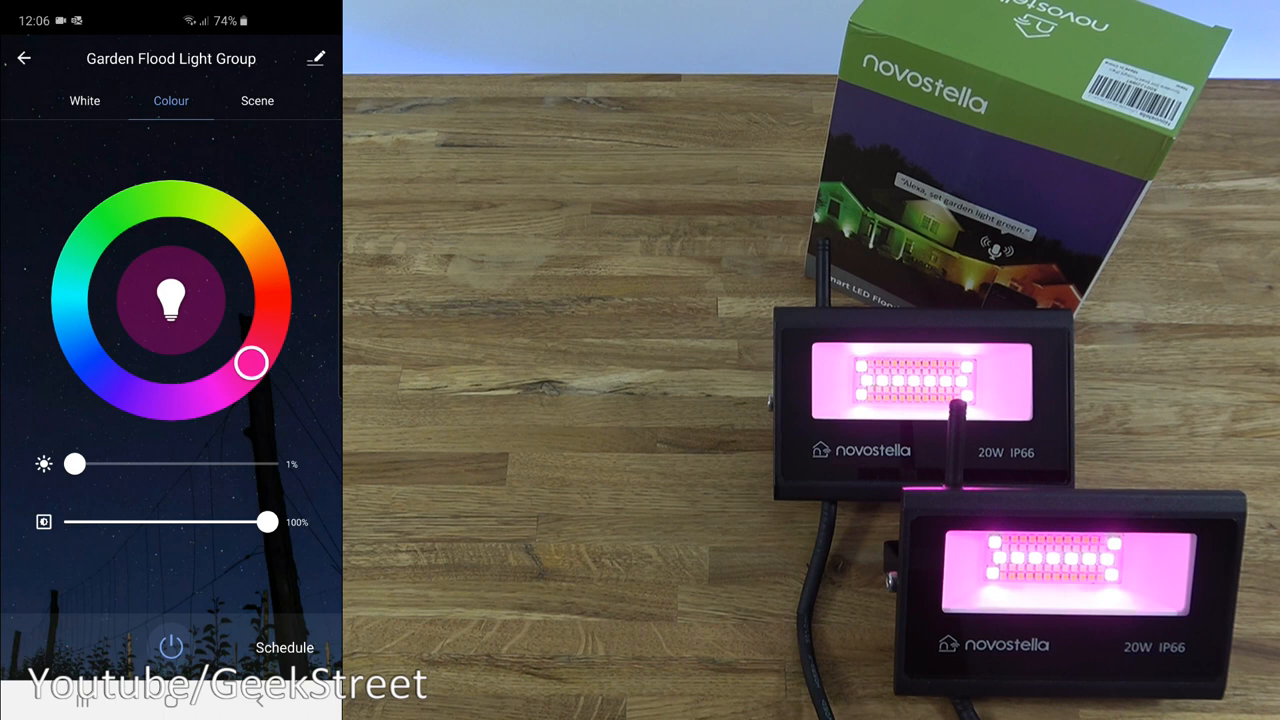
# Start adding a timer on the group's Schedule page, then cancel back to the empty timer list.
pyautogui.click(284, 648)
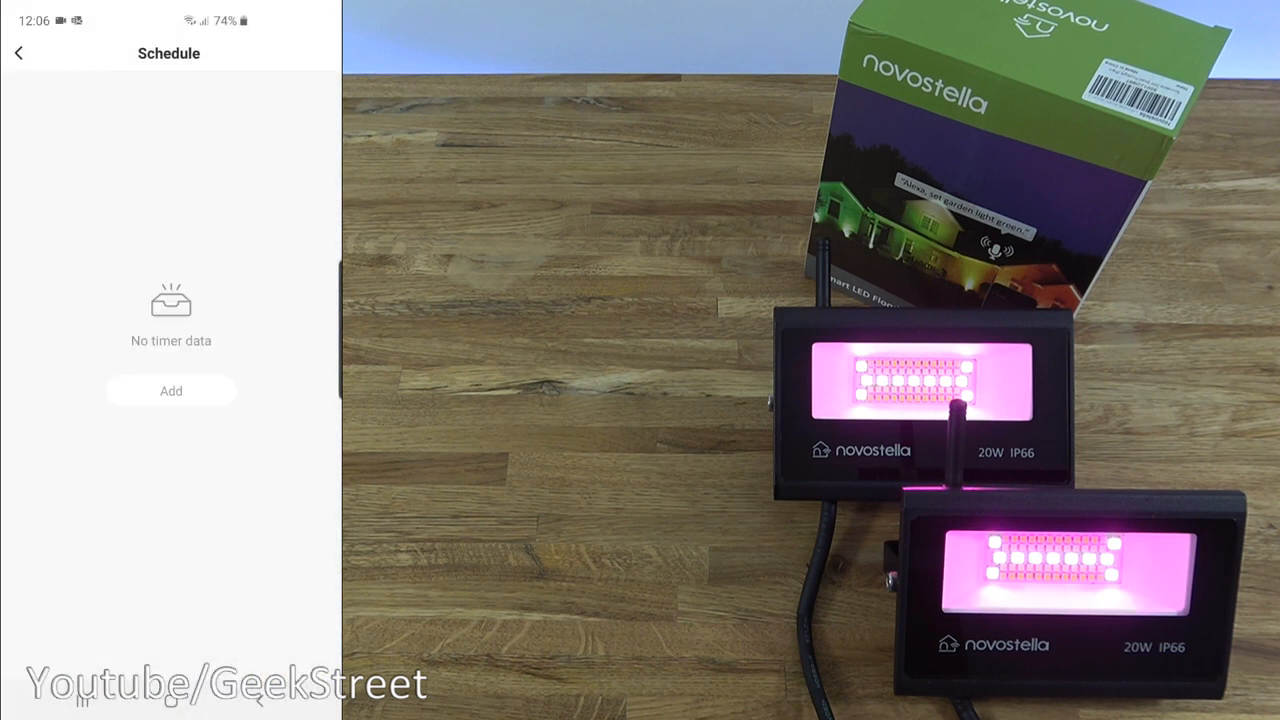
pyautogui.click(170, 390)
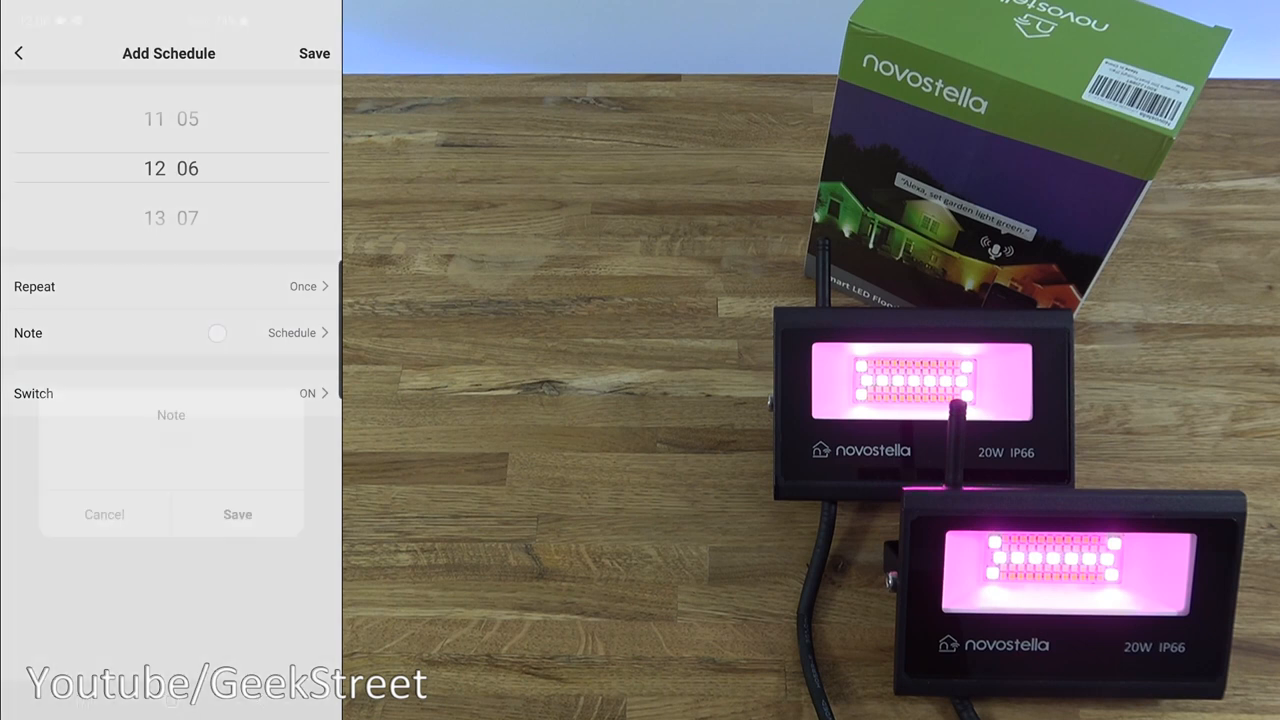
pyautogui.click(104, 514)
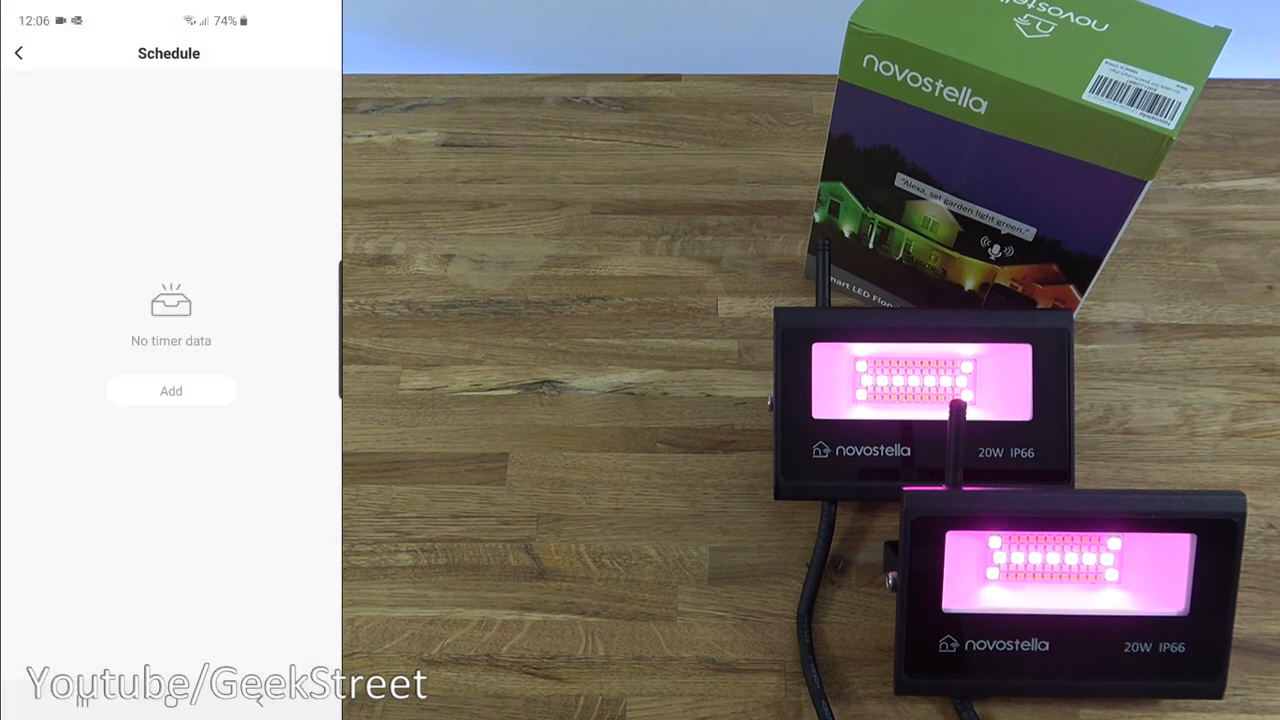
pyautogui.click(18, 52)
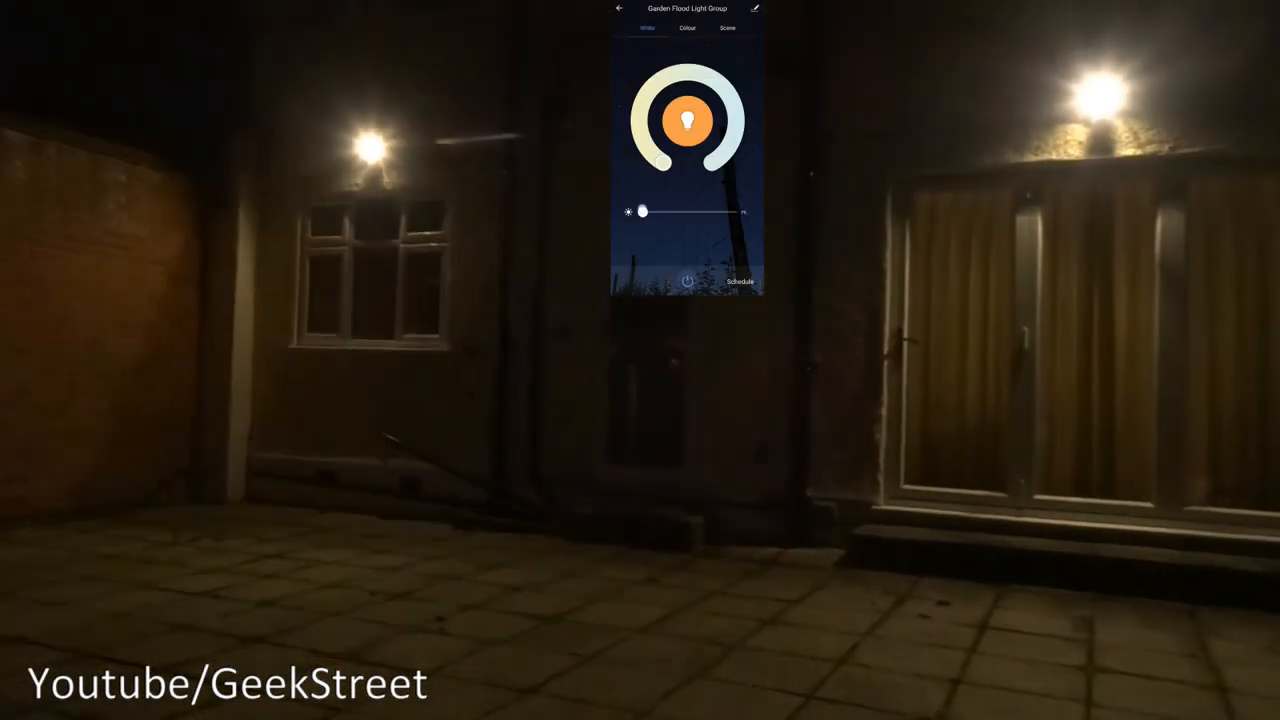
# Raise both floodlights to full brightness, then shift them through purple and blue in Colour mode.
pyautogui.moveTo(644, 212); pyautogui.dragTo(732, 212)
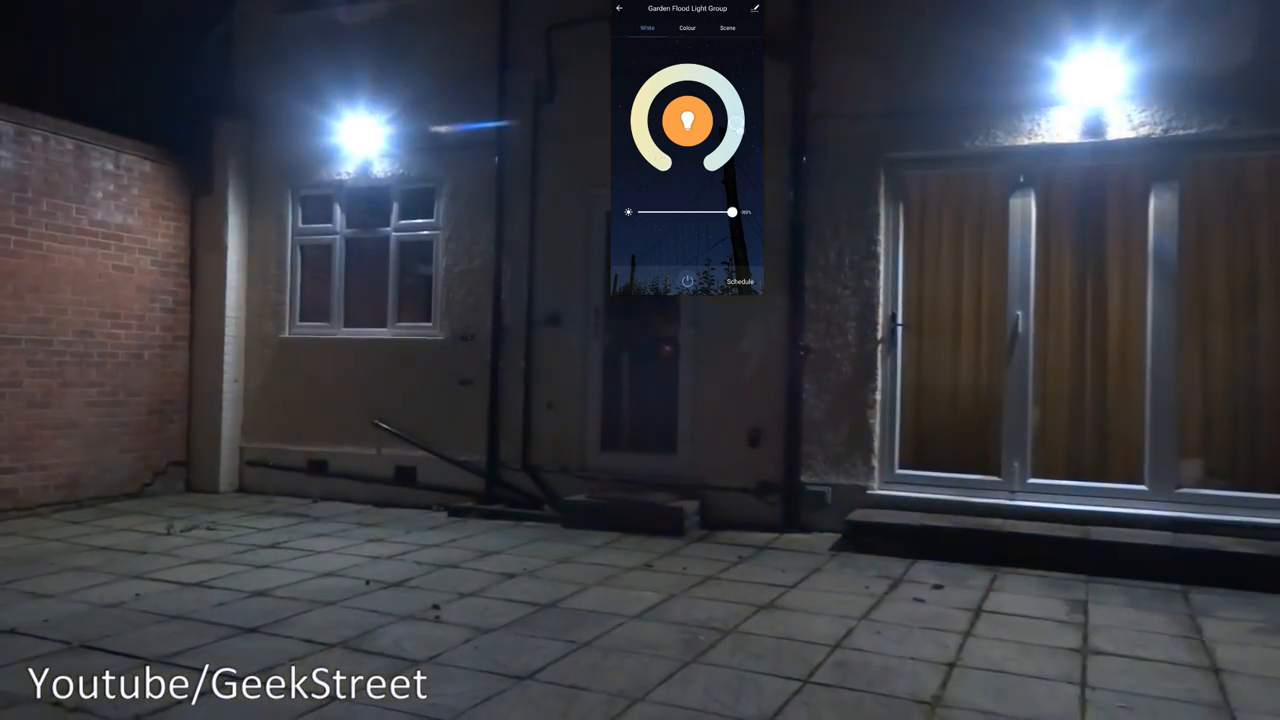
pyautogui.click(688, 28)
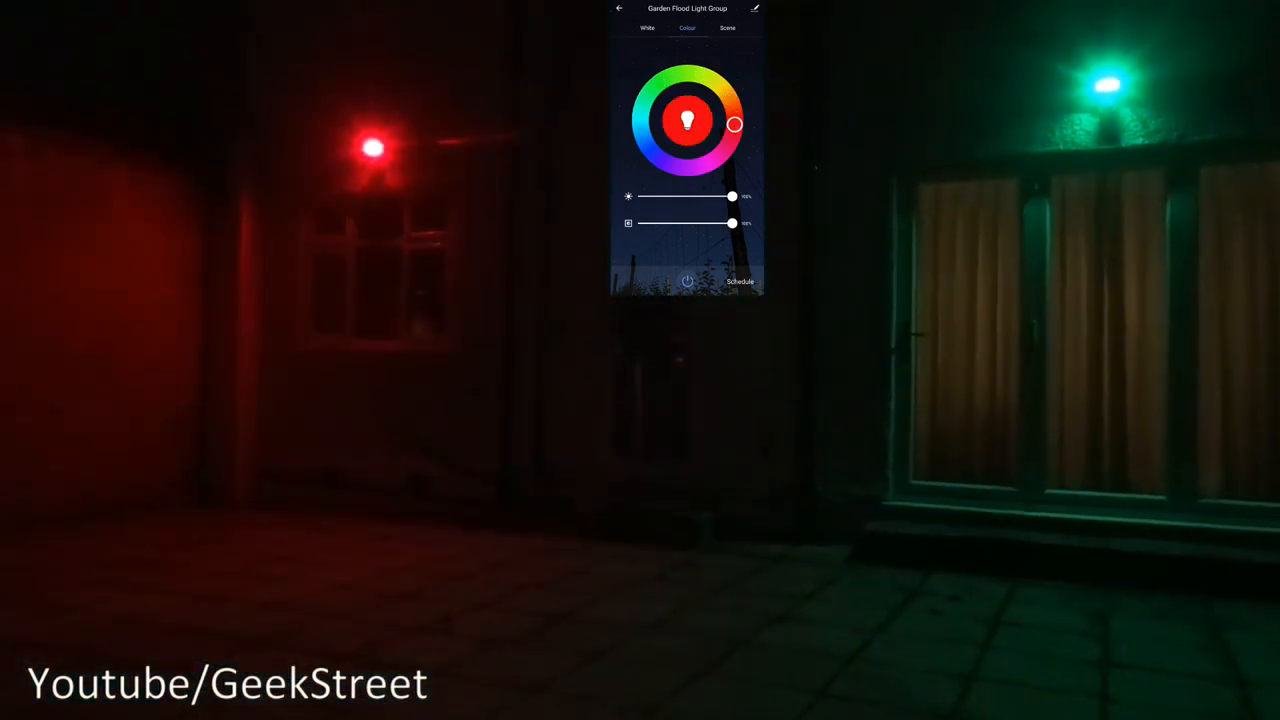
pyautogui.moveTo(734, 124); pyautogui.dragTo(704, 164)
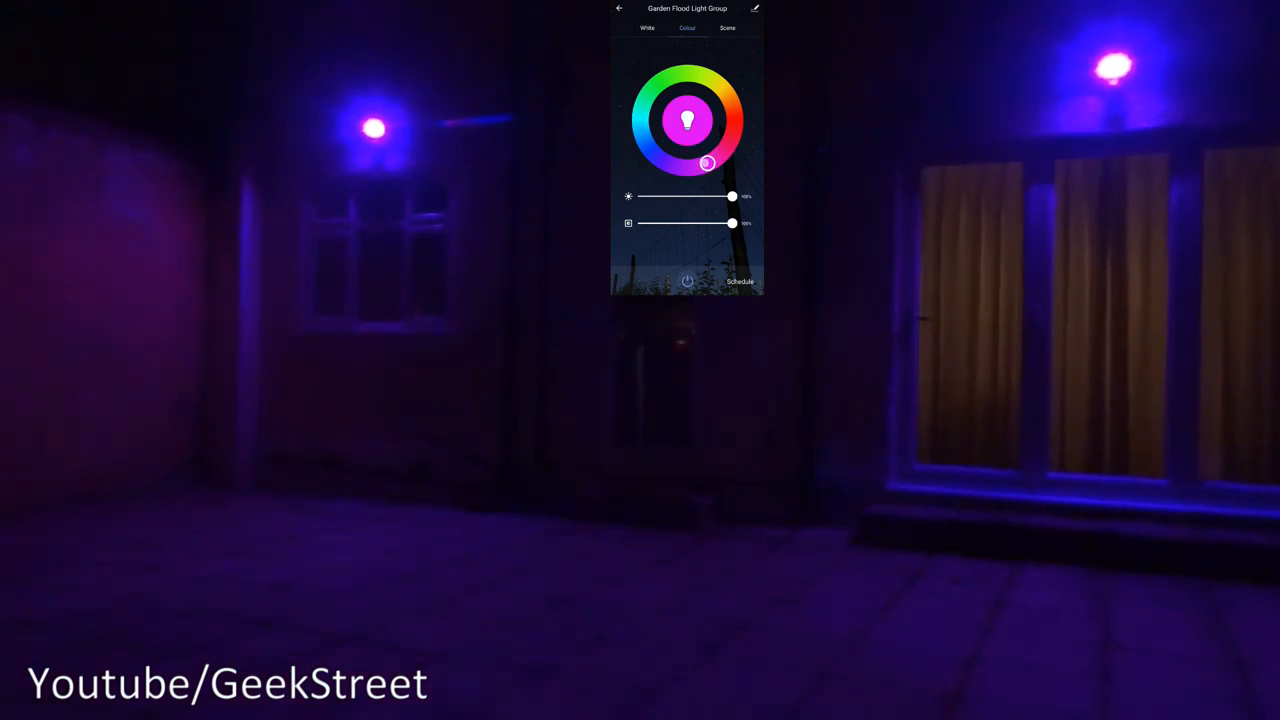
pyautogui.moveTo(704, 164); pyautogui.dragTo(668, 164)
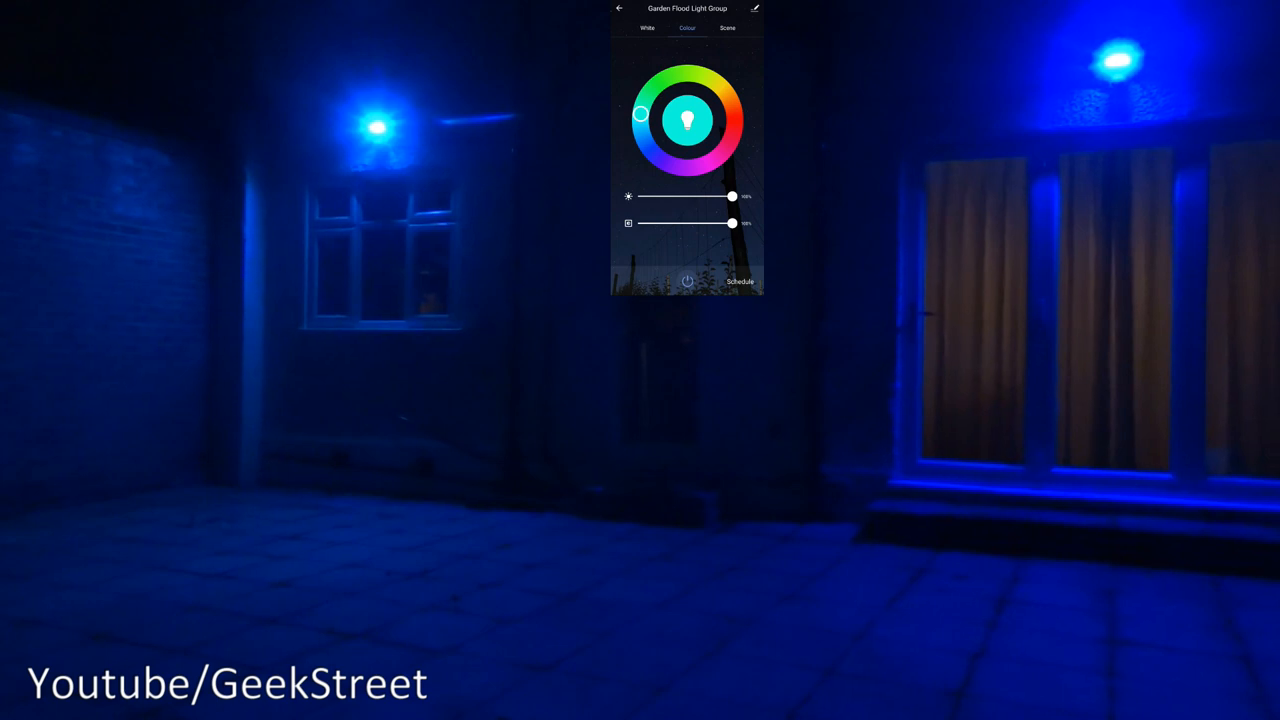
# Run a multicolour preset scene on both floodlights, then return them to white light.
pyautogui.click(728, 28)
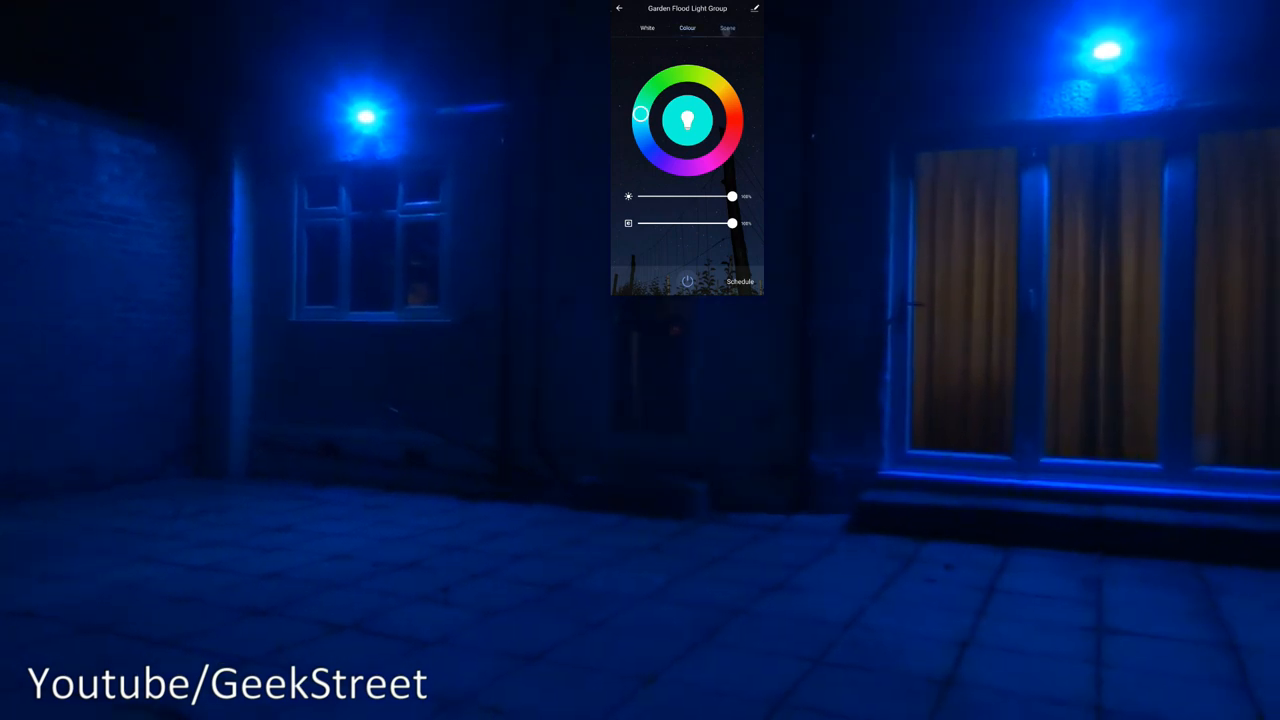
pyautogui.click(728, 28)
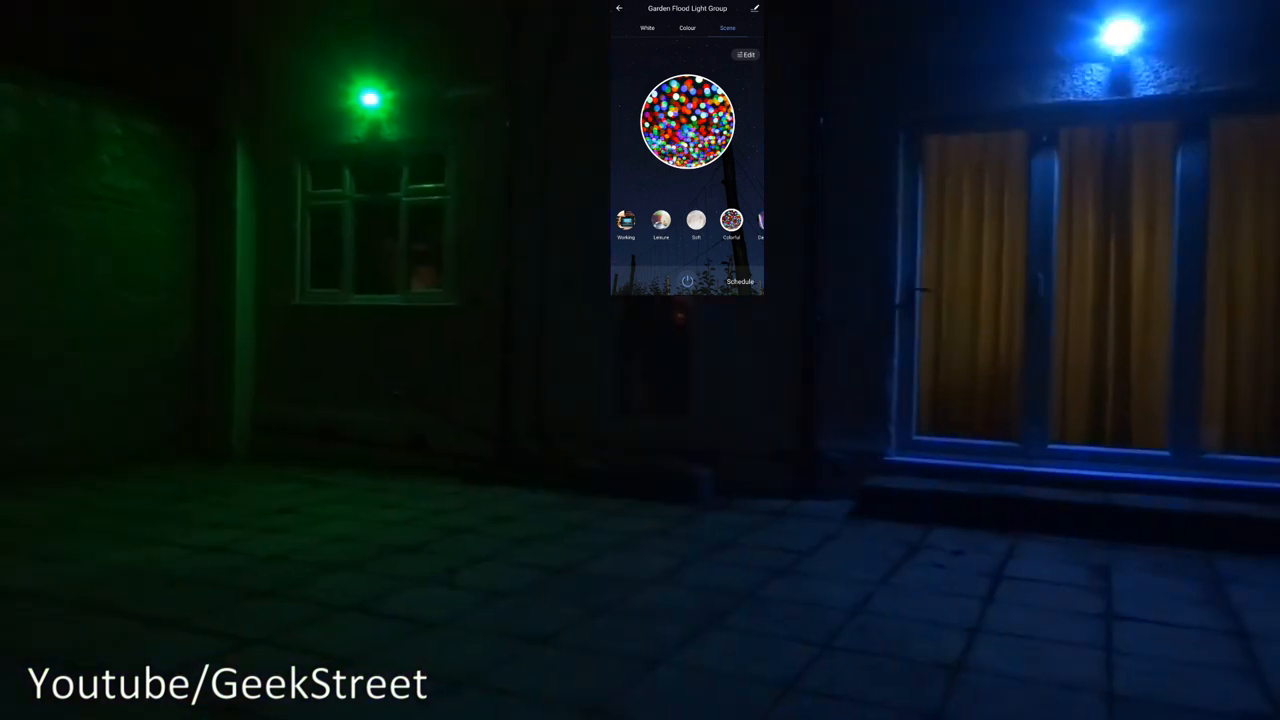
pyautogui.click(646, 28)
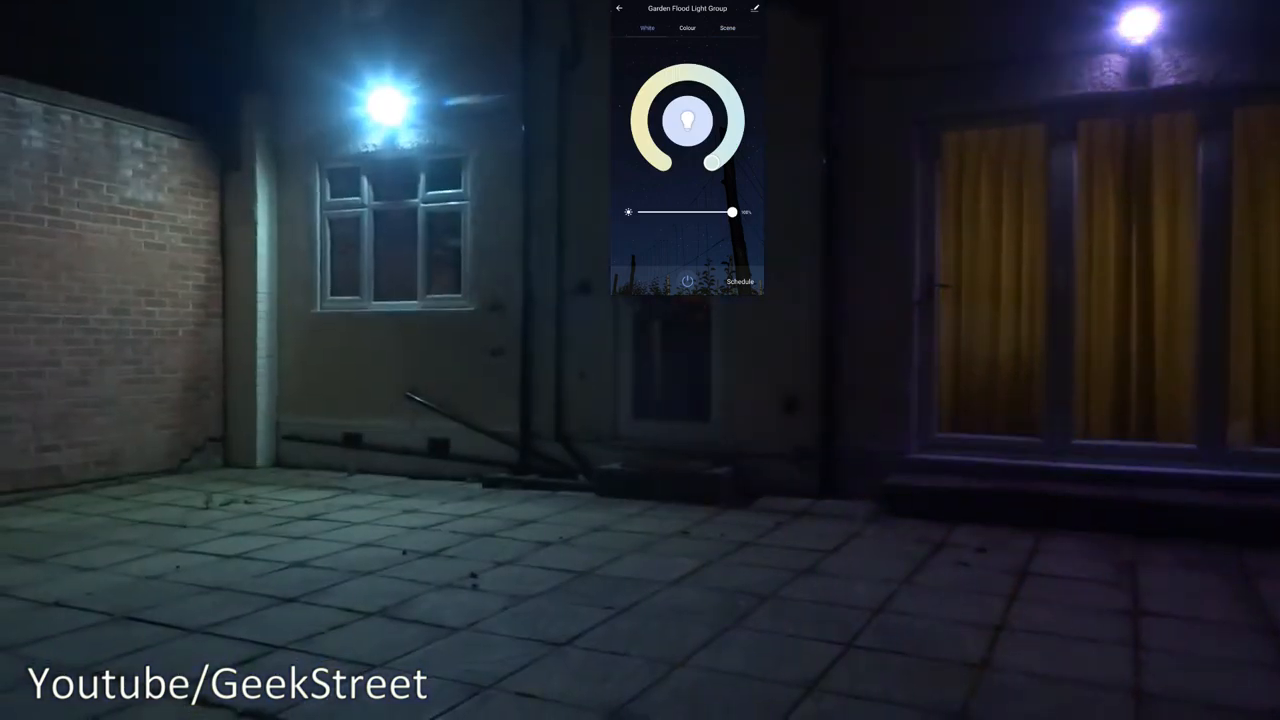